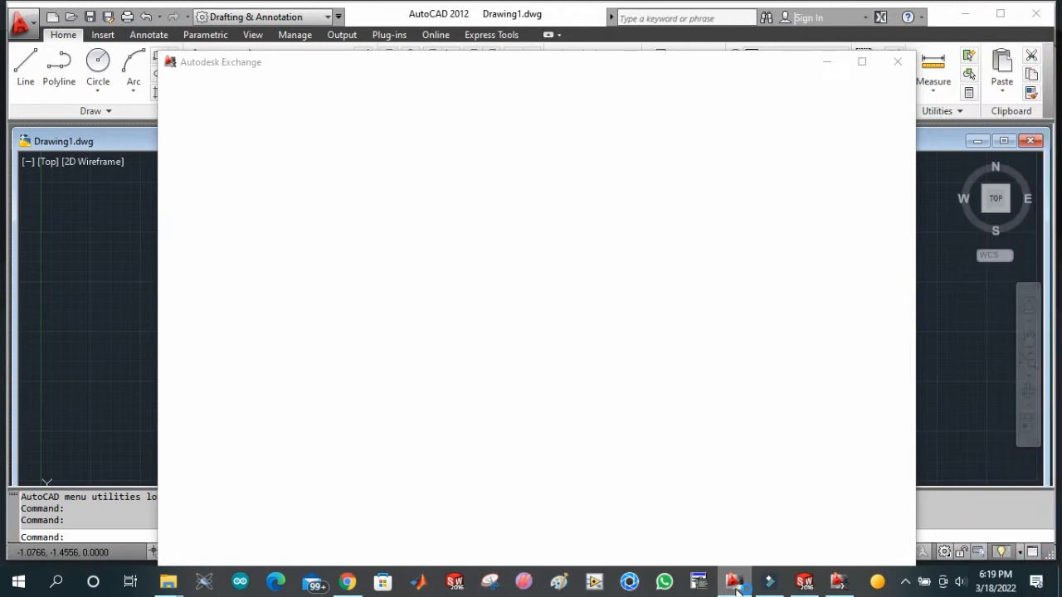
Close the Autodesk Exchange window to reveal the empty Drawing1 canvas.
click(897, 61)
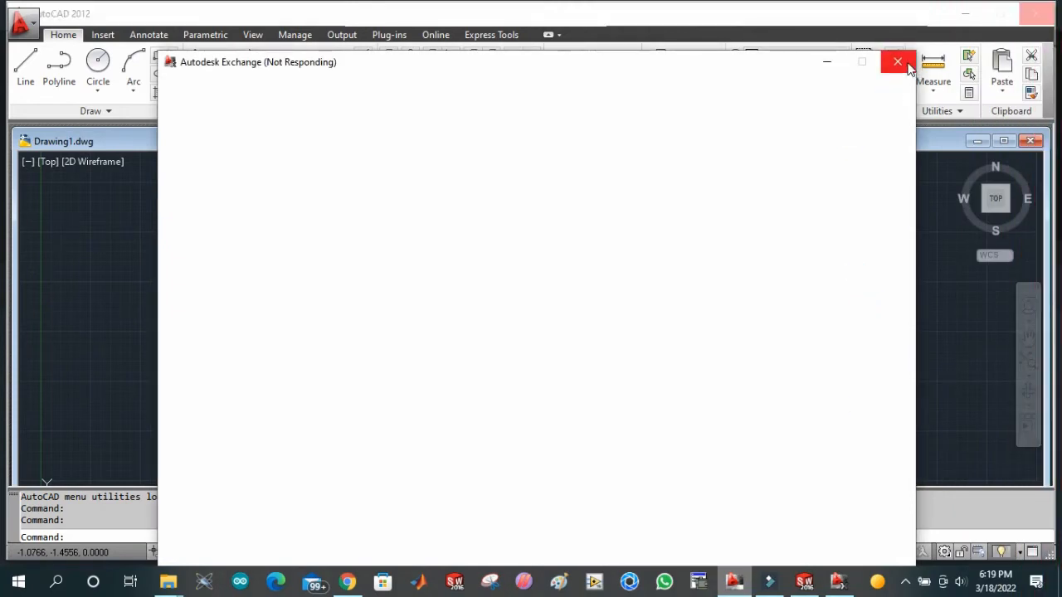
click(896, 62)
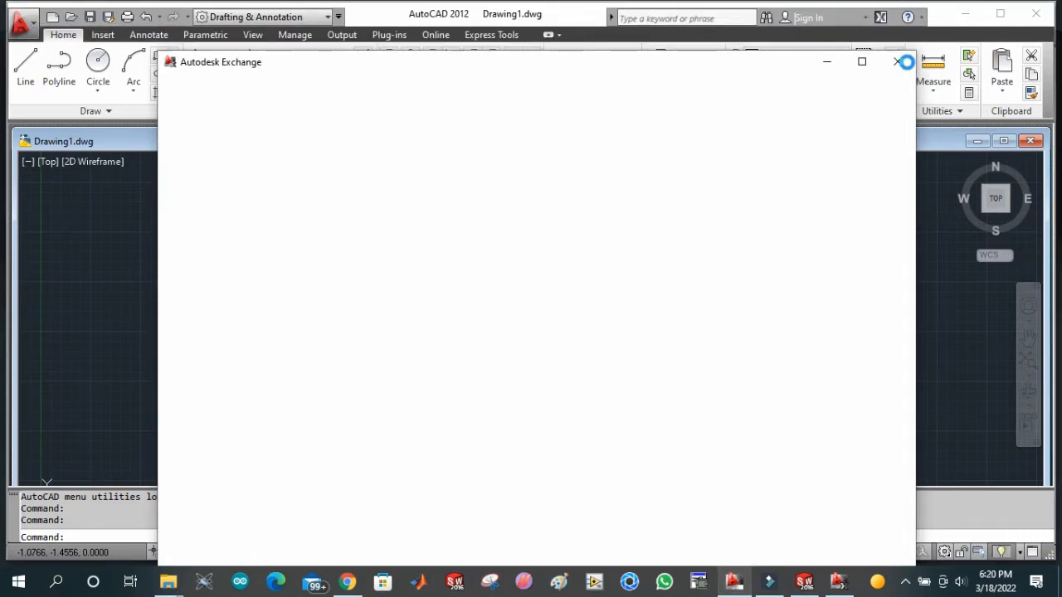
click(896, 61)
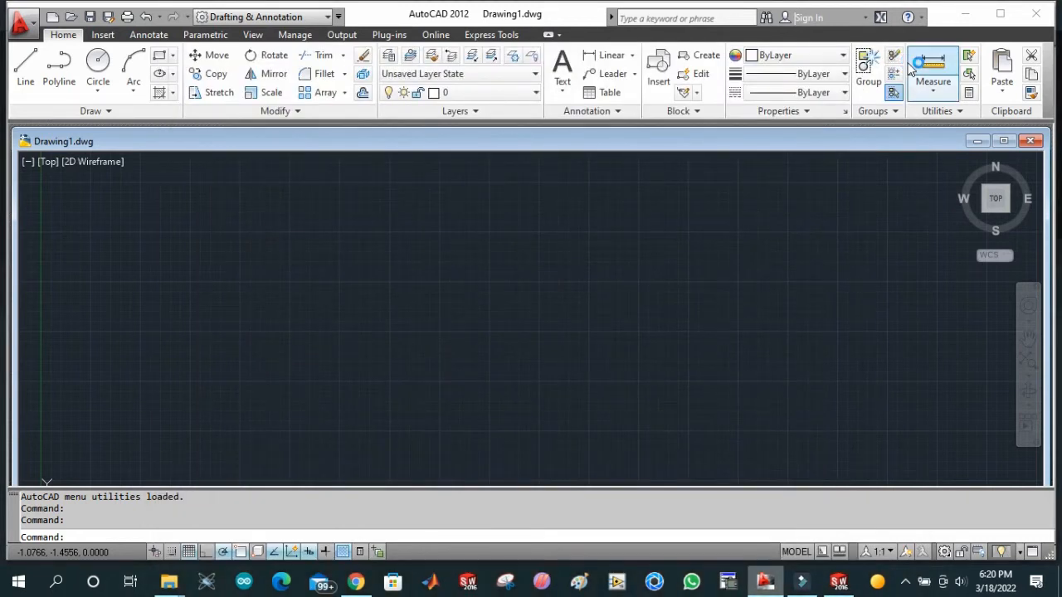
mouse_move(933, 70)
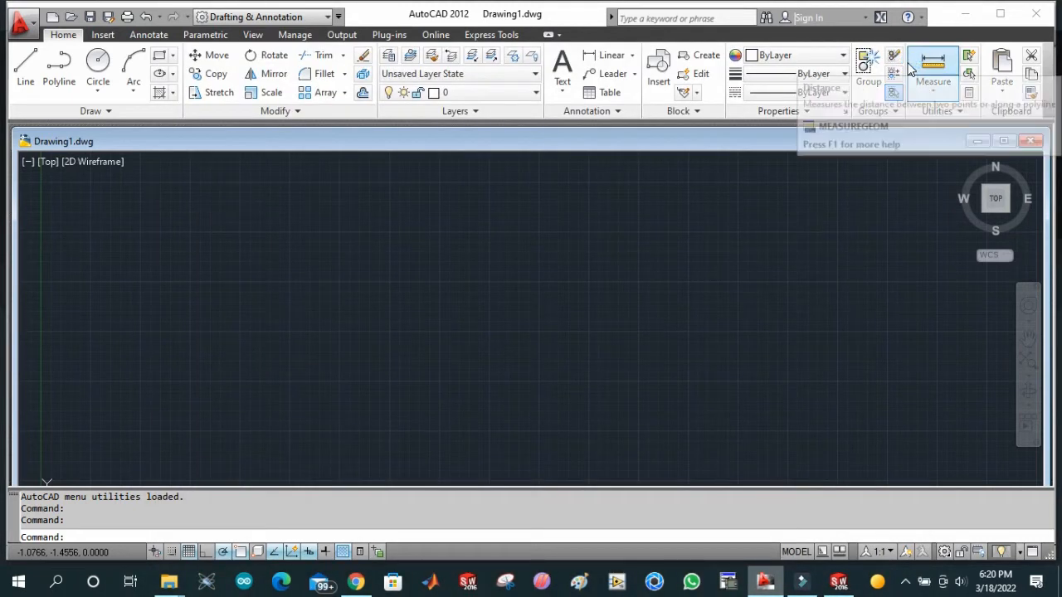
mouse_move(933, 62)
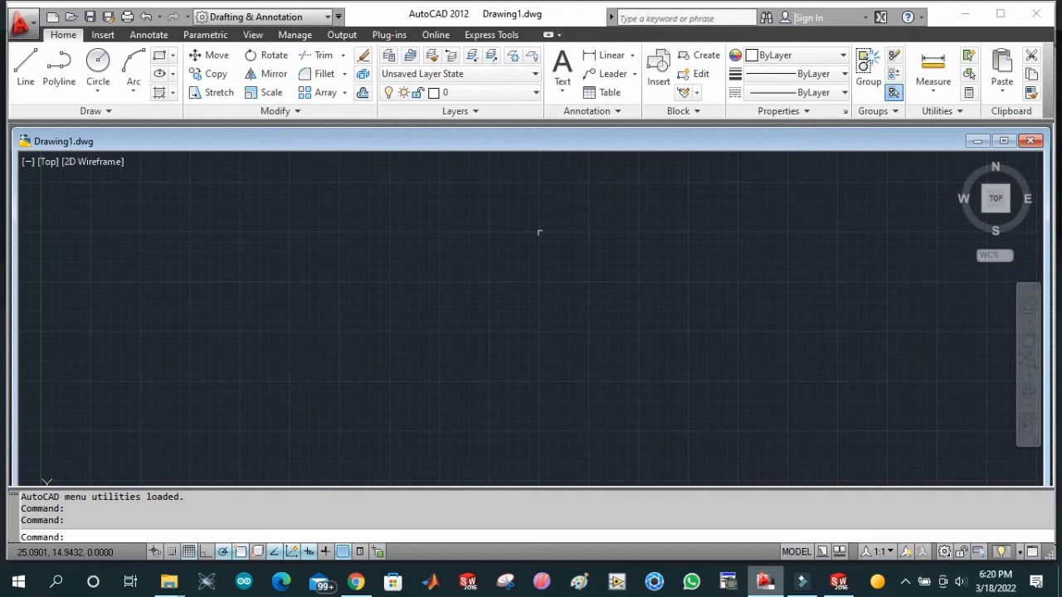
mouse_move(540, 233)
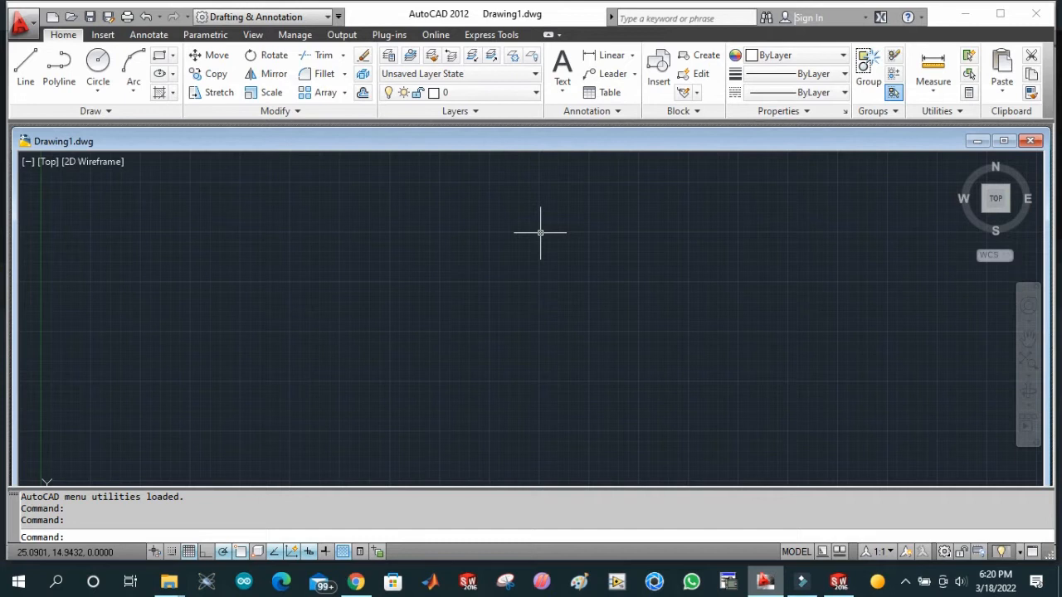
mouse_move(519, 191)
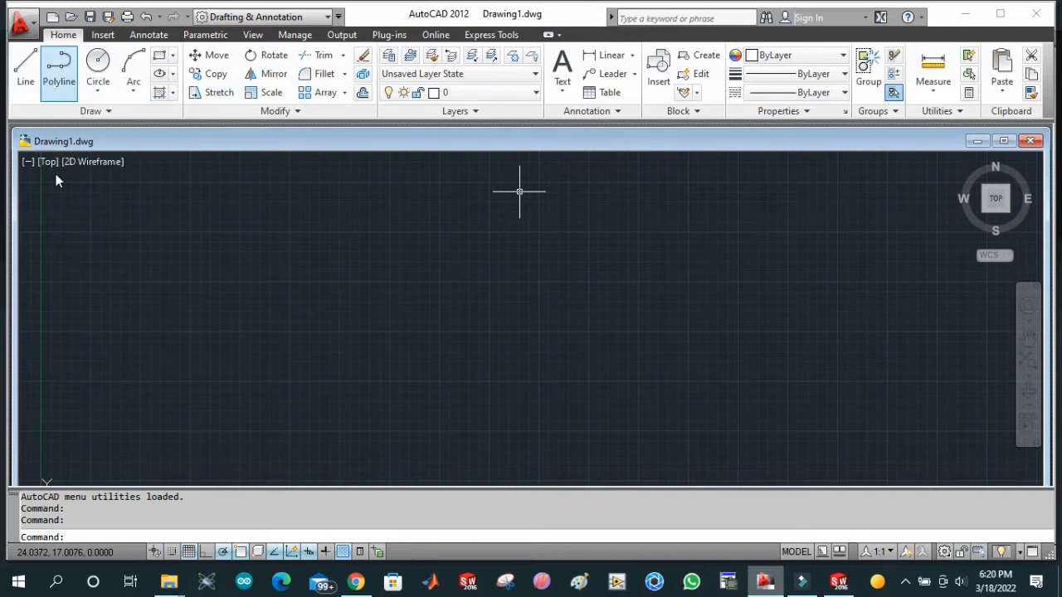
mouse_move(25, 74)
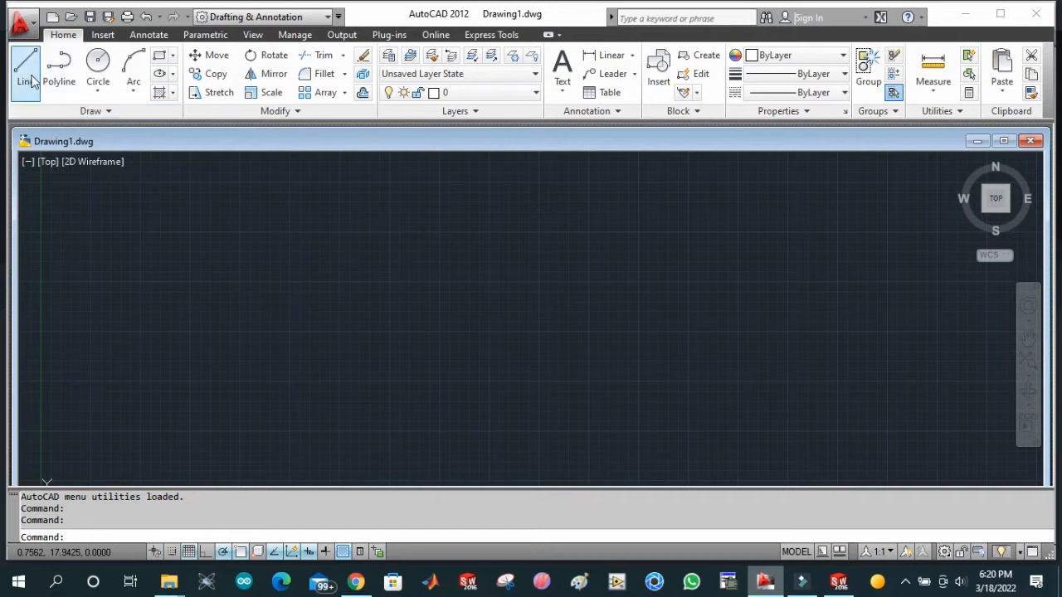
mouse_move(124, 212)
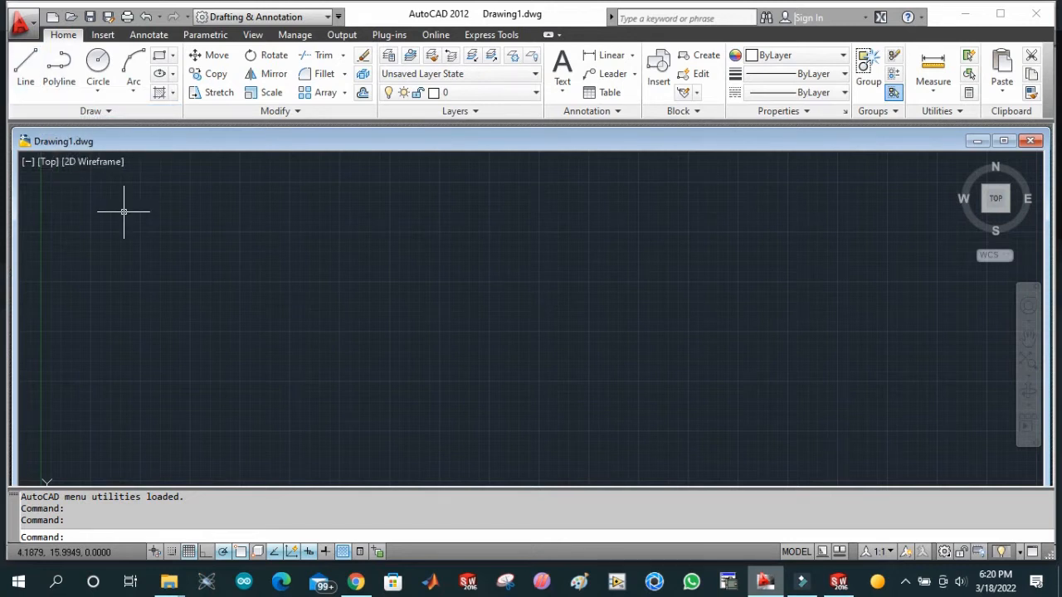
mouse_move(24, 67)
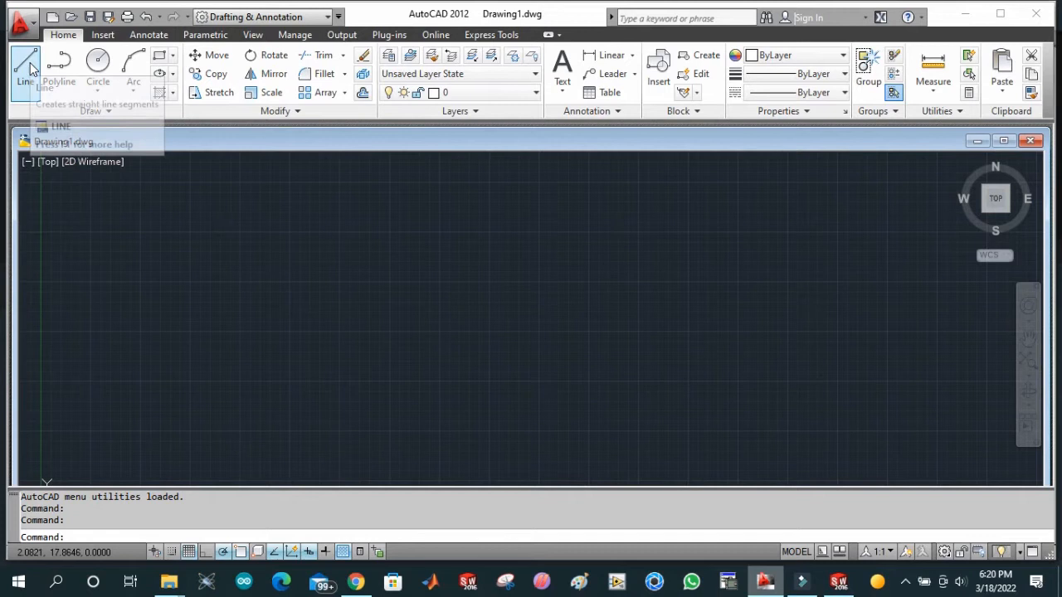
mouse_move(59, 60)
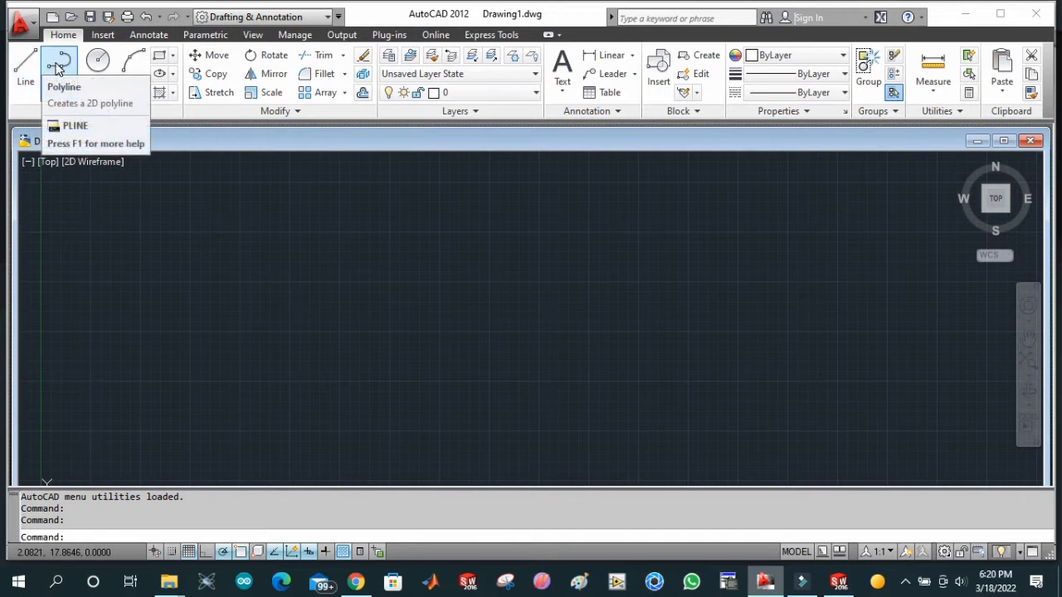
mouse_move(98, 62)
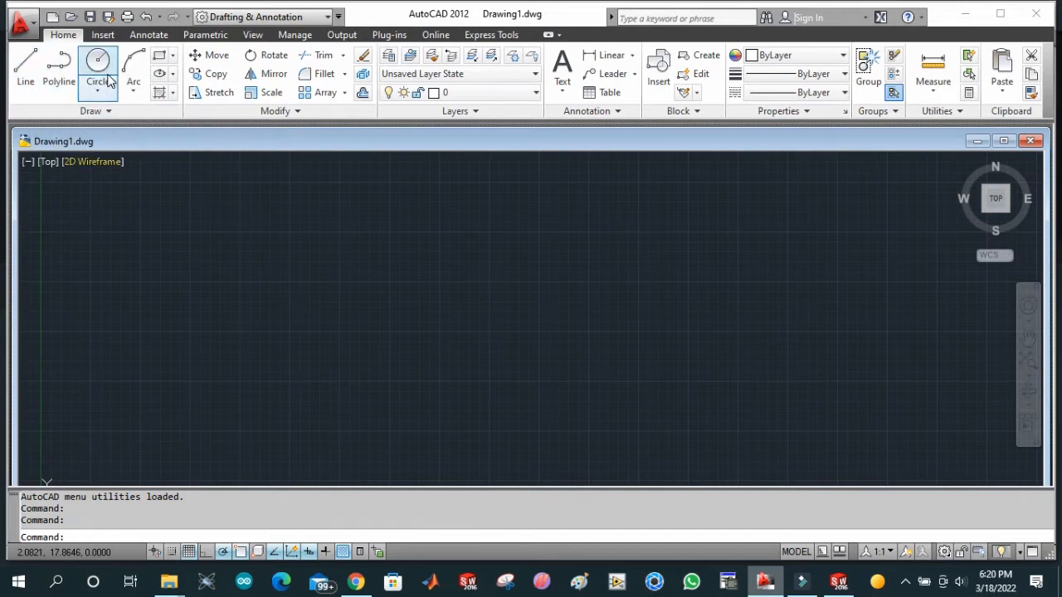
mouse_move(37, 75)
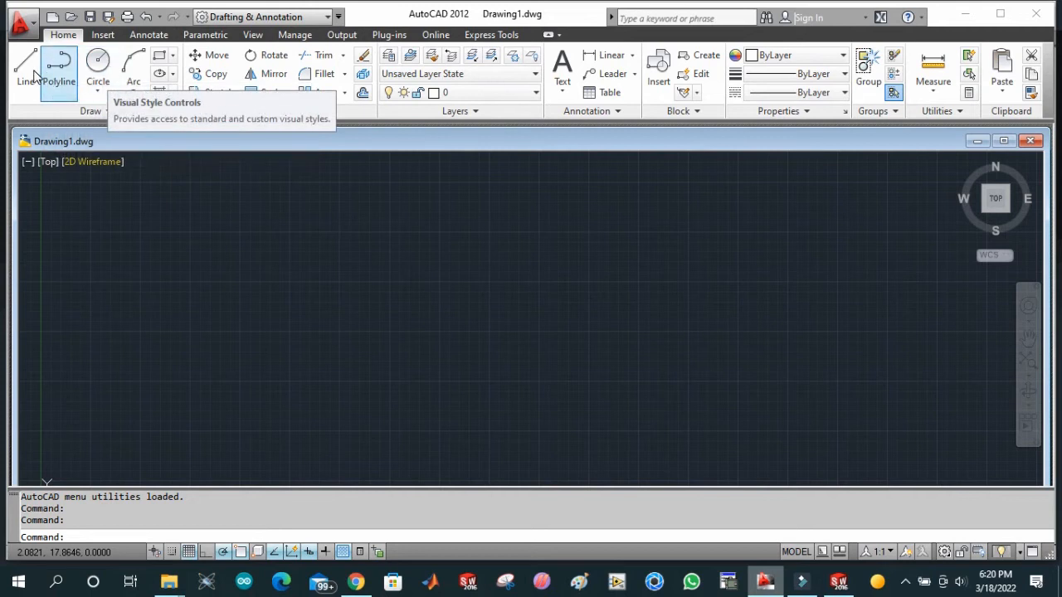
mouse_move(24, 66)
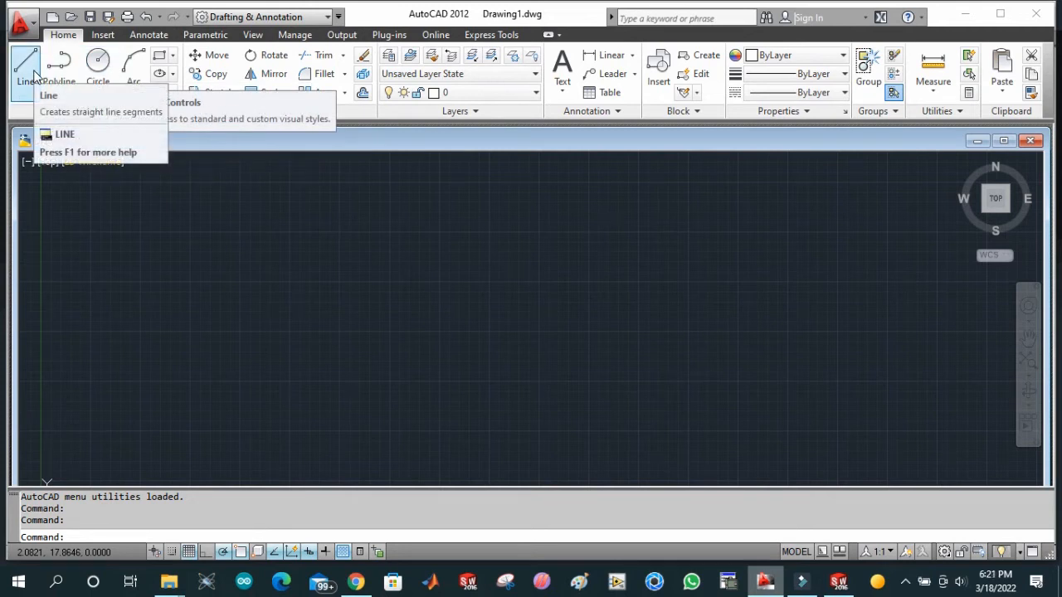
mouse_move(25, 66)
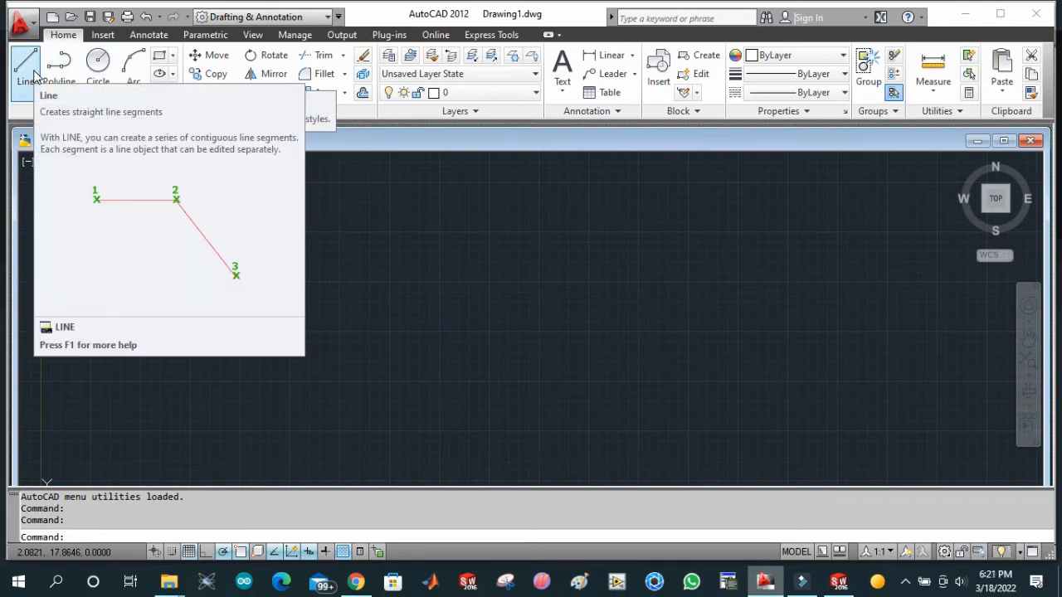
mouse_move(59, 64)
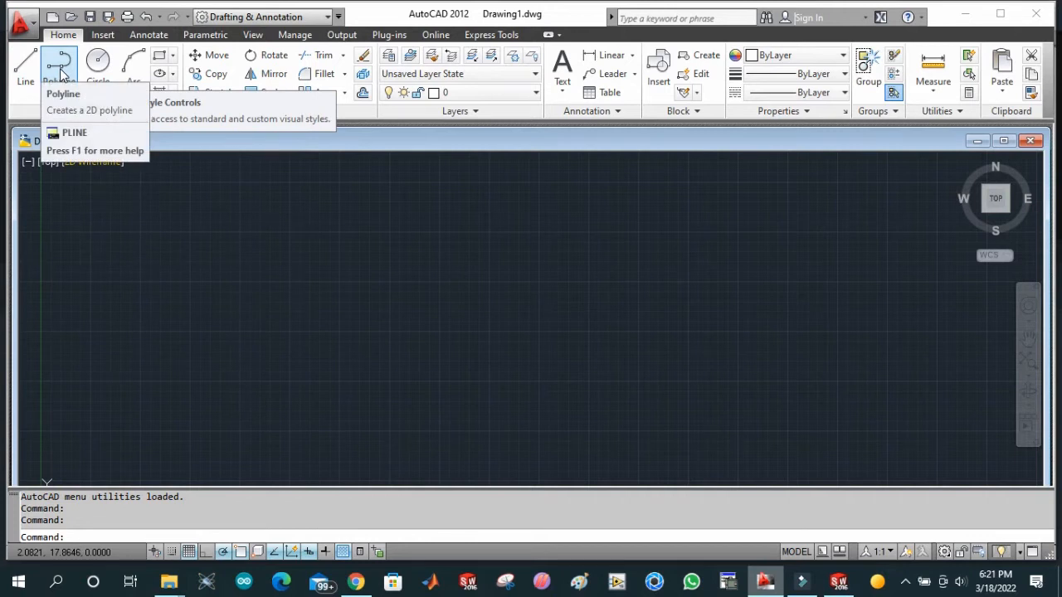
mouse_move(60, 65)
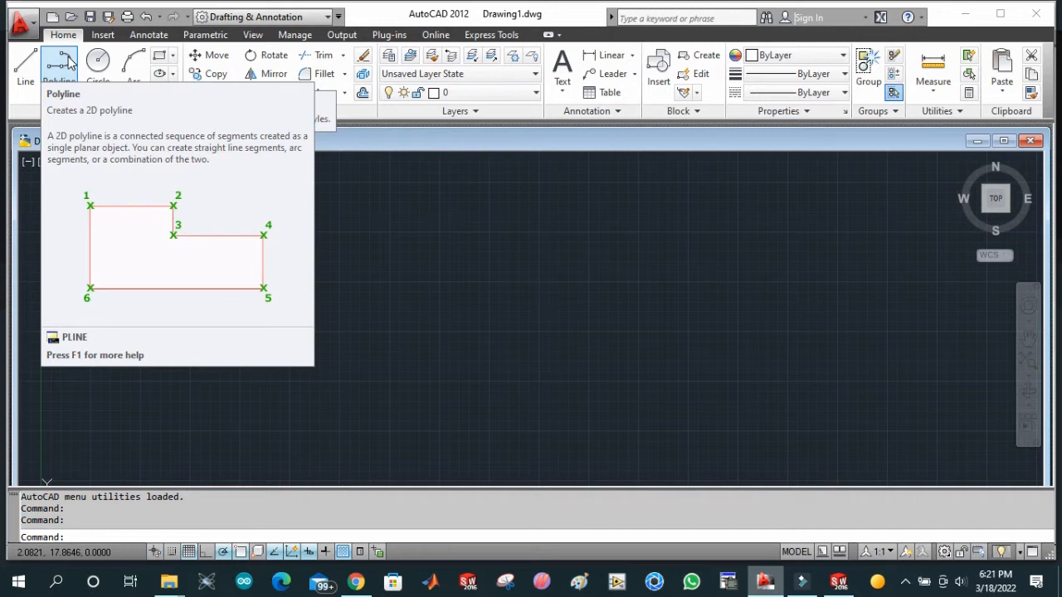
mouse_move(25, 65)
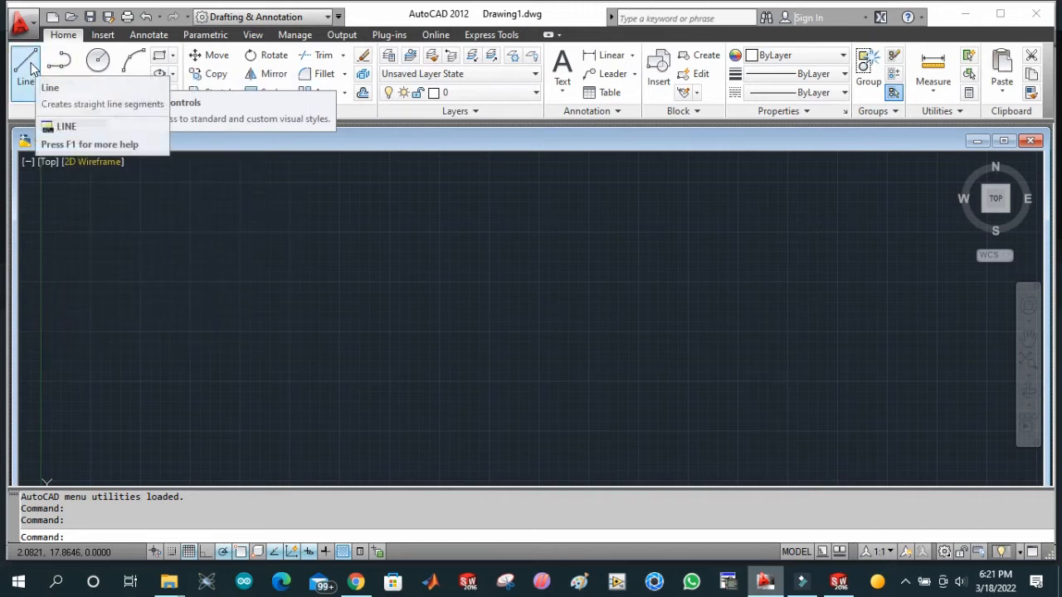
mouse_move(98, 60)
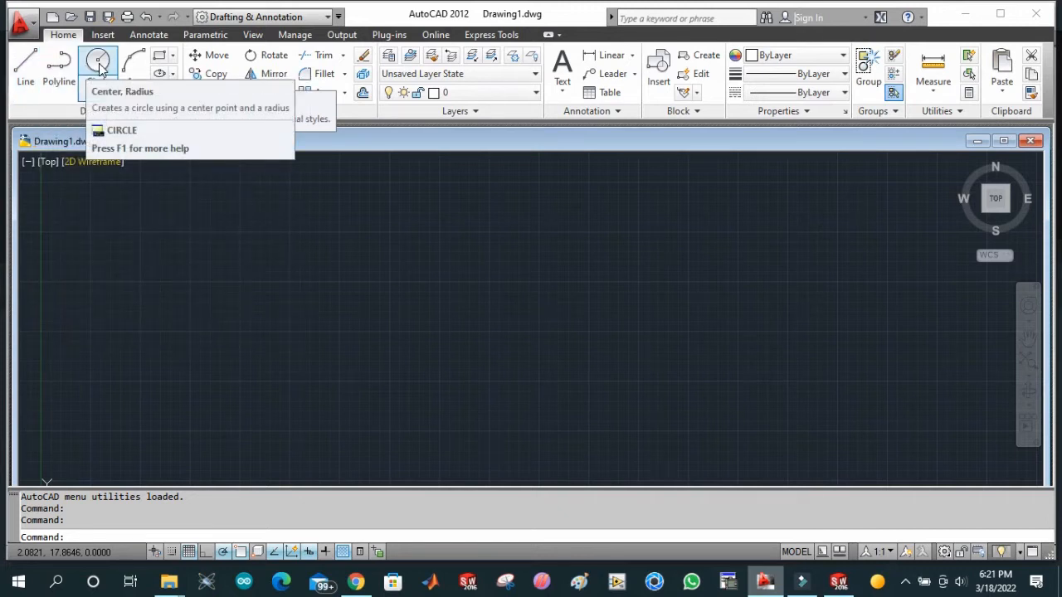
mouse_move(98, 62)
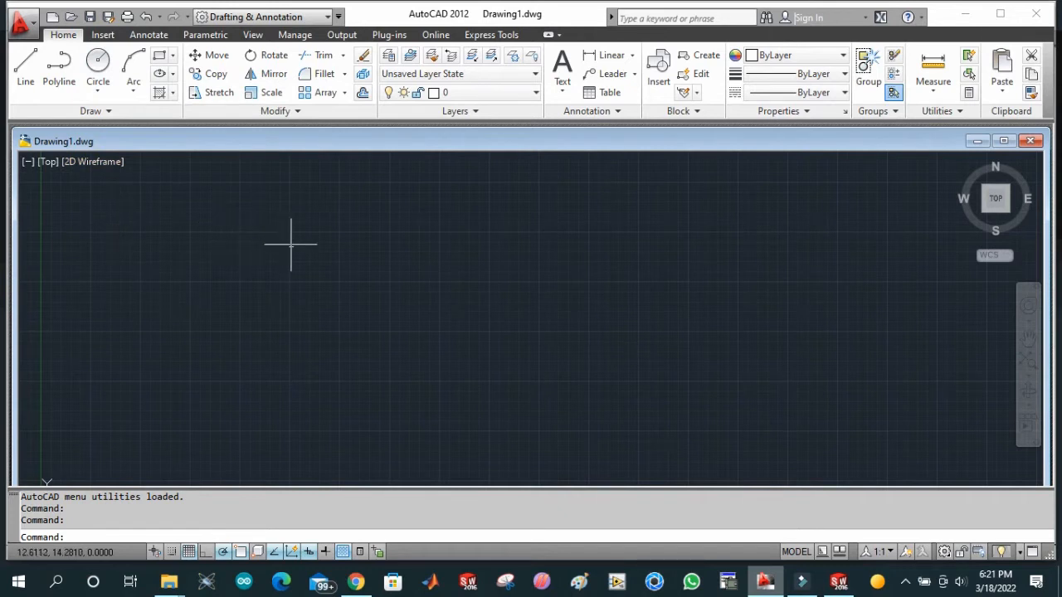
mouse_move(170, 210)
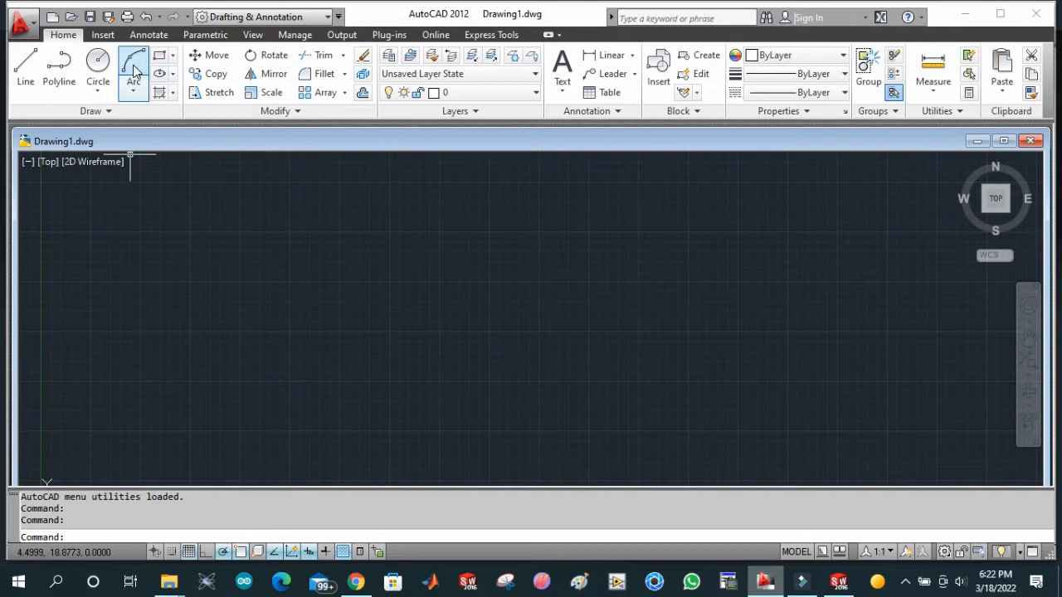
mouse_move(132, 71)
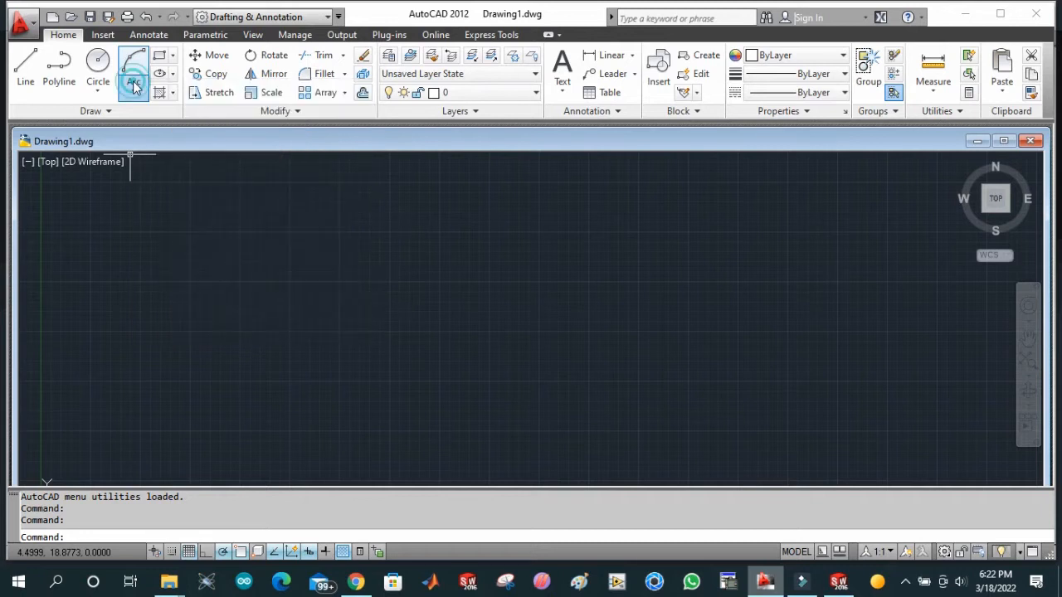
click(133, 81)
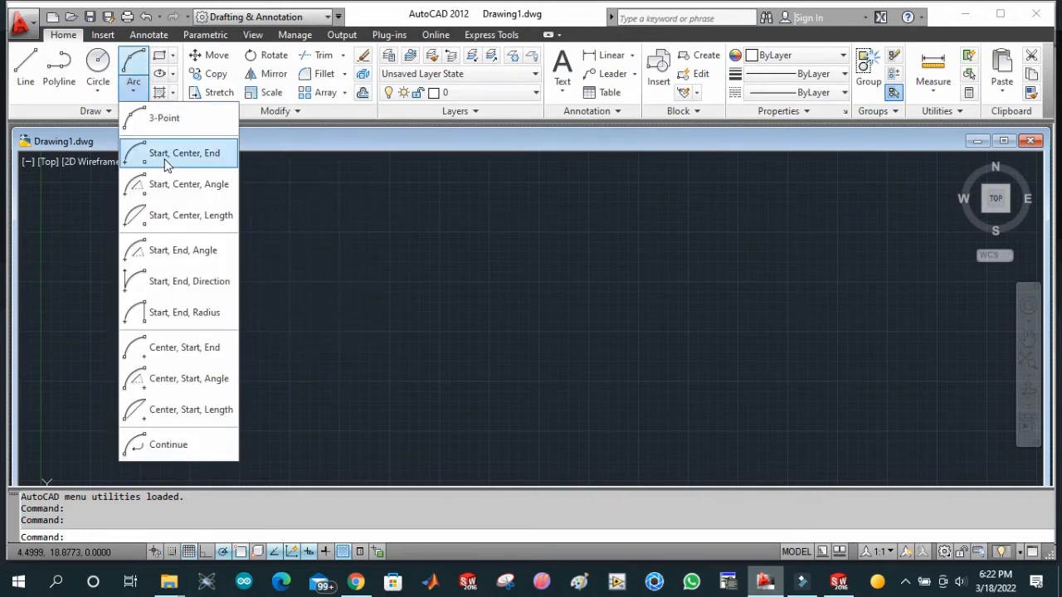
mouse_move(163, 184)
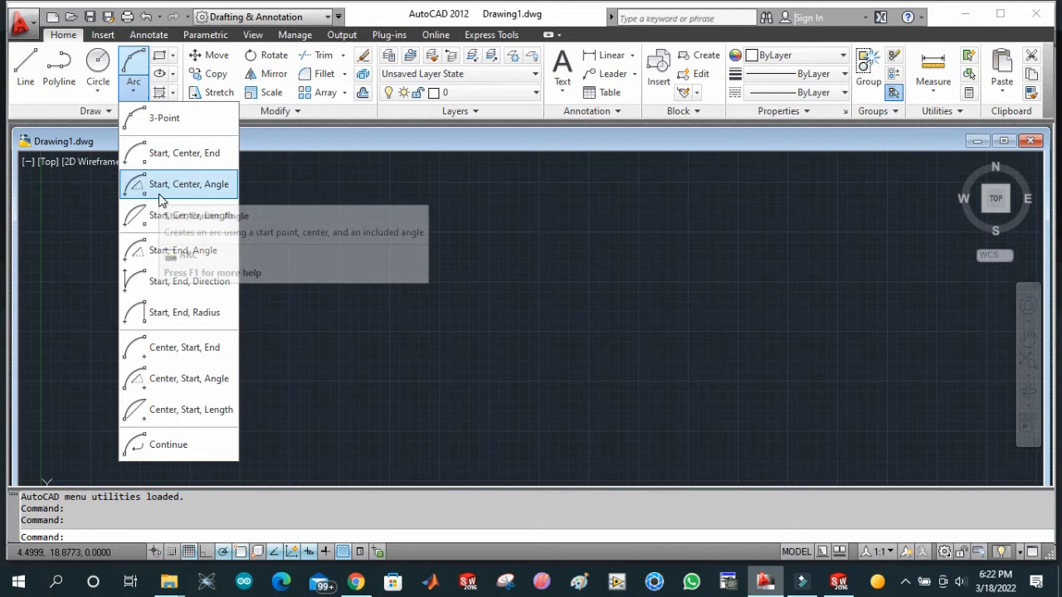
mouse_move(162, 199)
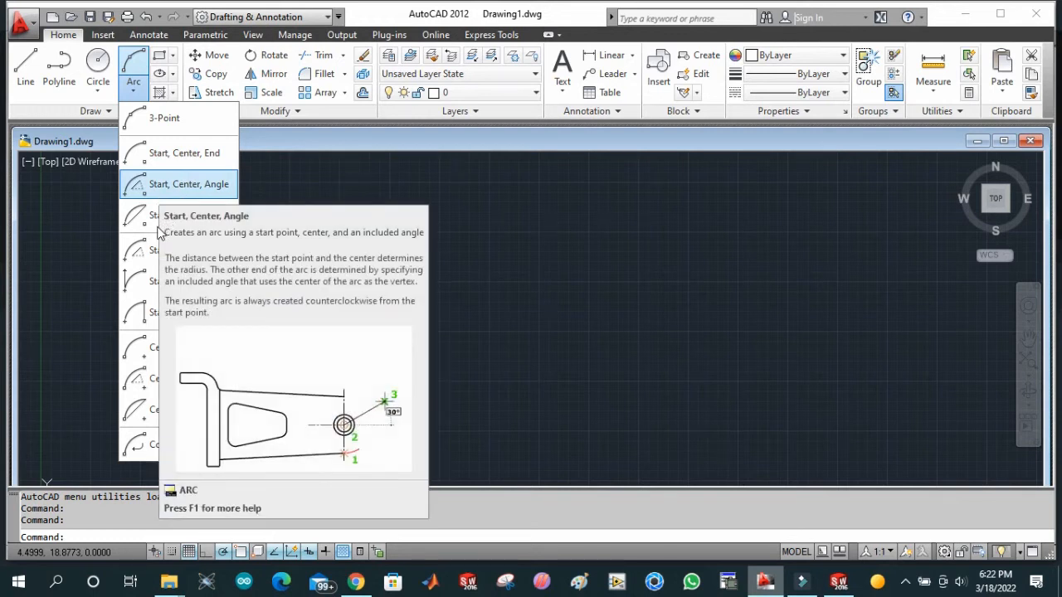
mouse_move(190, 215)
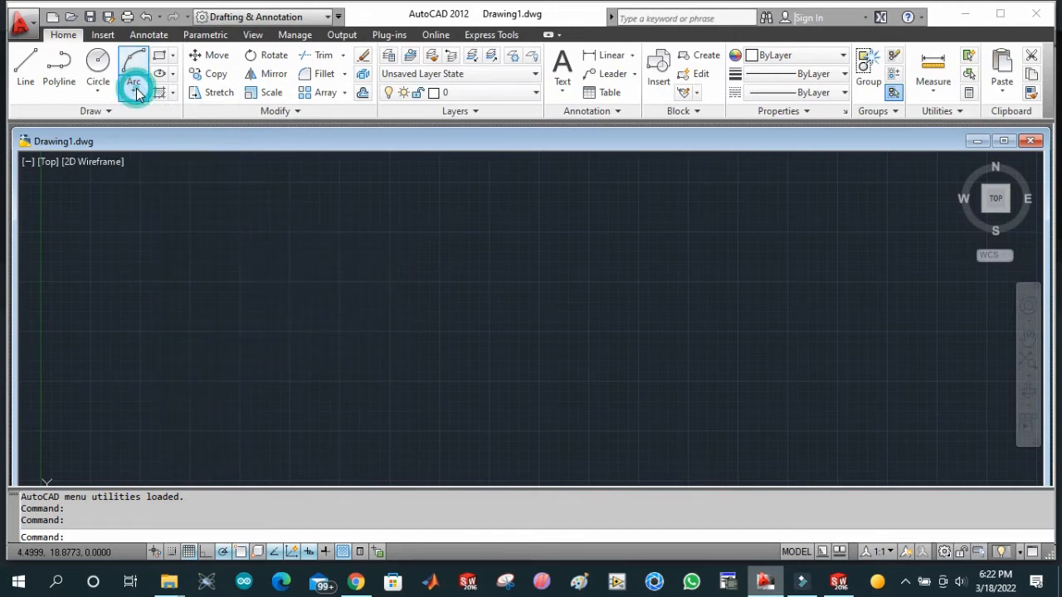
mouse_move(133, 82)
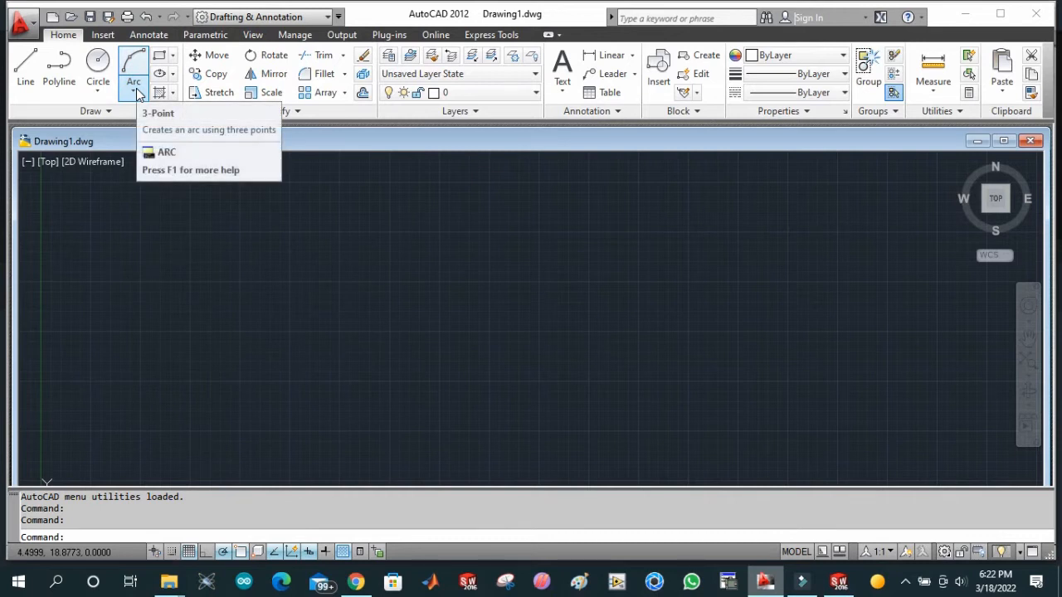
mouse_move(134, 81)
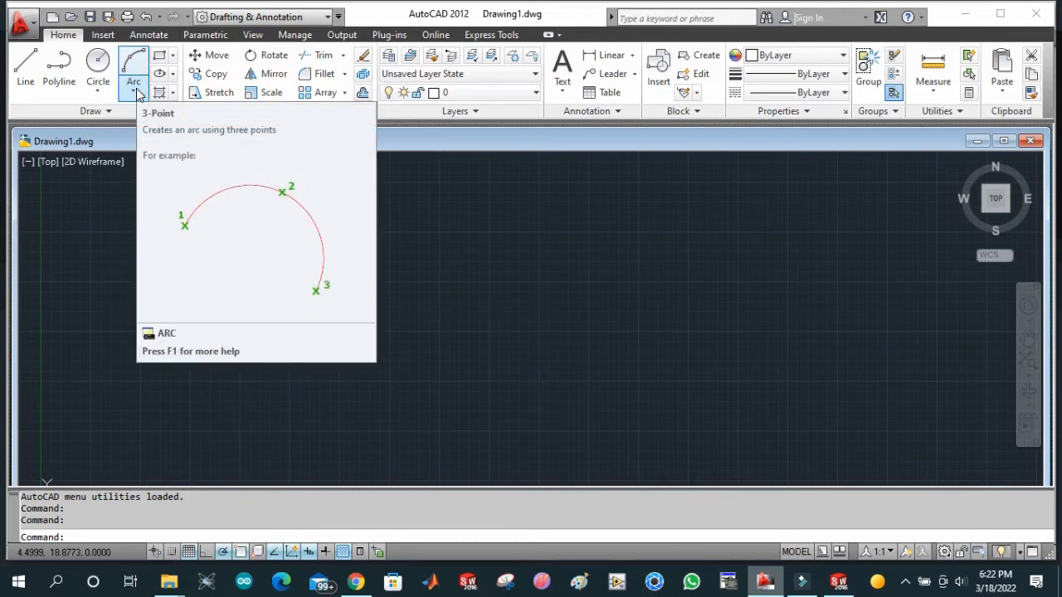
mouse_move(164, 58)
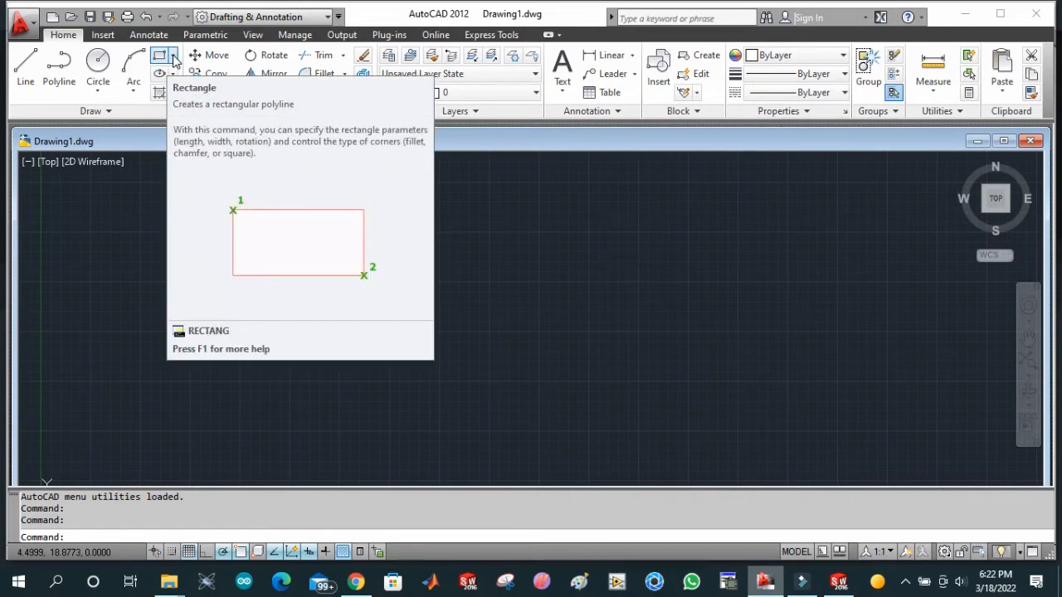
click(173, 62)
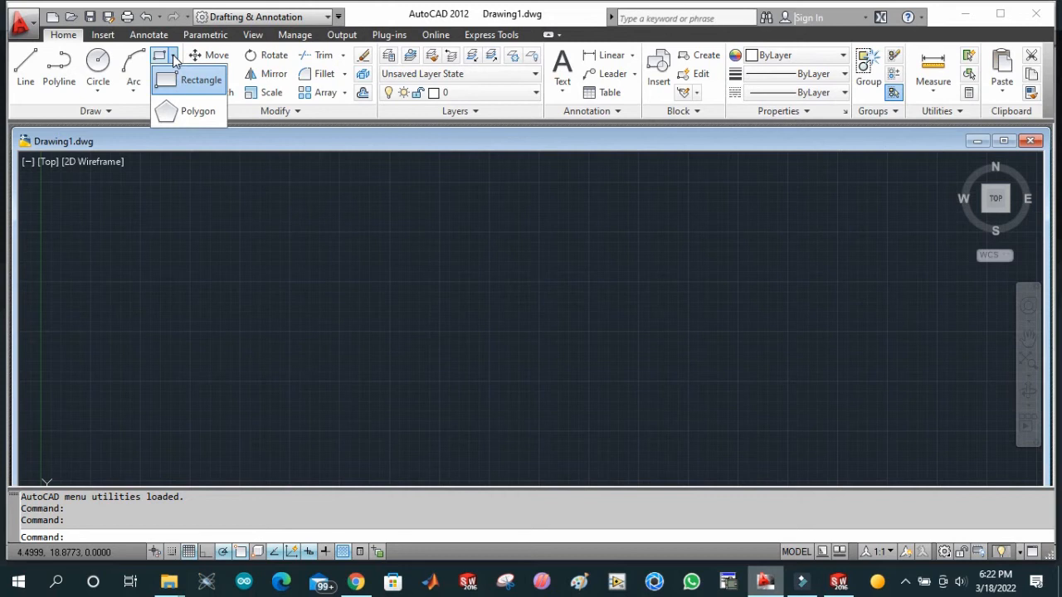
mouse_move(189, 78)
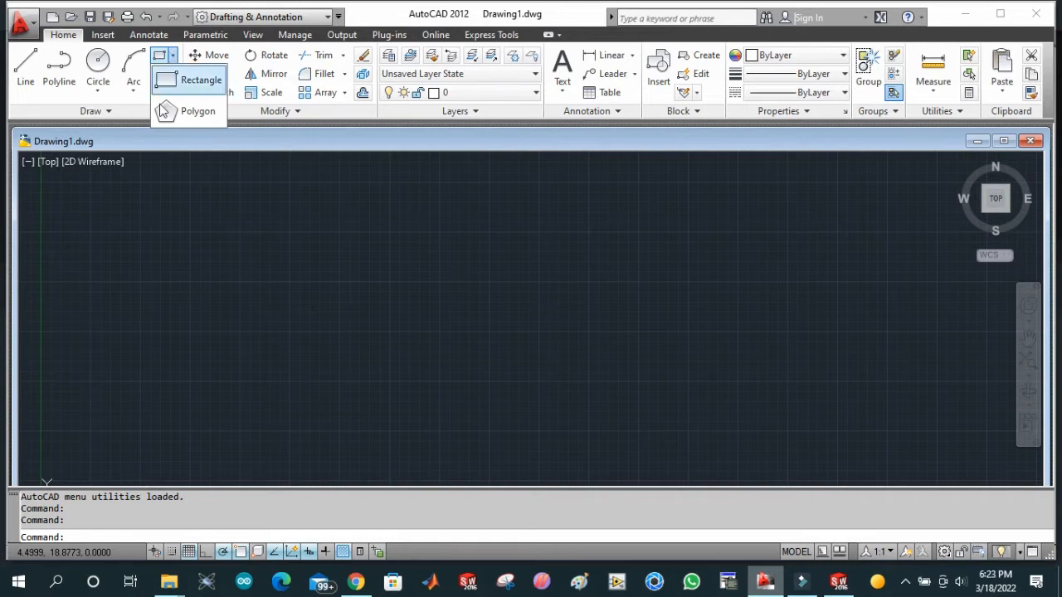
mouse_move(146, 157)
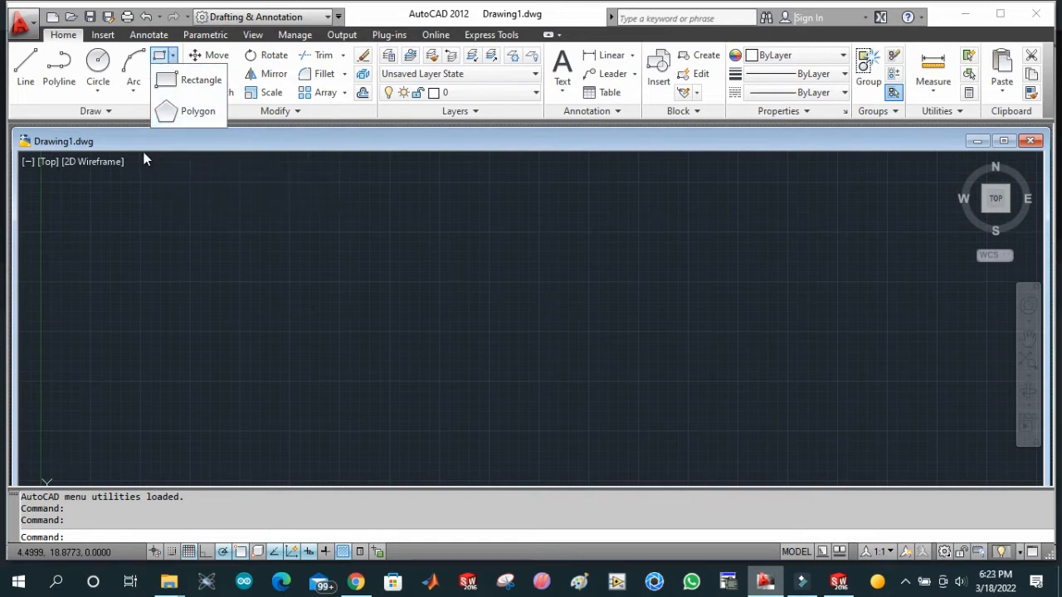
mouse_move(158, 159)
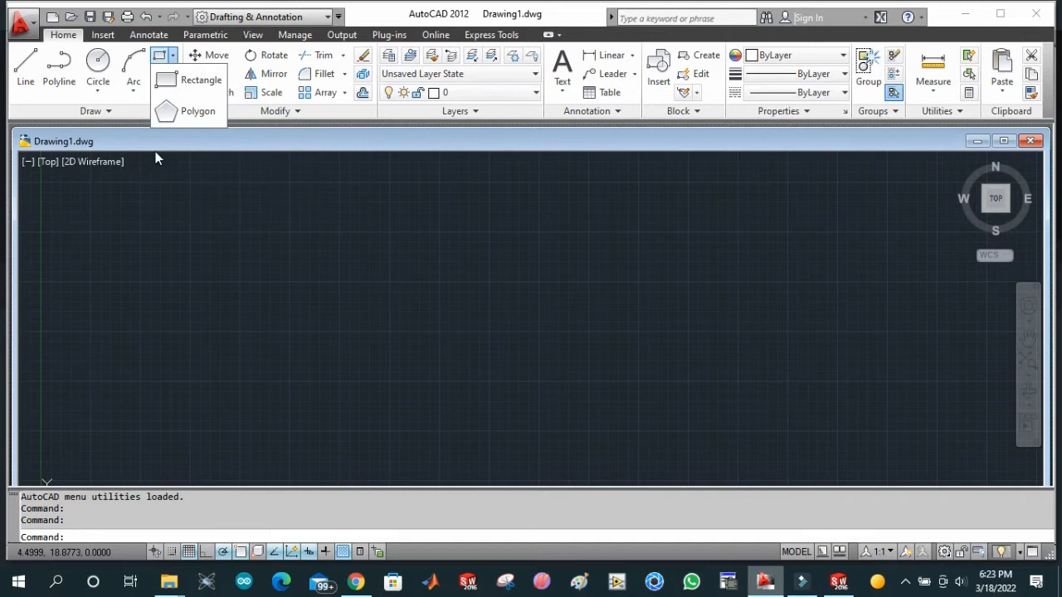
mouse_move(197, 111)
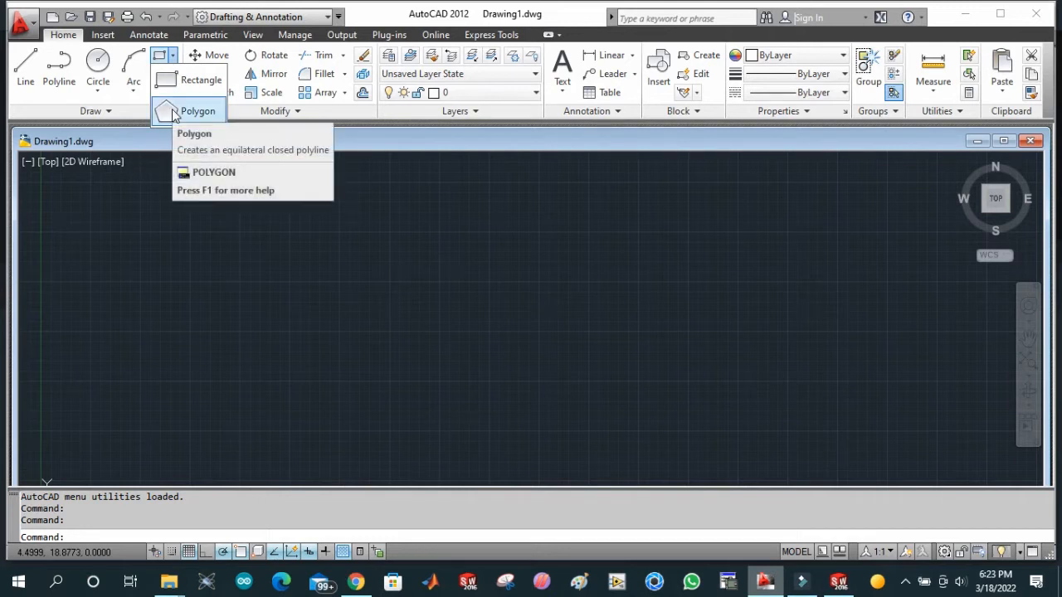
mouse_move(197, 110)
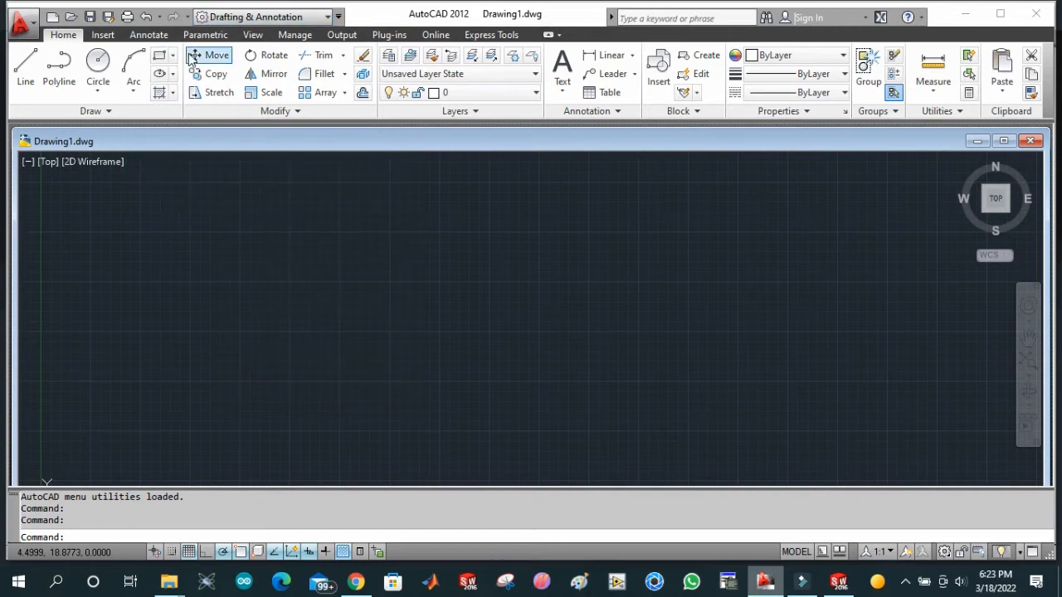
click(175, 74)
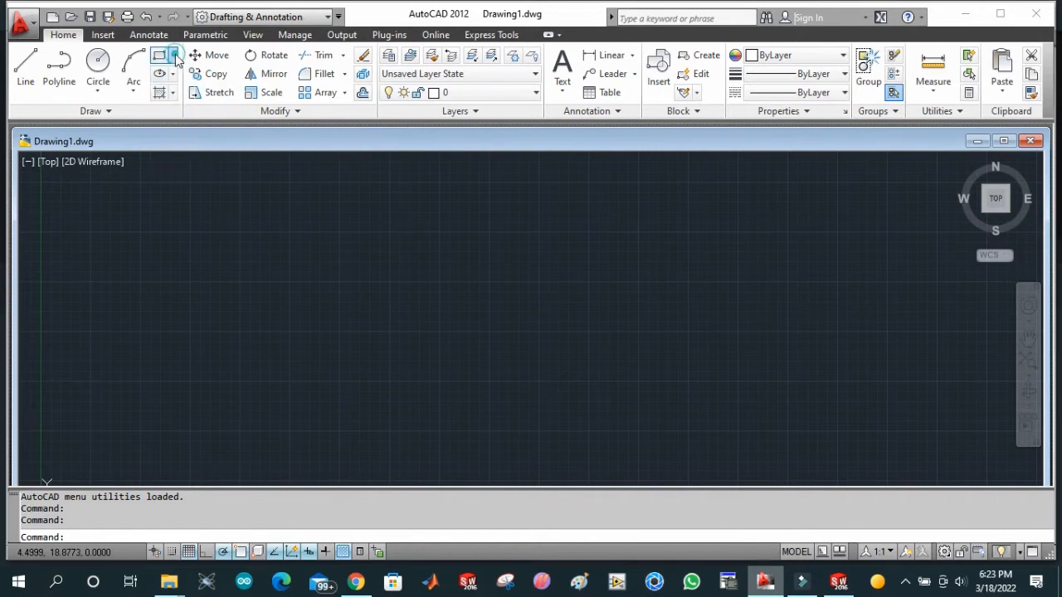
click(174, 56)
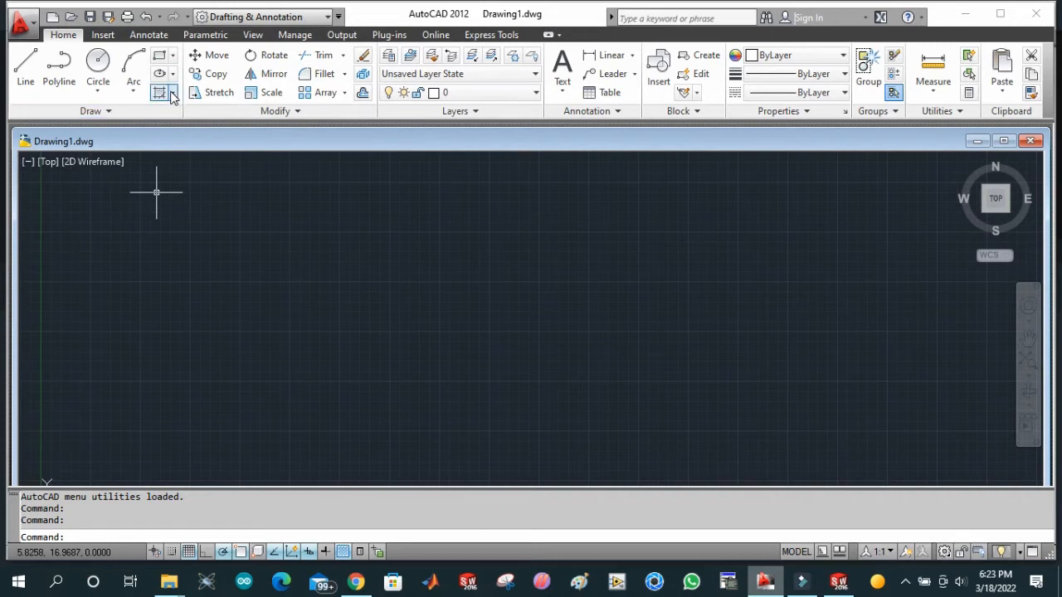
mouse_move(161, 92)
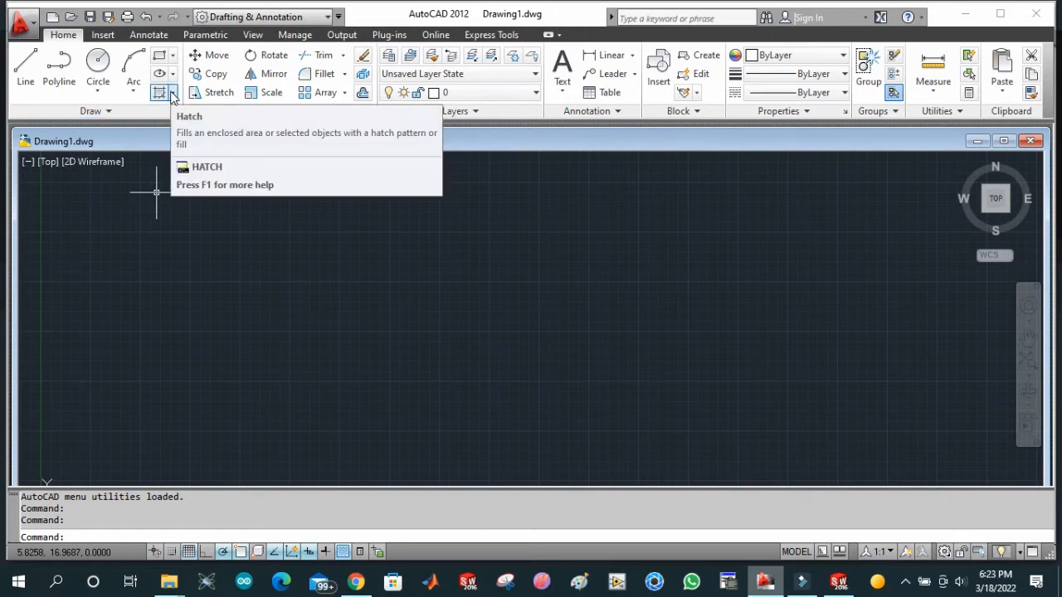
mouse_move(161, 92)
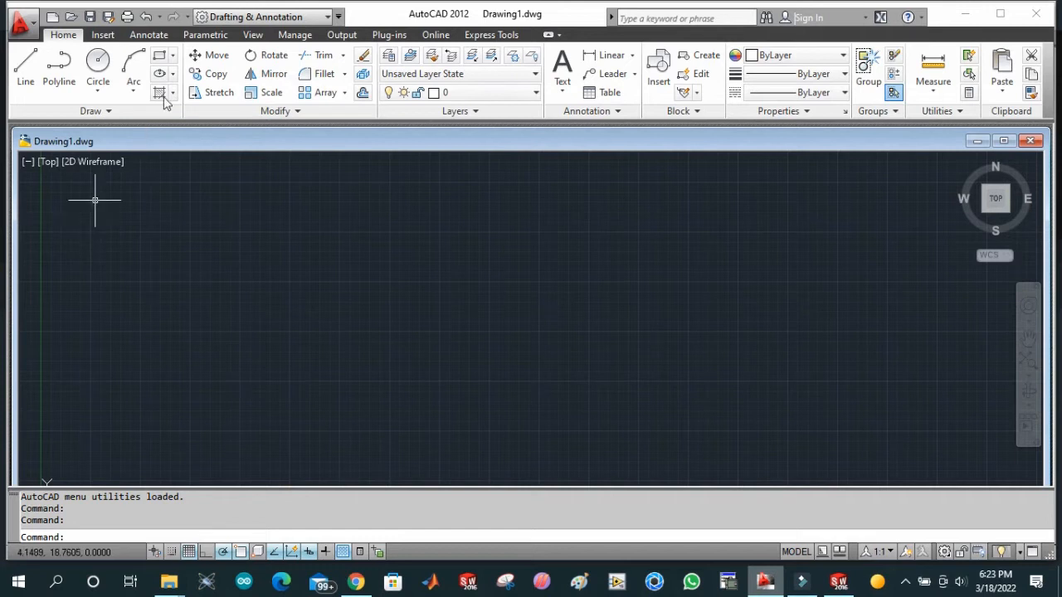
mouse_move(216, 55)
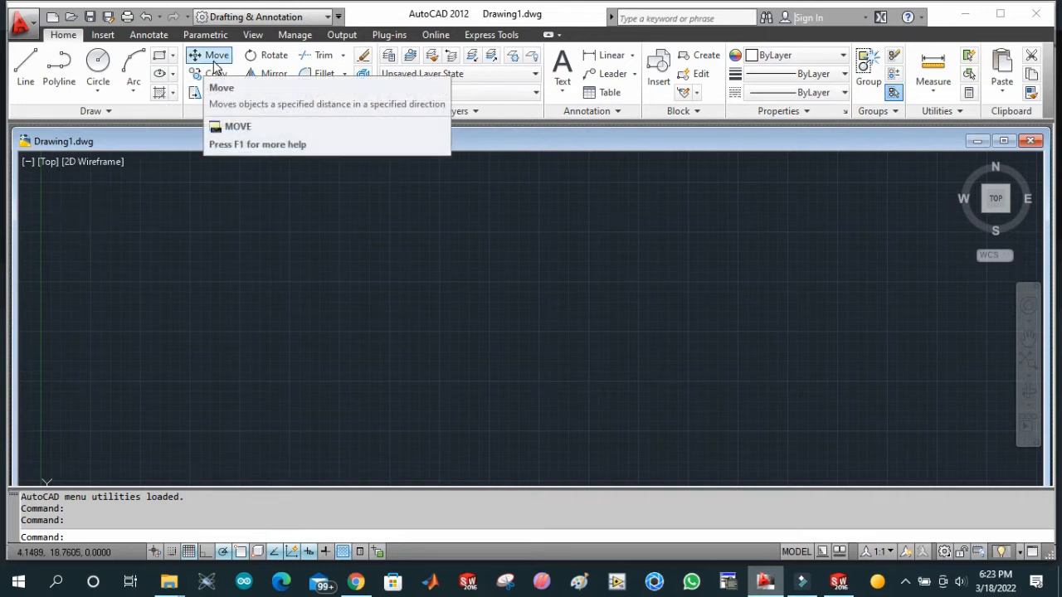
mouse_move(215, 74)
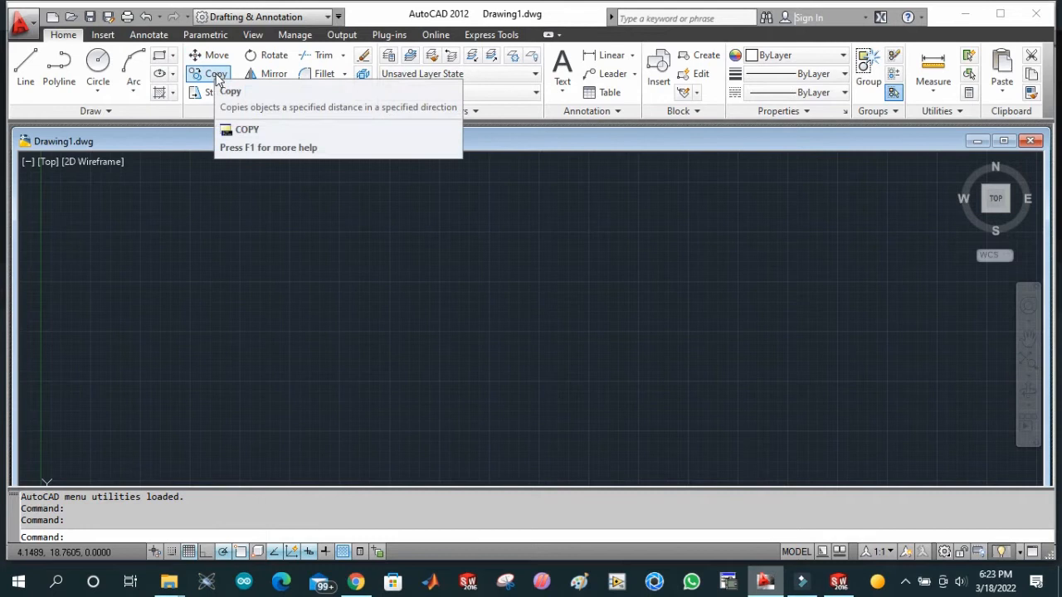
mouse_move(215, 74)
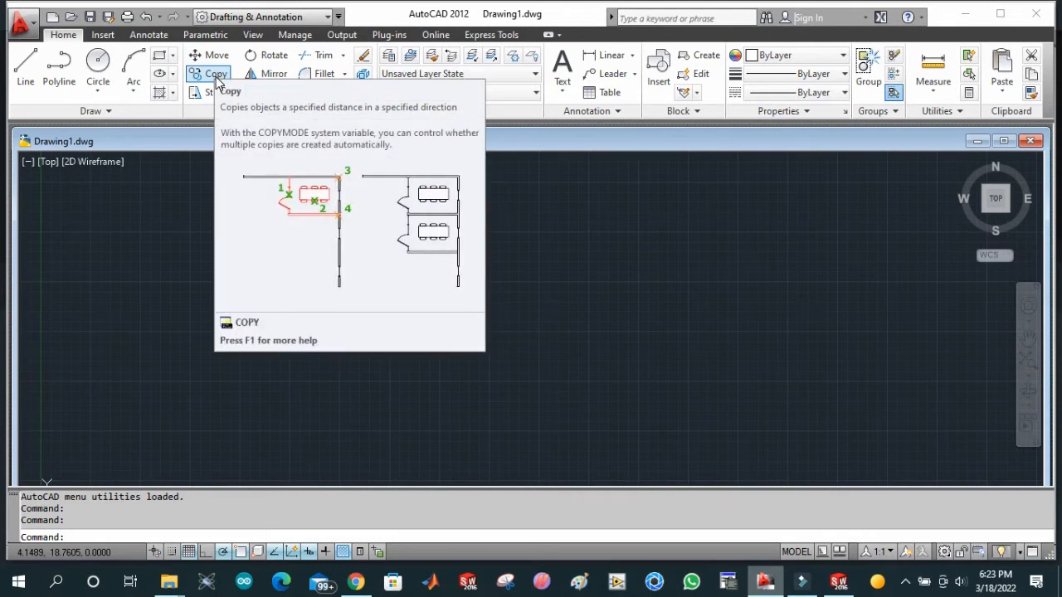
mouse_move(221, 92)
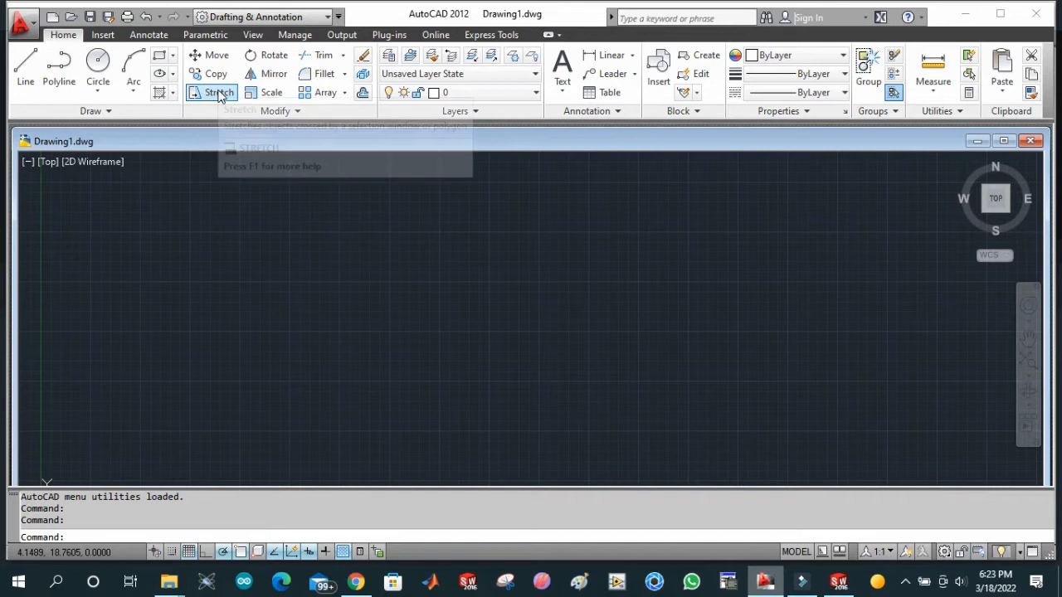
mouse_move(218, 92)
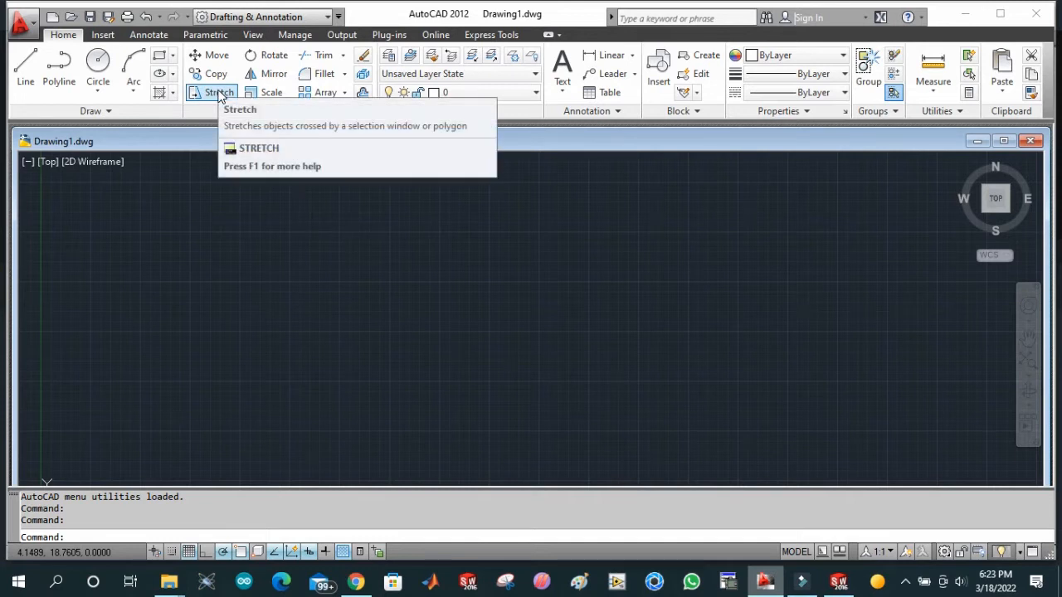
mouse_move(273, 55)
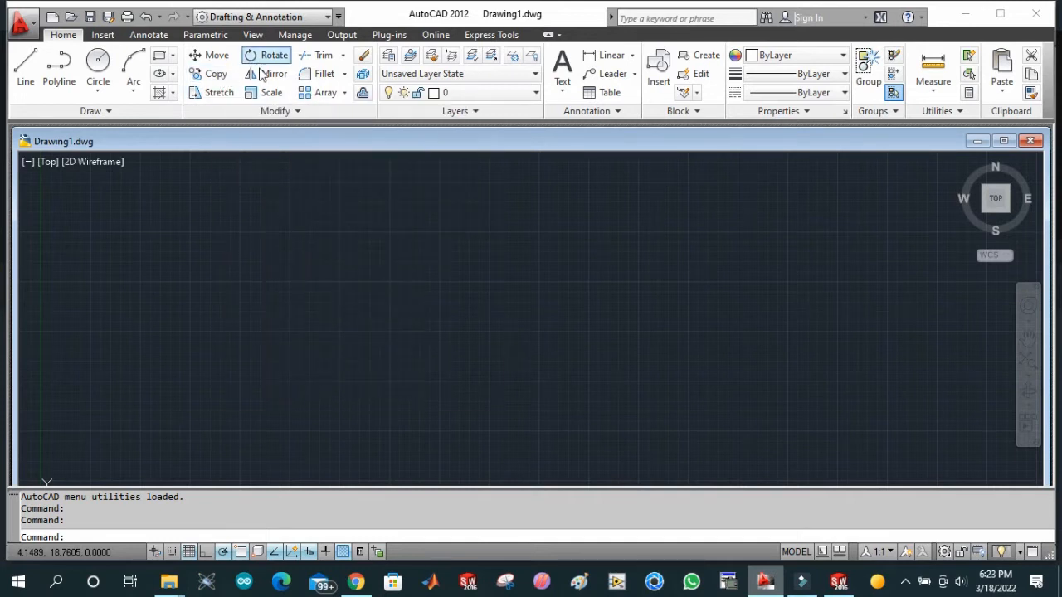
mouse_move(272, 74)
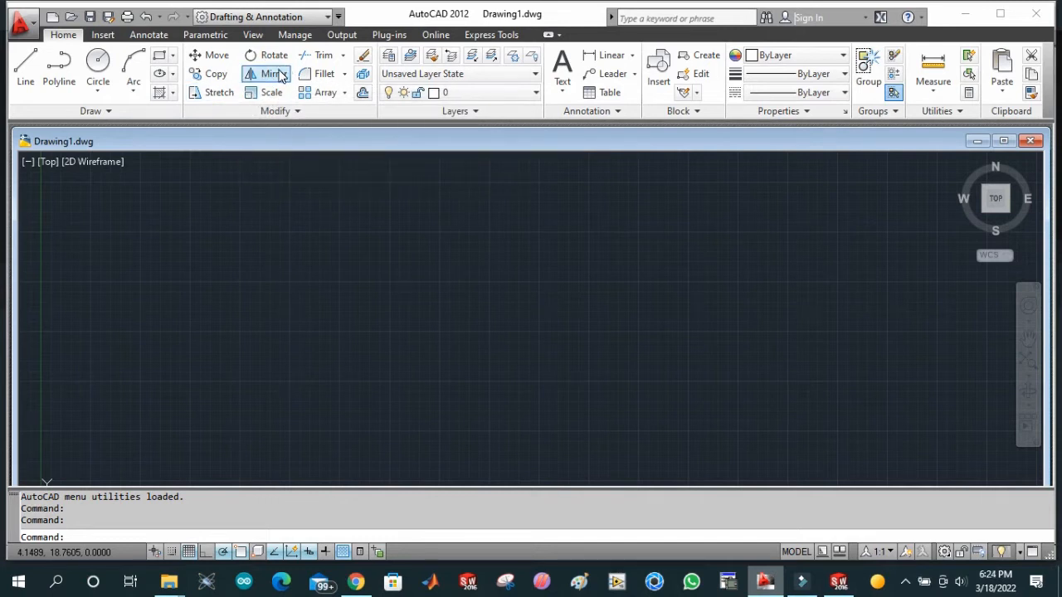
mouse_move(267, 74)
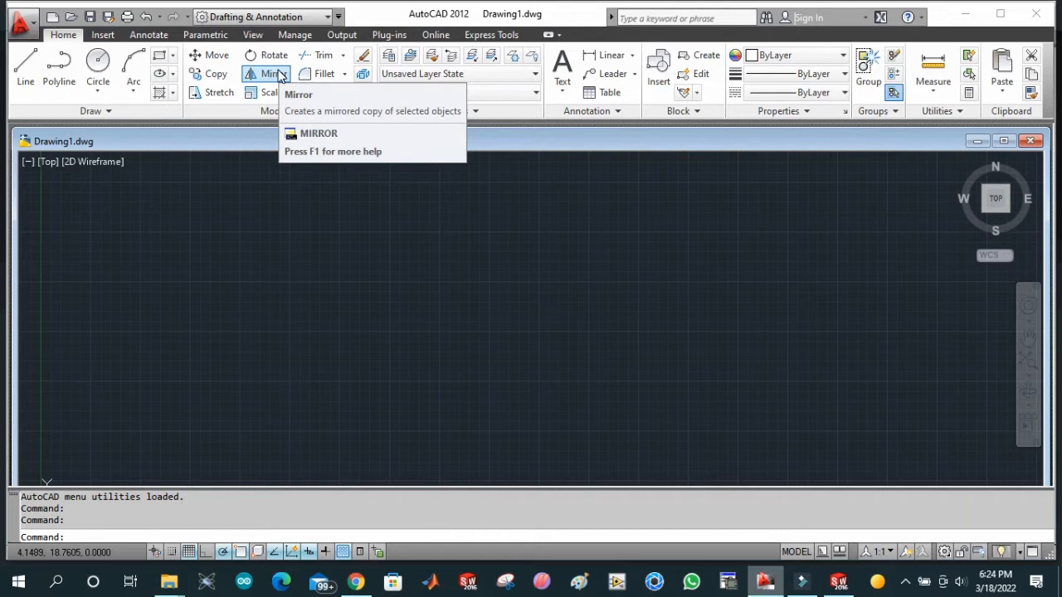
mouse_move(267, 74)
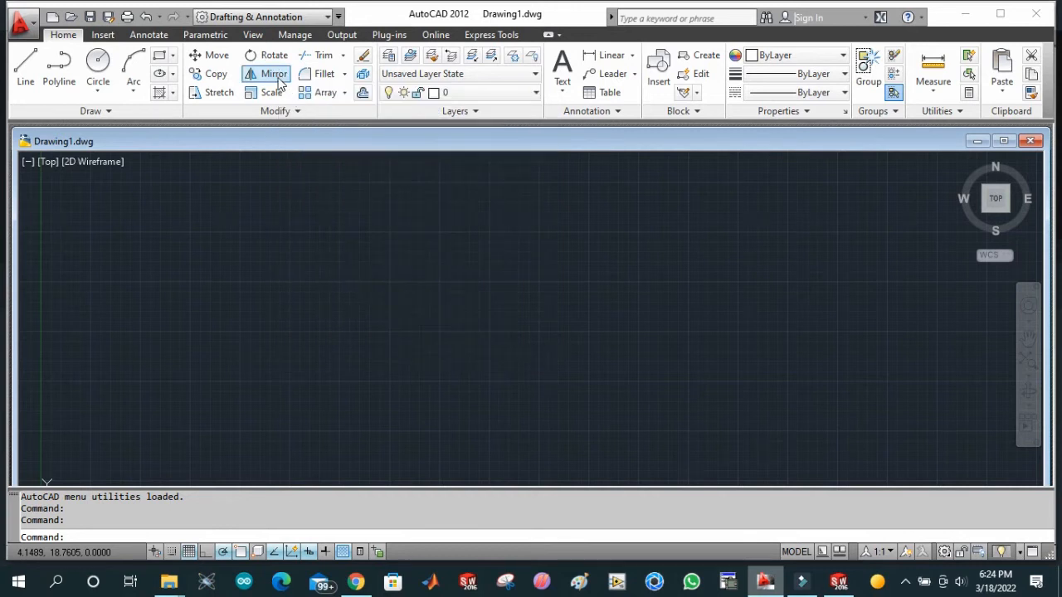
mouse_move(273, 55)
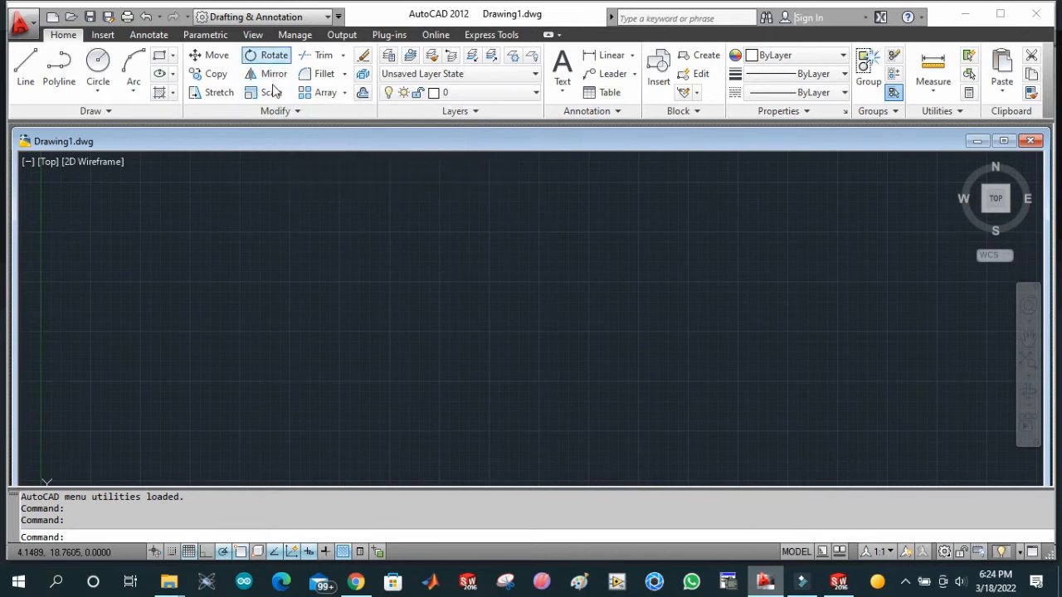
mouse_move(317, 92)
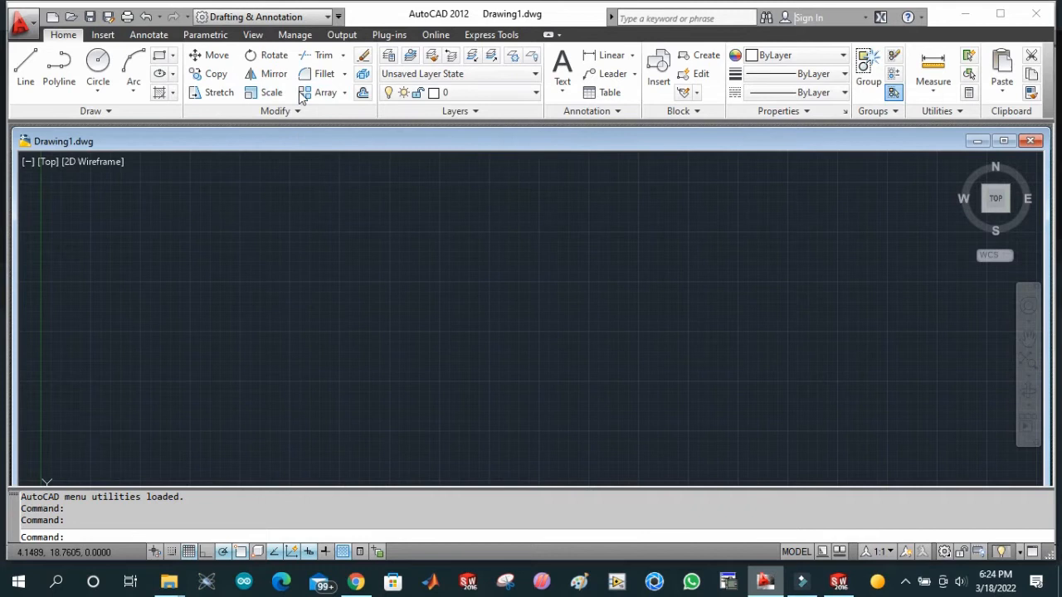
mouse_move(325, 92)
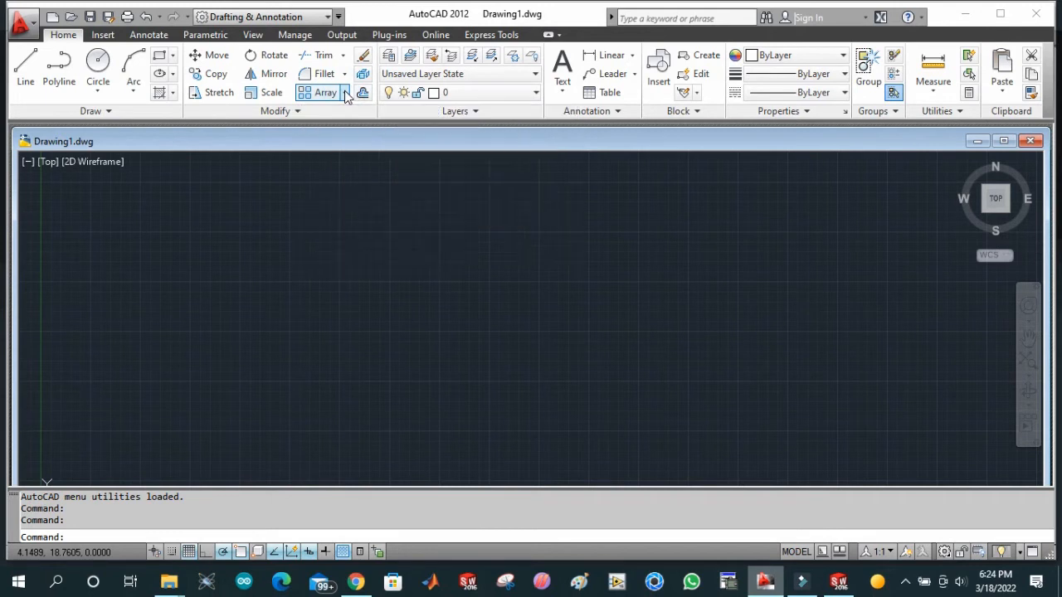
Review the Array flyout kinds, then start a rectangular array (ARRAYRECT).
click(344, 92)
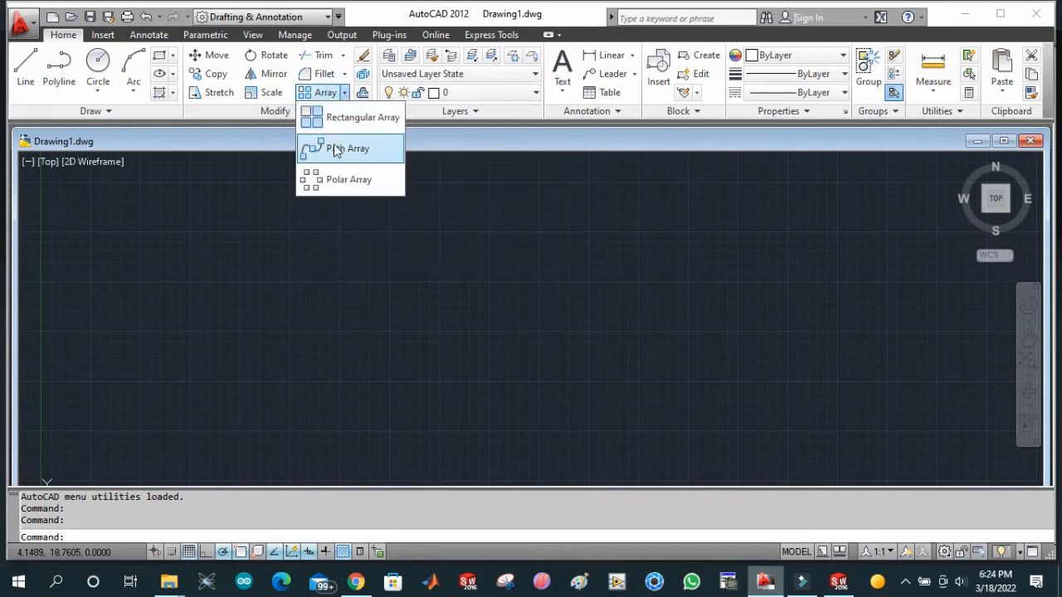
mouse_move(348, 179)
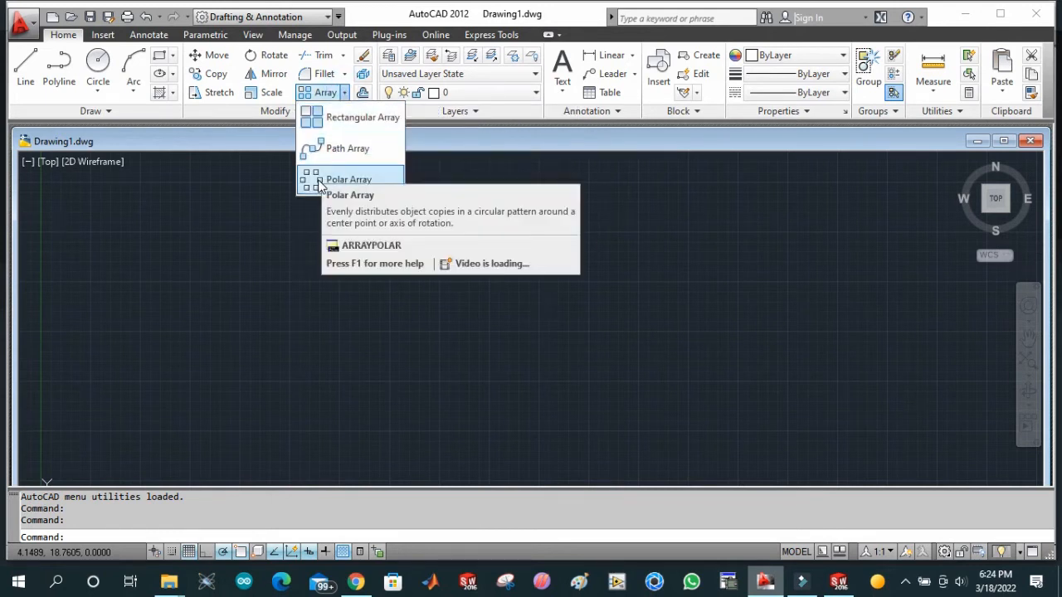
mouse_move(349, 179)
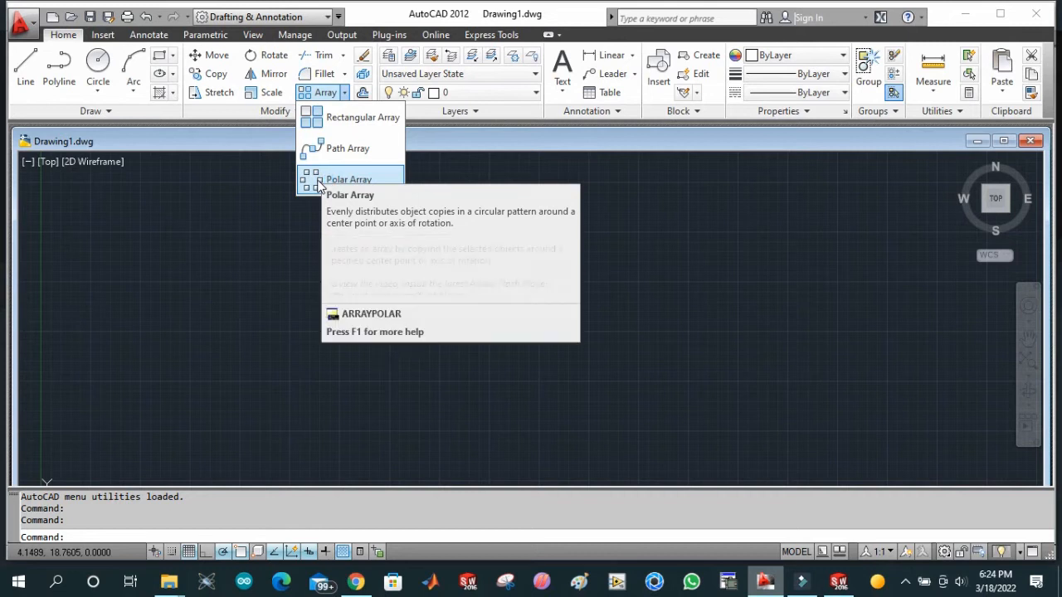
mouse_move(348, 179)
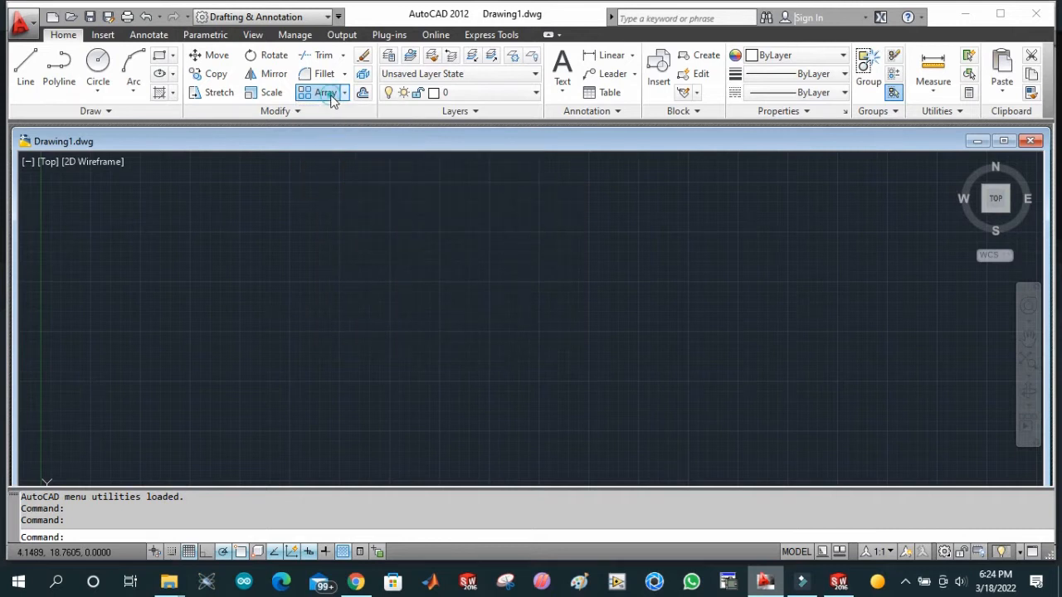
click(323, 92)
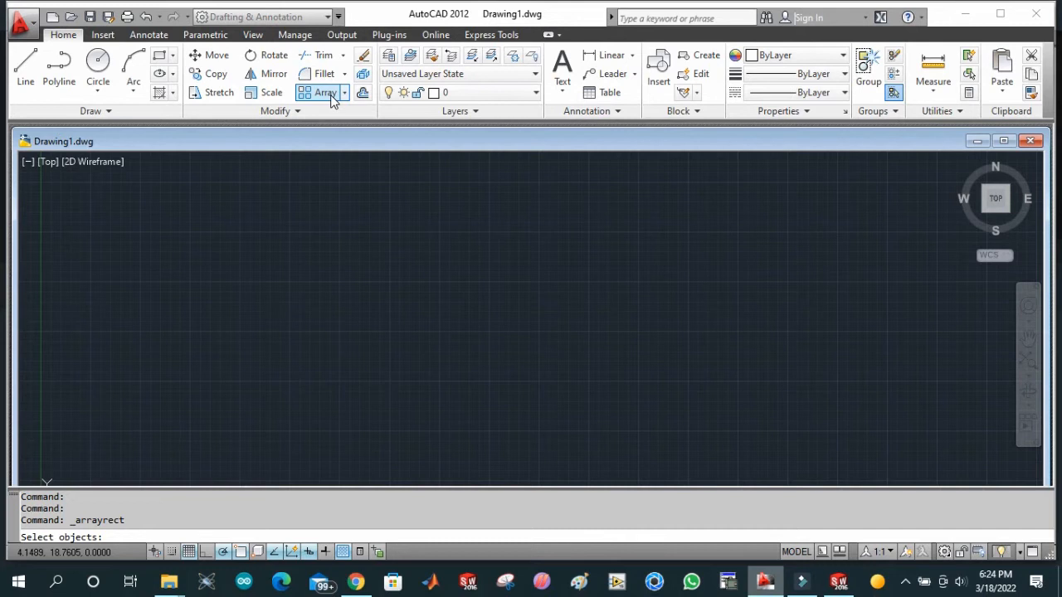
mouse_move(323, 73)
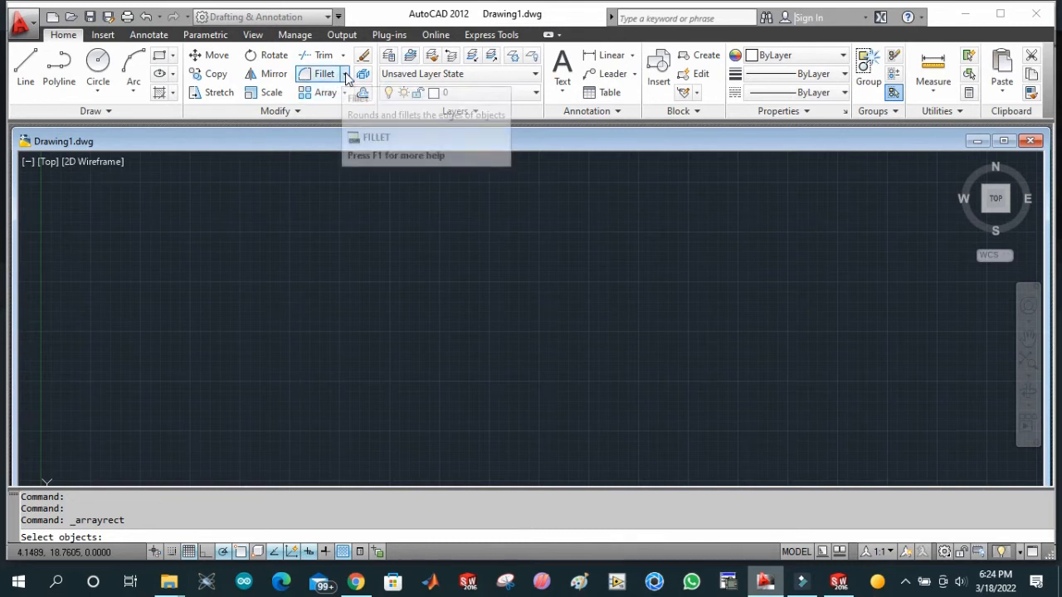
mouse_move(325, 73)
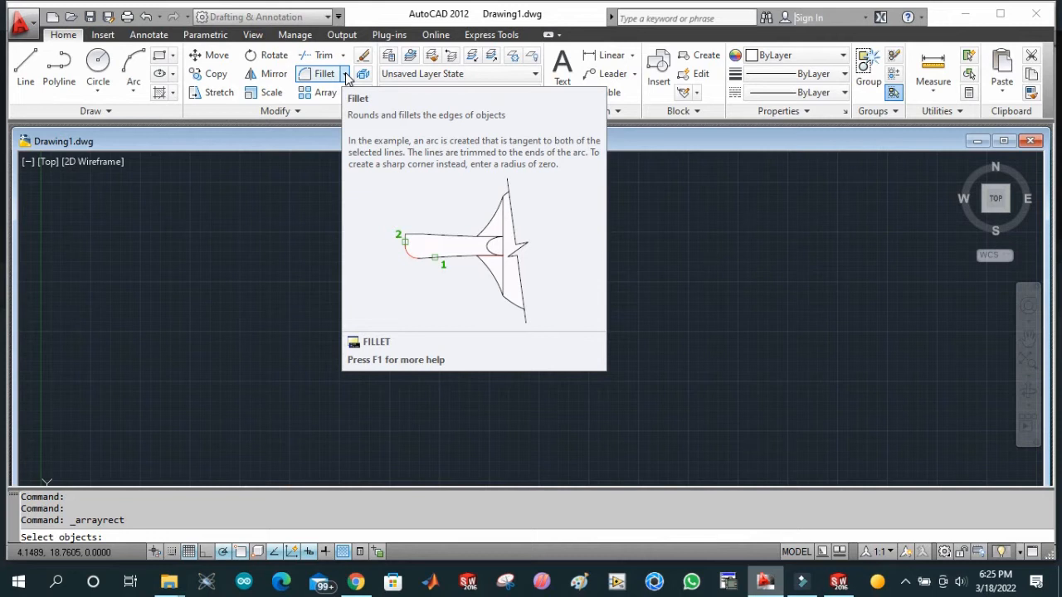
Show the Fillet, Chamfer and Blend Curves alternatives in the Modify panel.
click(343, 73)
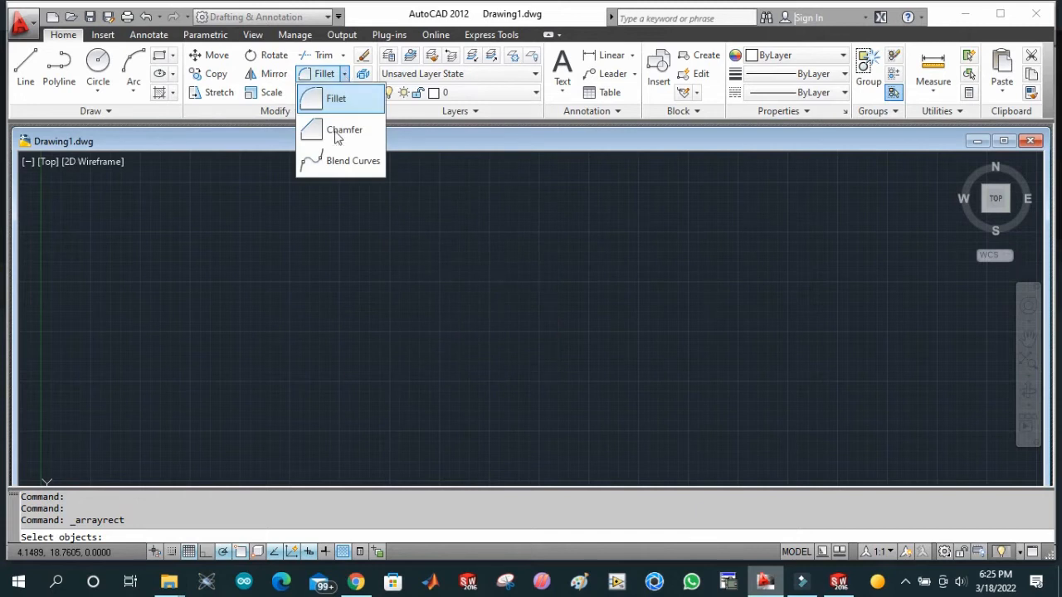
mouse_move(336, 98)
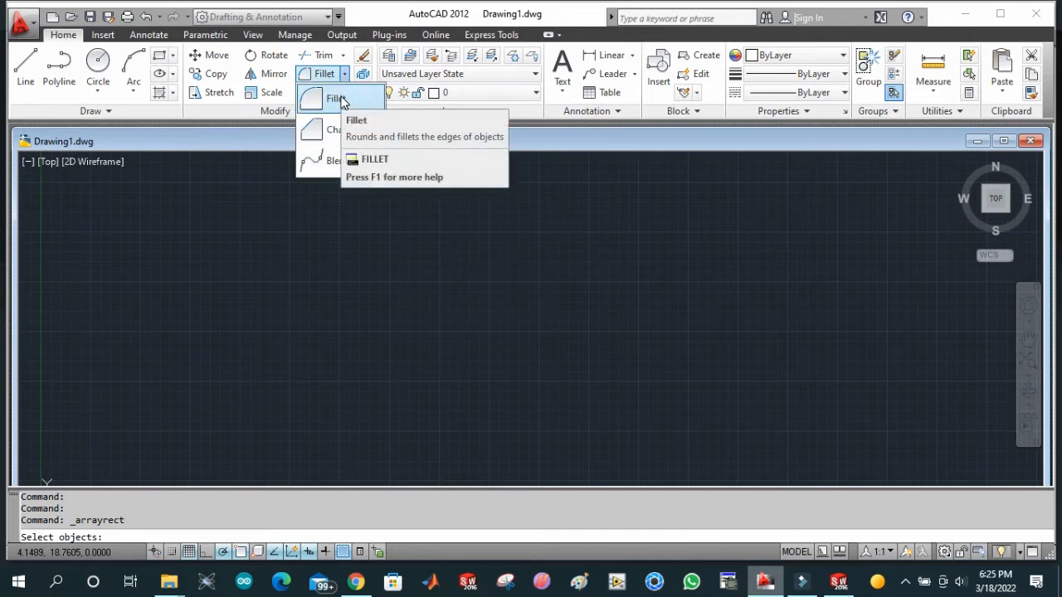
mouse_move(336, 98)
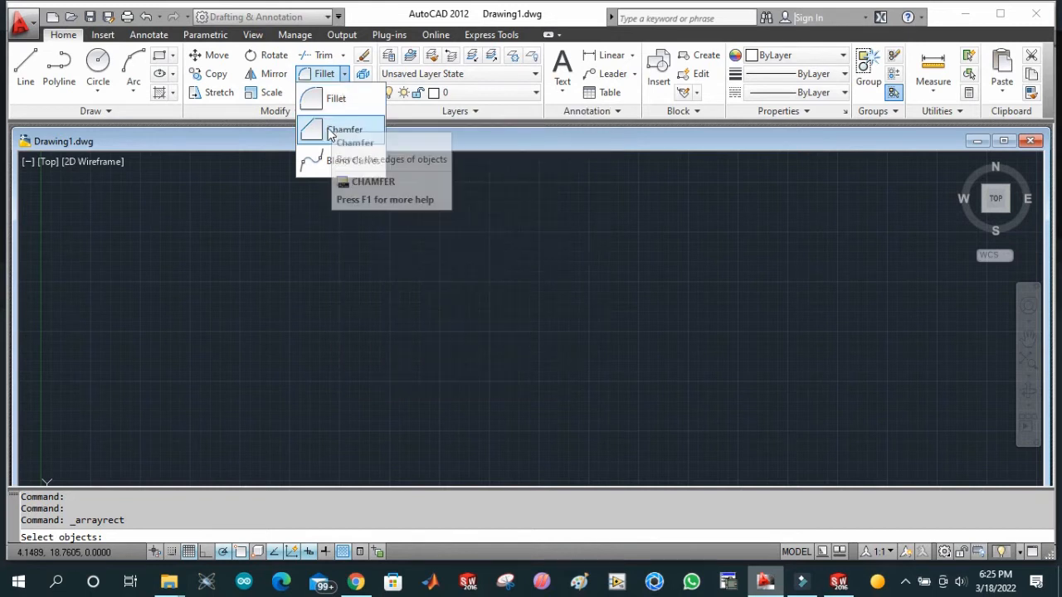
mouse_move(344, 130)
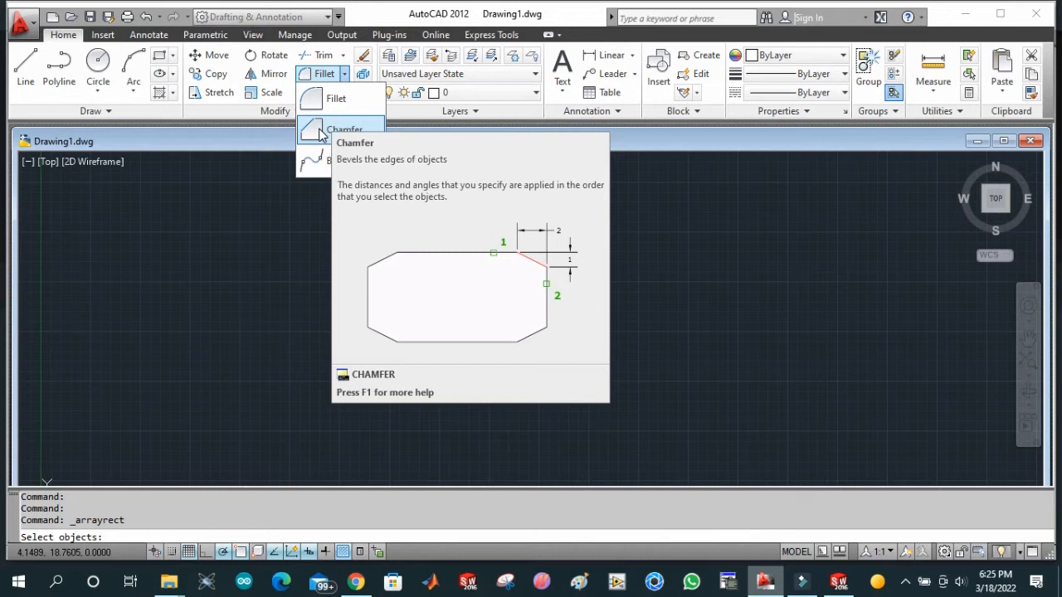
mouse_move(323, 166)
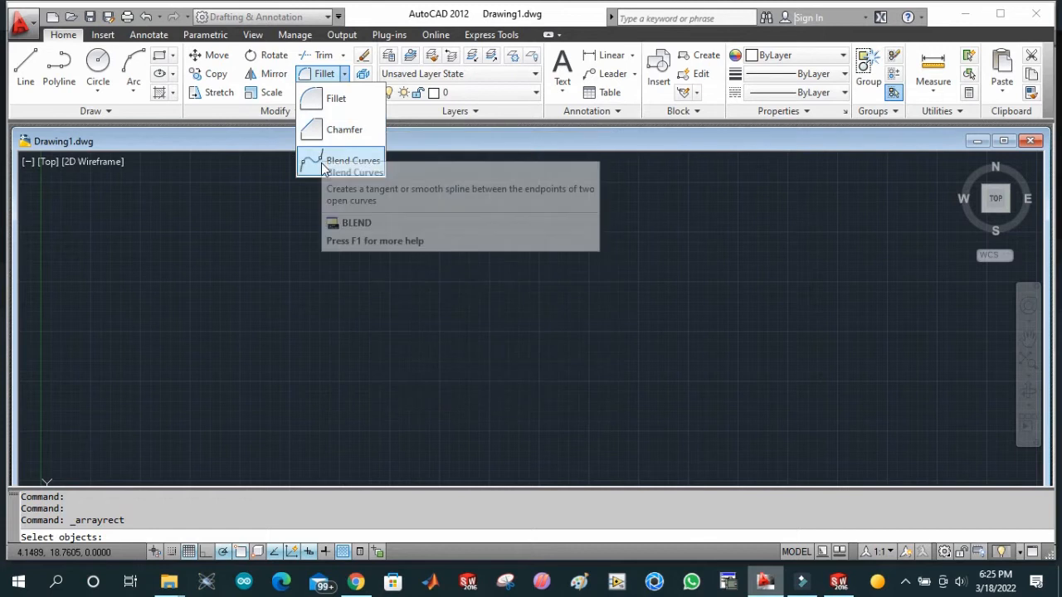
mouse_move(352, 161)
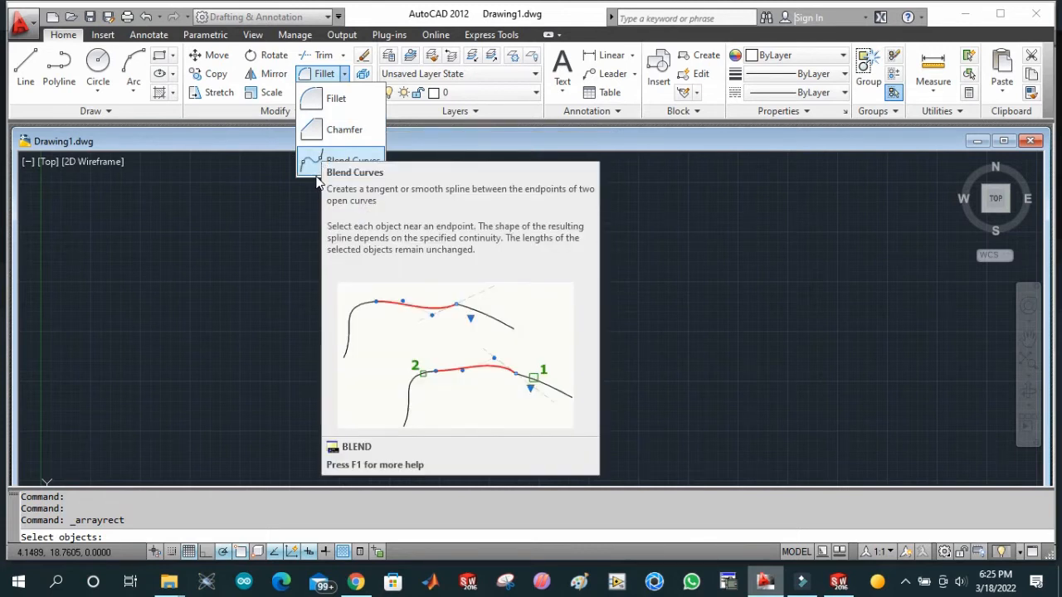
mouse_move(344, 130)
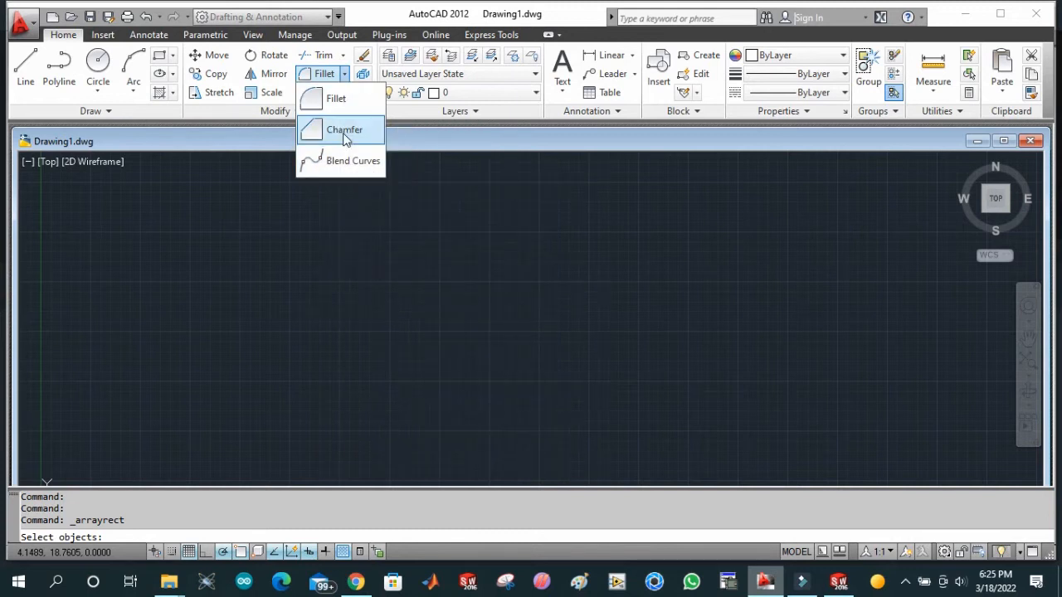
mouse_move(325, 205)
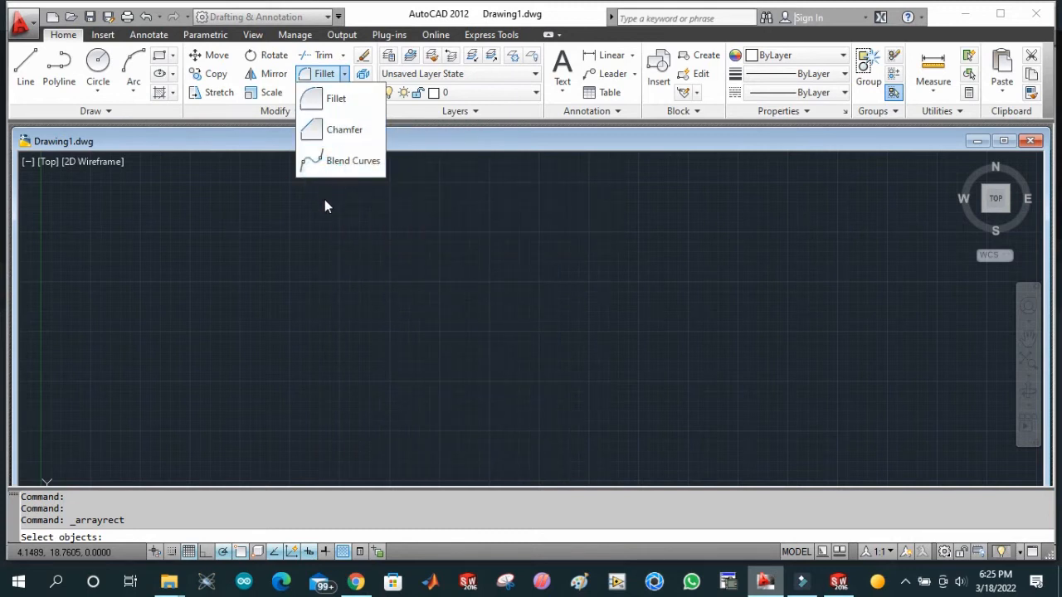
Dismiss the Fillet options list without choosing any corner tool.
click(324, 205)
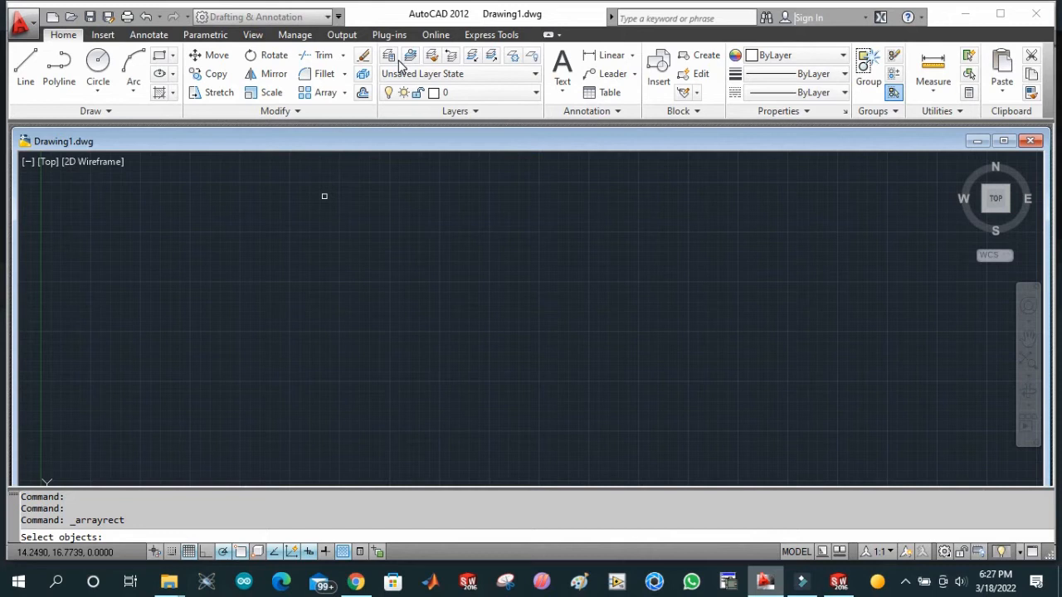
mouse_move(481, 64)
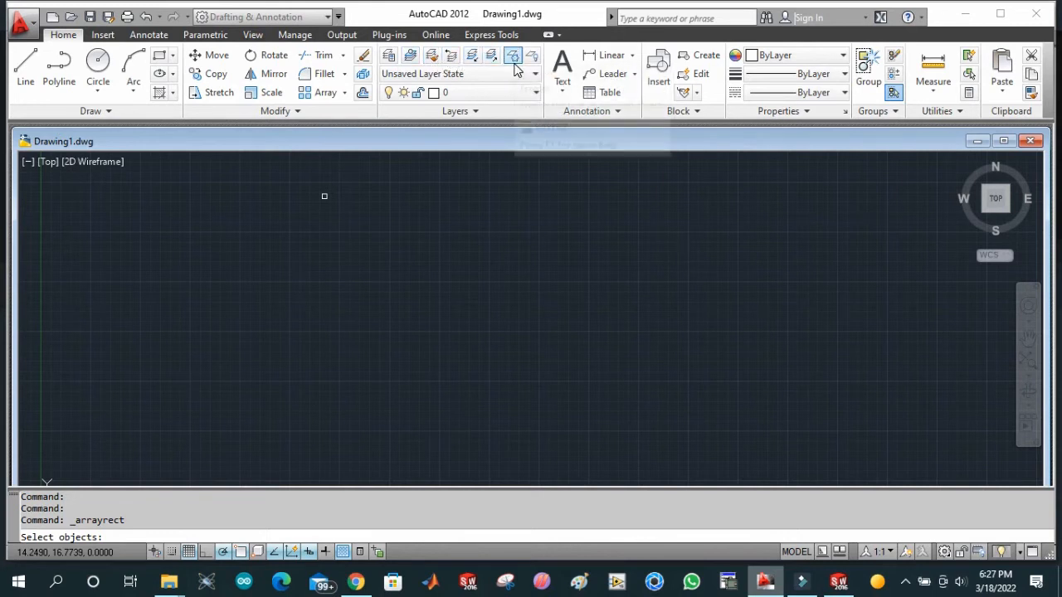
mouse_move(394, 74)
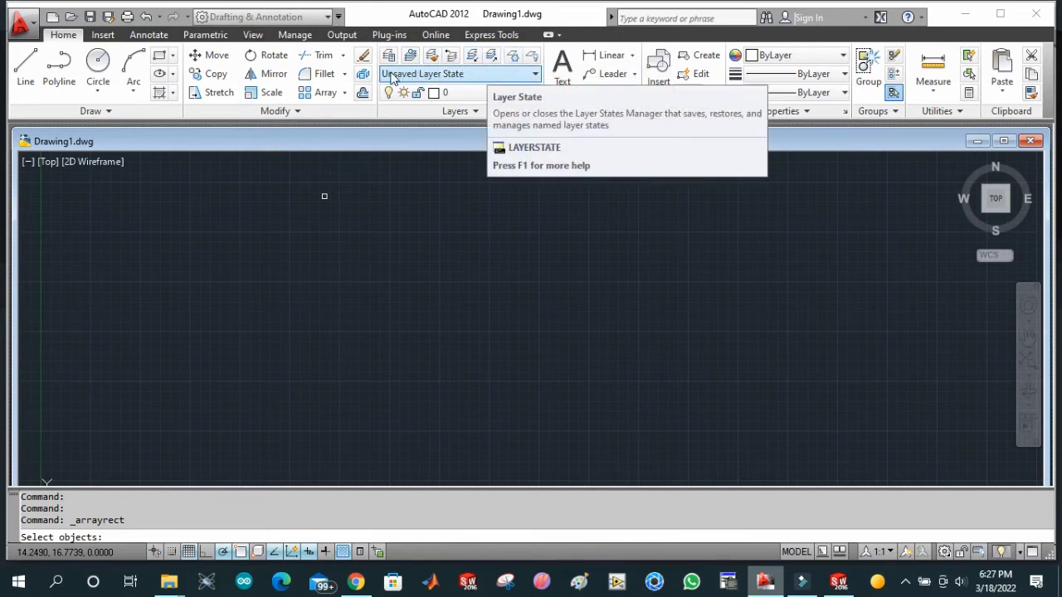
mouse_move(362, 55)
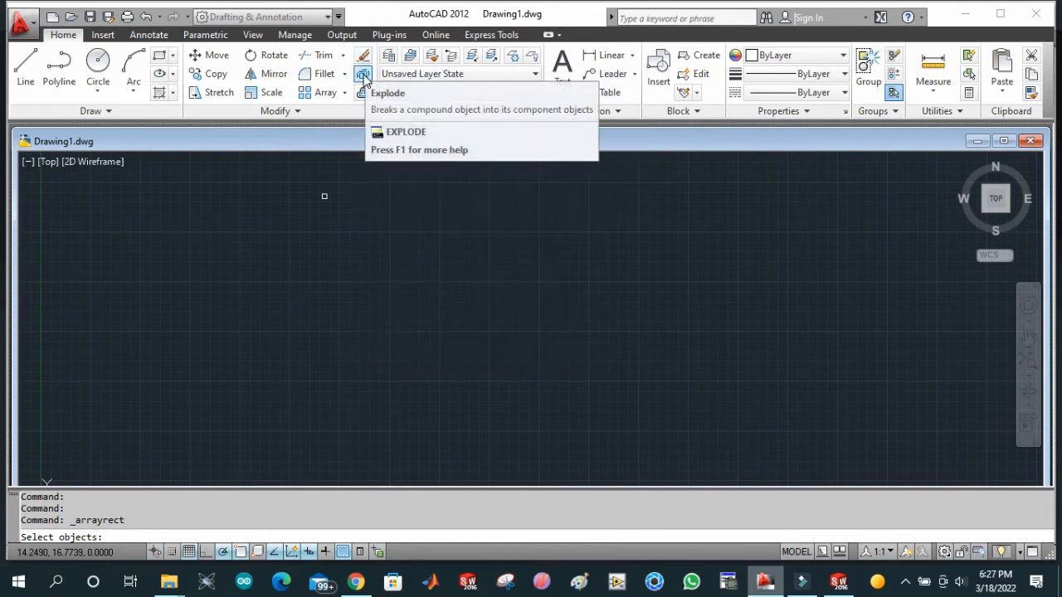
mouse_move(363, 74)
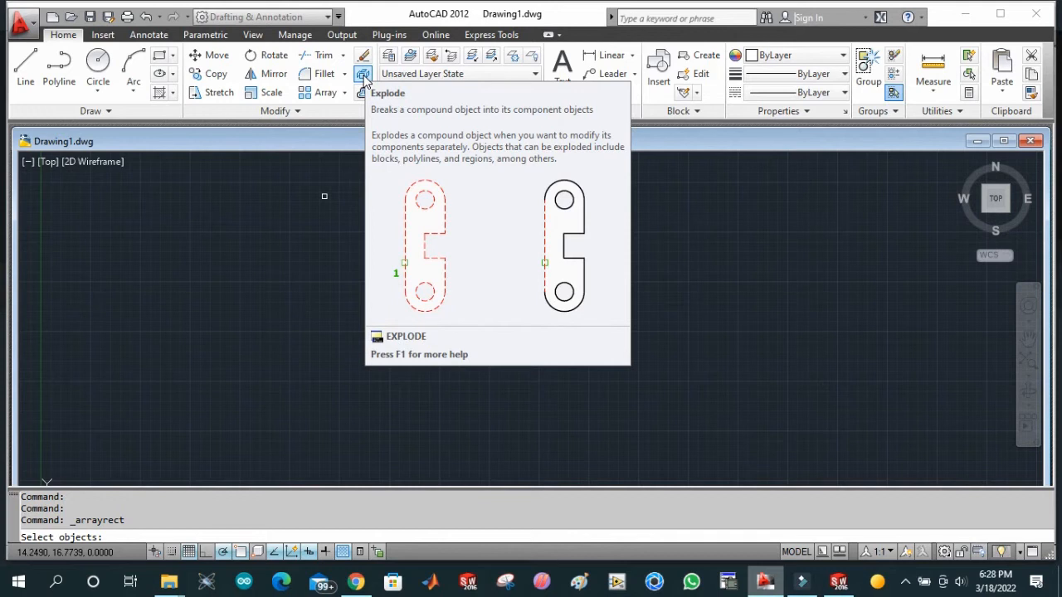
mouse_move(363, 92)
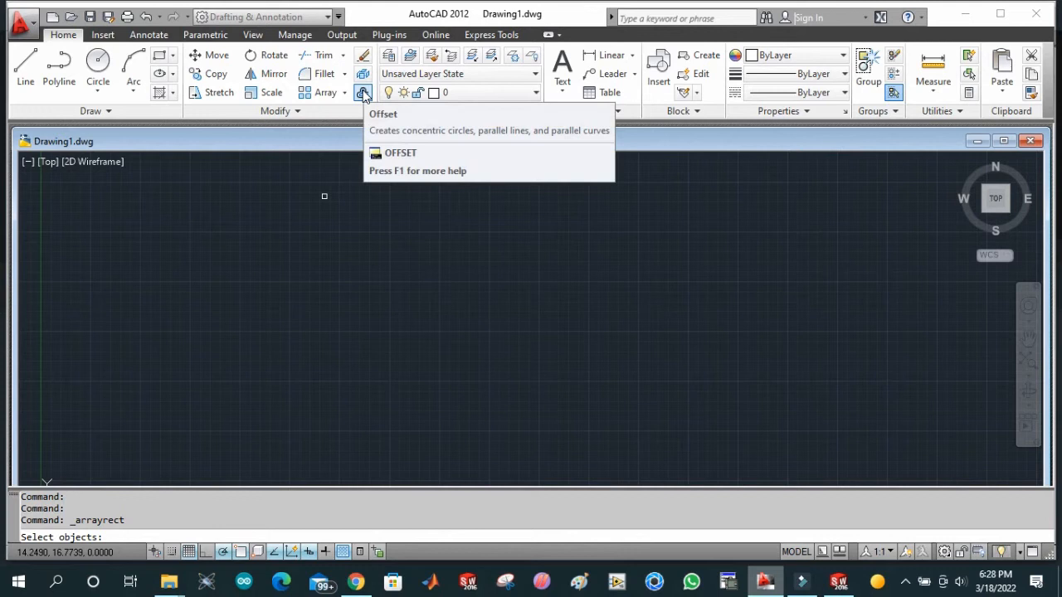
mouse_move(362, 92)
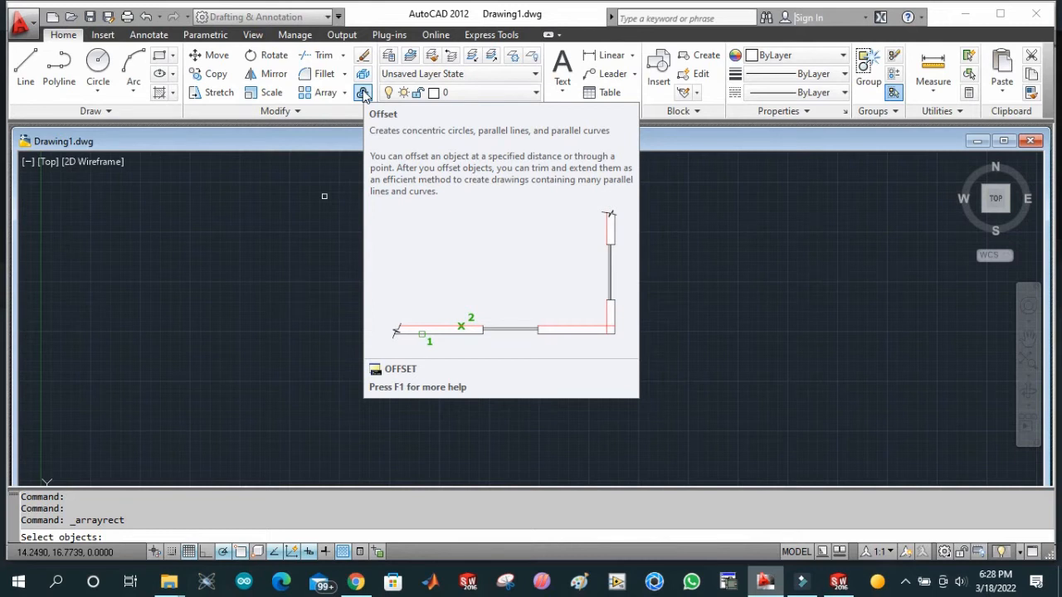
mouse_move(562, 62)
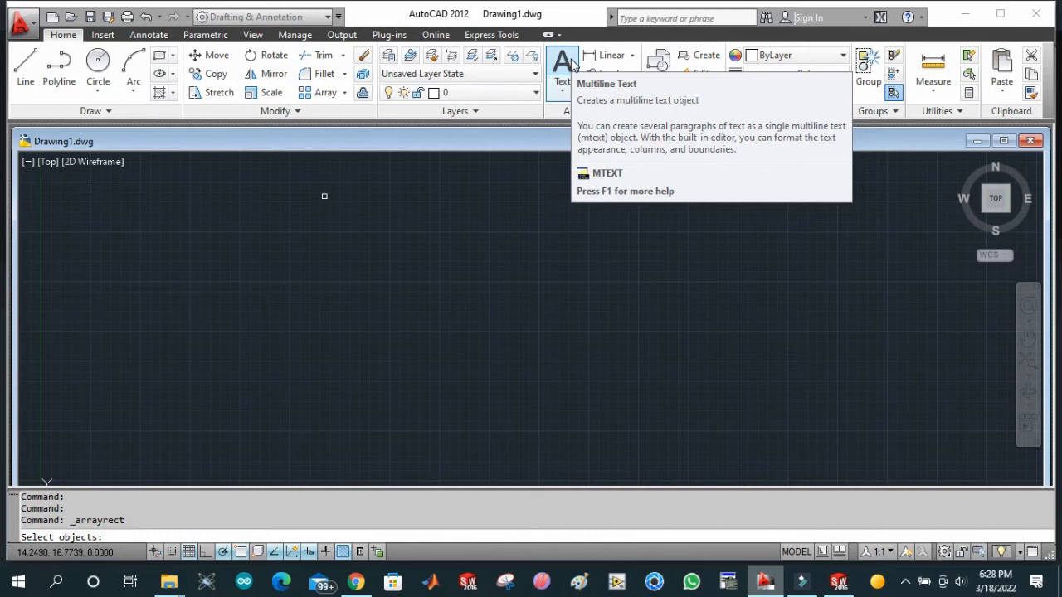
click(562, 81)
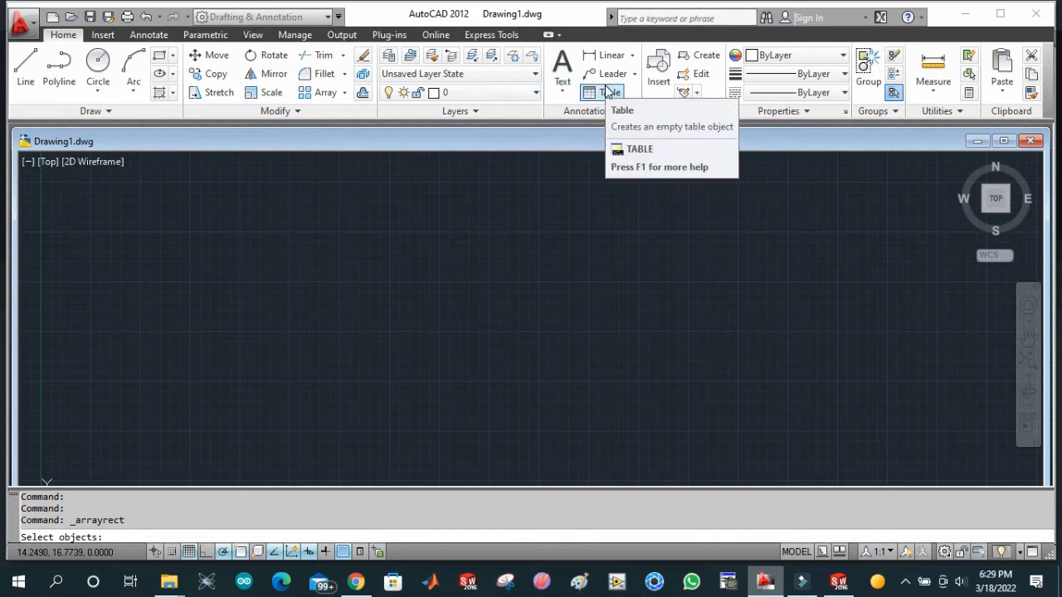
mouse_move(612, 92)
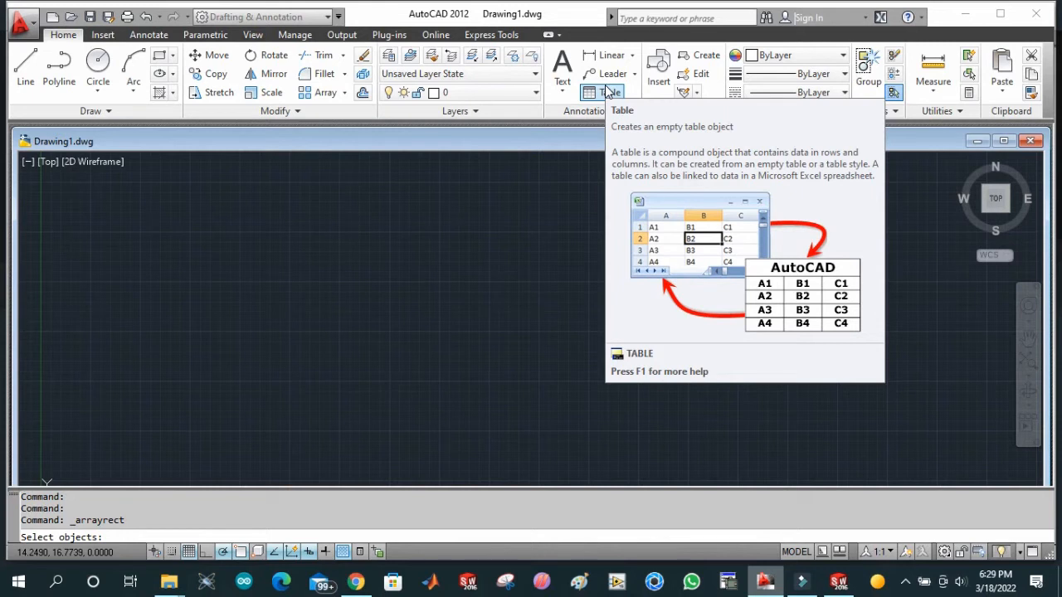
mouse_move(612, 73)
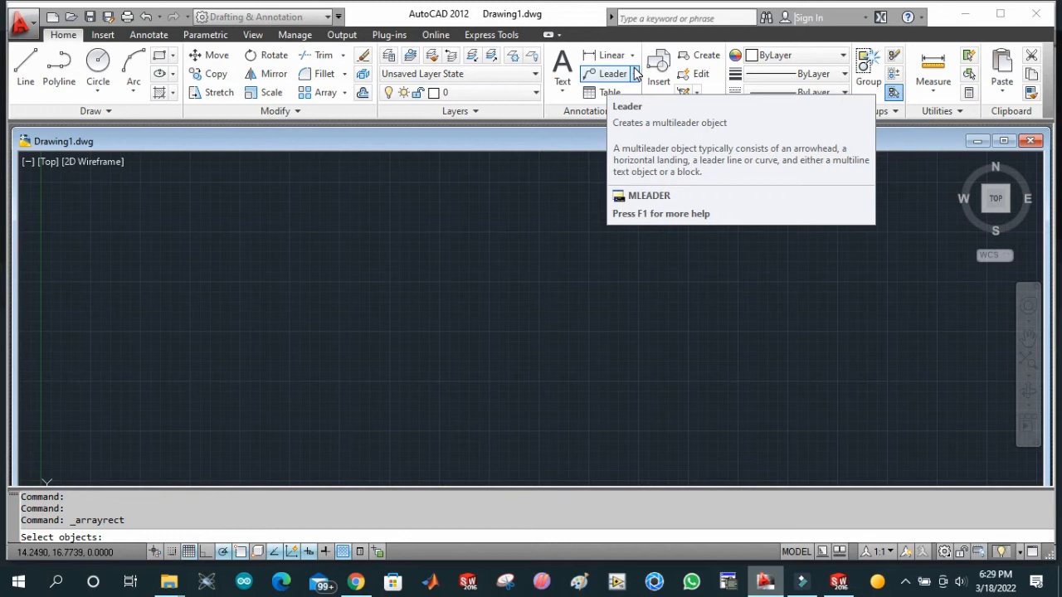
mouse_move(611, 55)
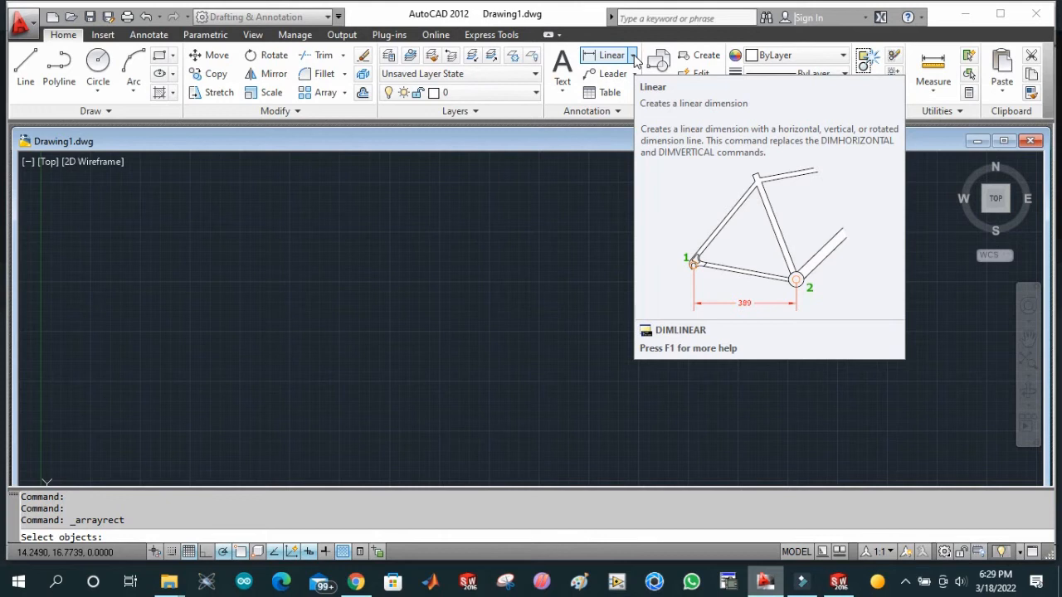
click(632, 55)
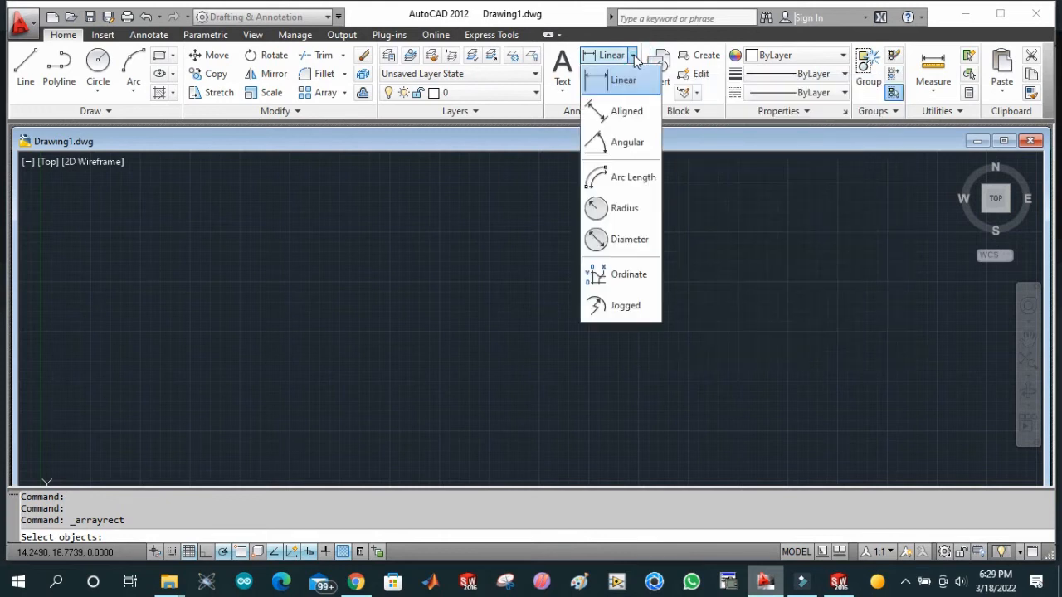
mouse_move(626, 111)
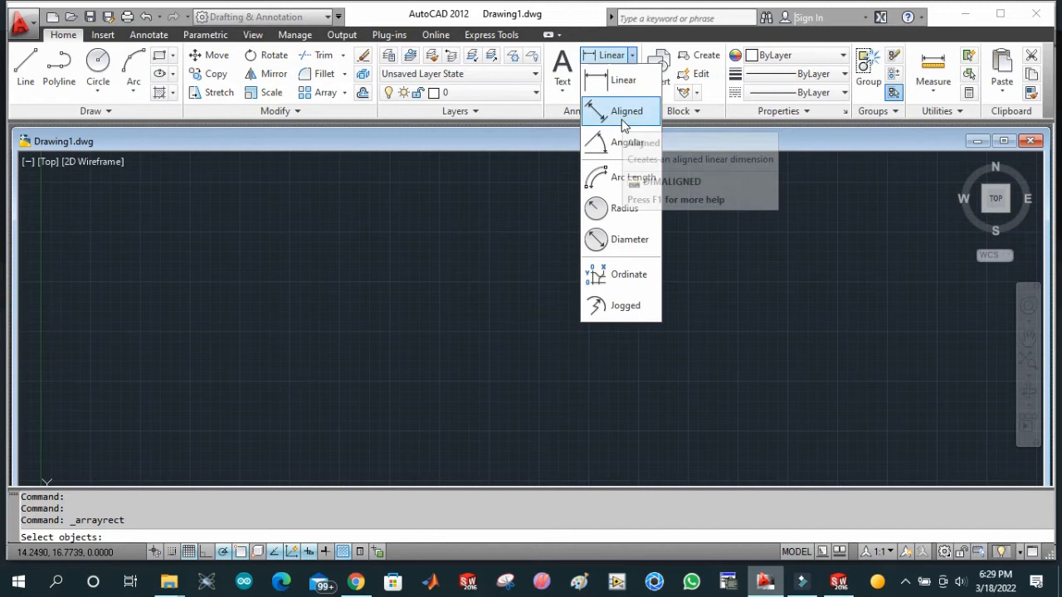
mouse_move(626, 142)
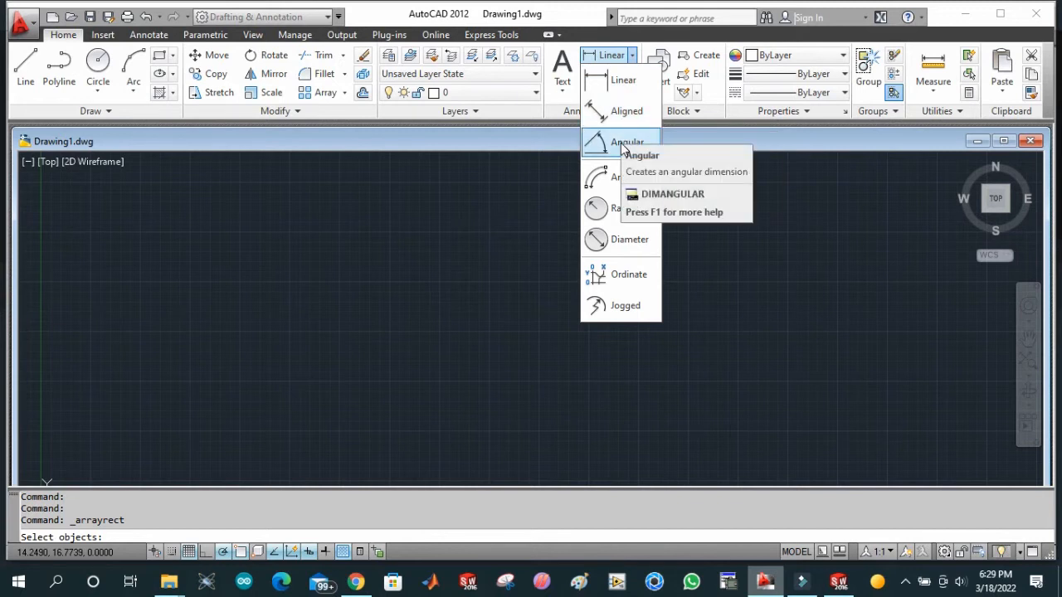
mouse_move(597, 177)
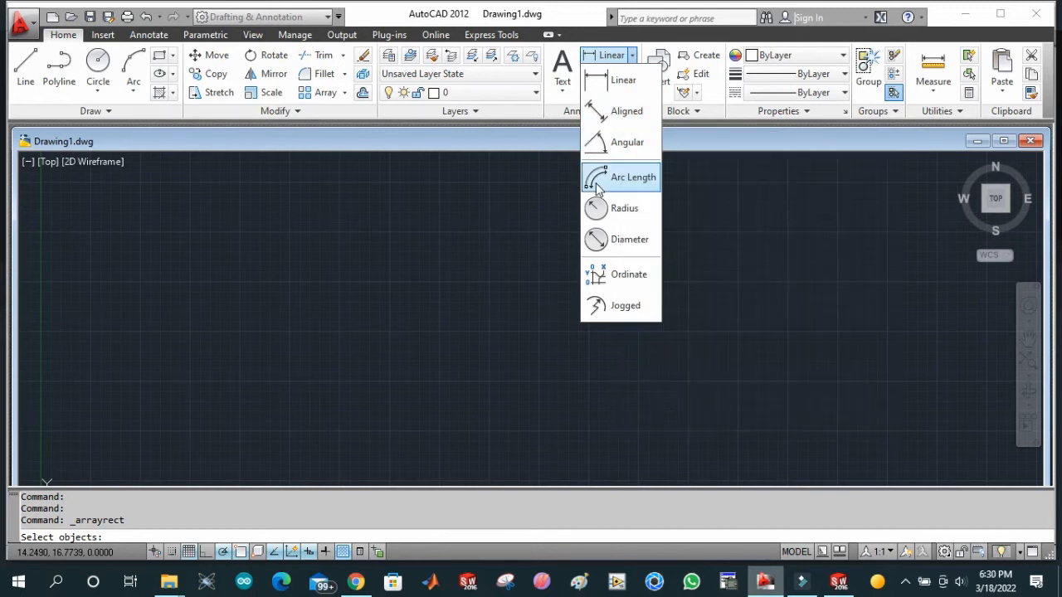
mouse_move(618, 183)
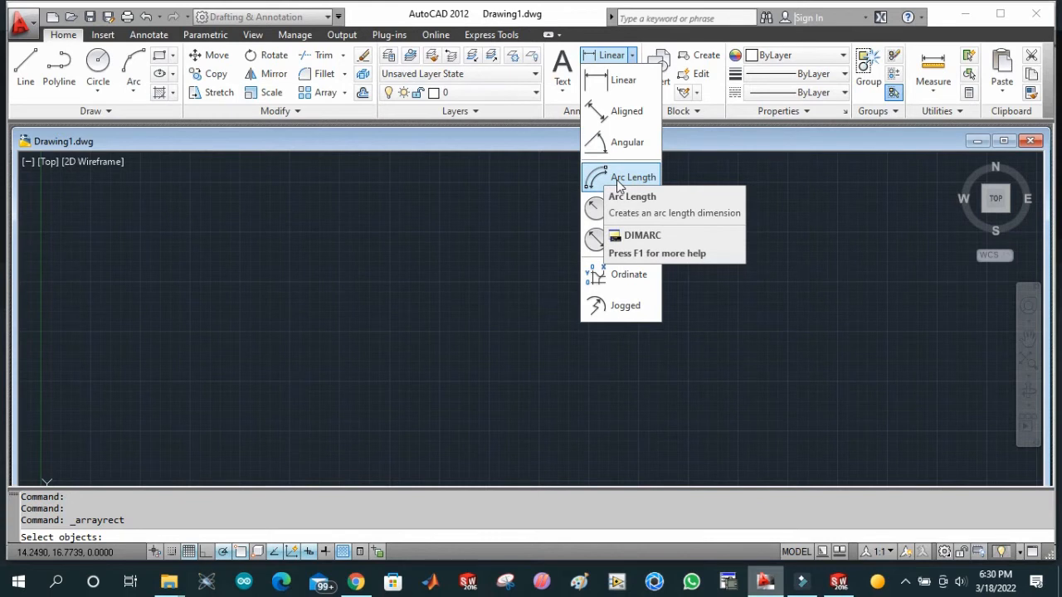
mouse_move(633, 176)
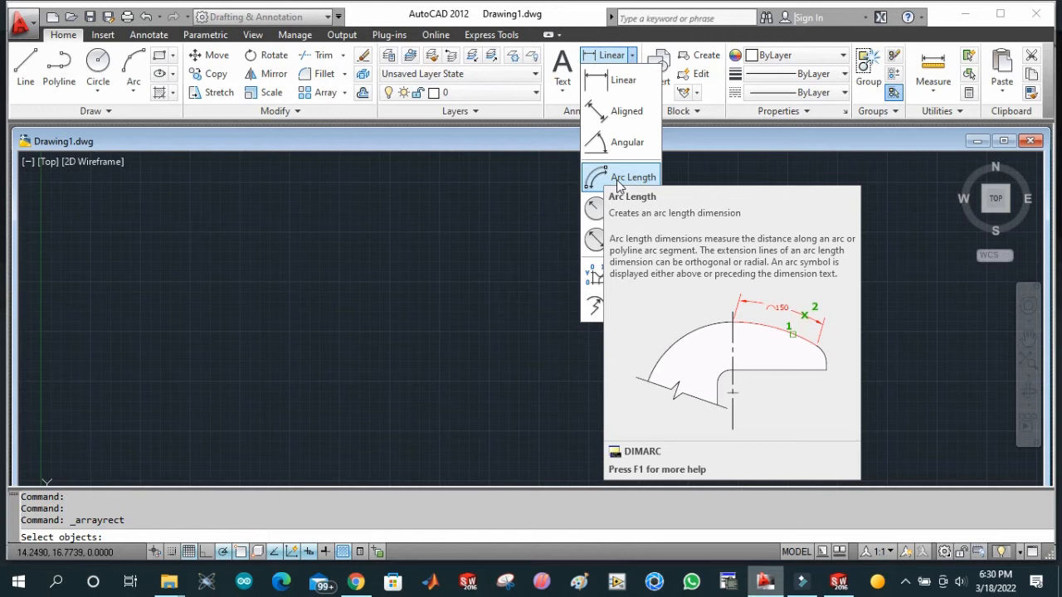
mouse_move(724, 95)
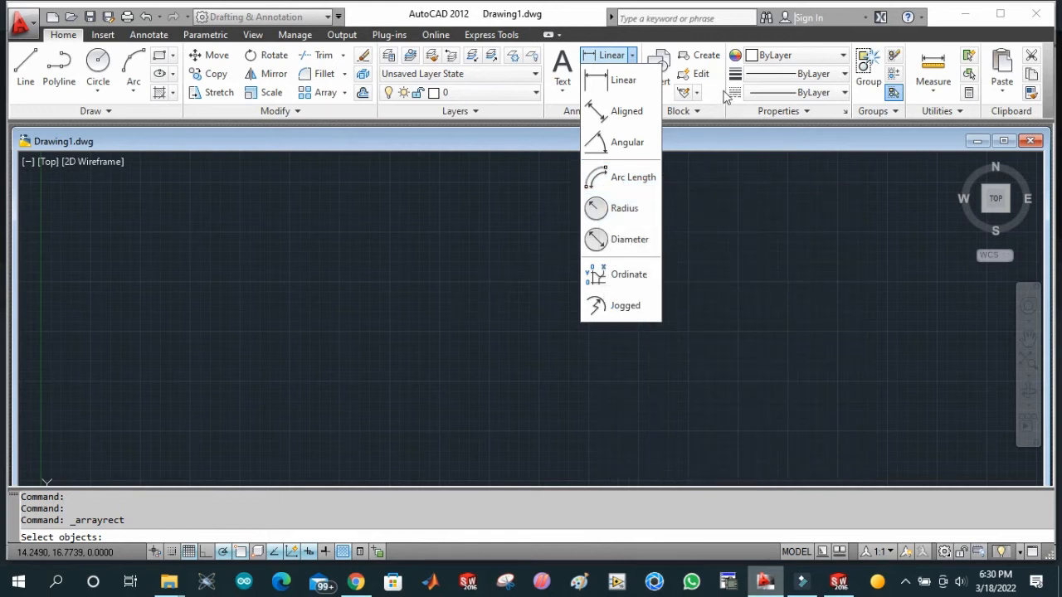
click(711, 172)
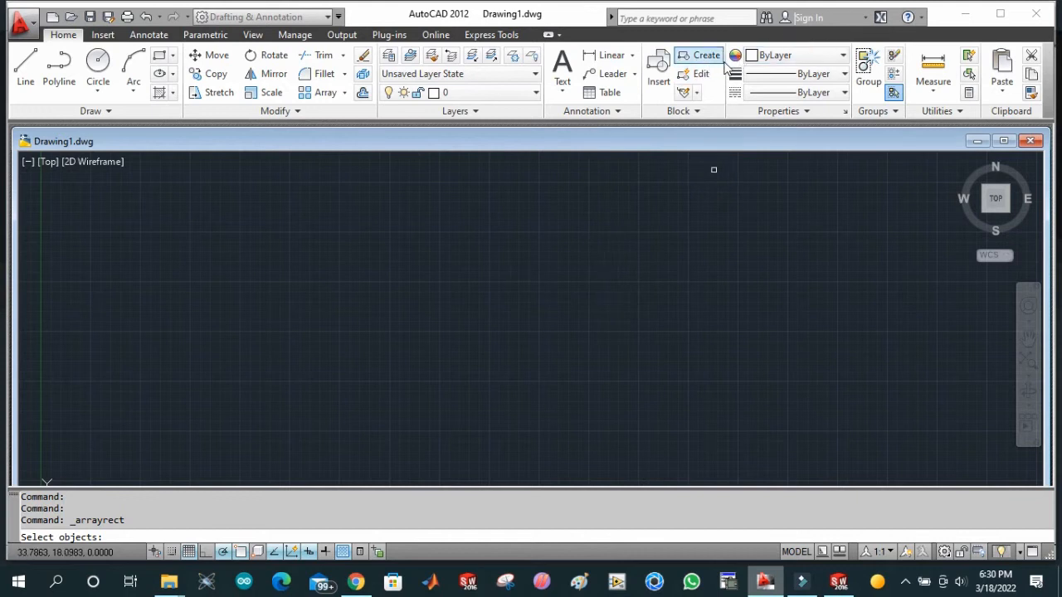
mouse_move(658, 63)
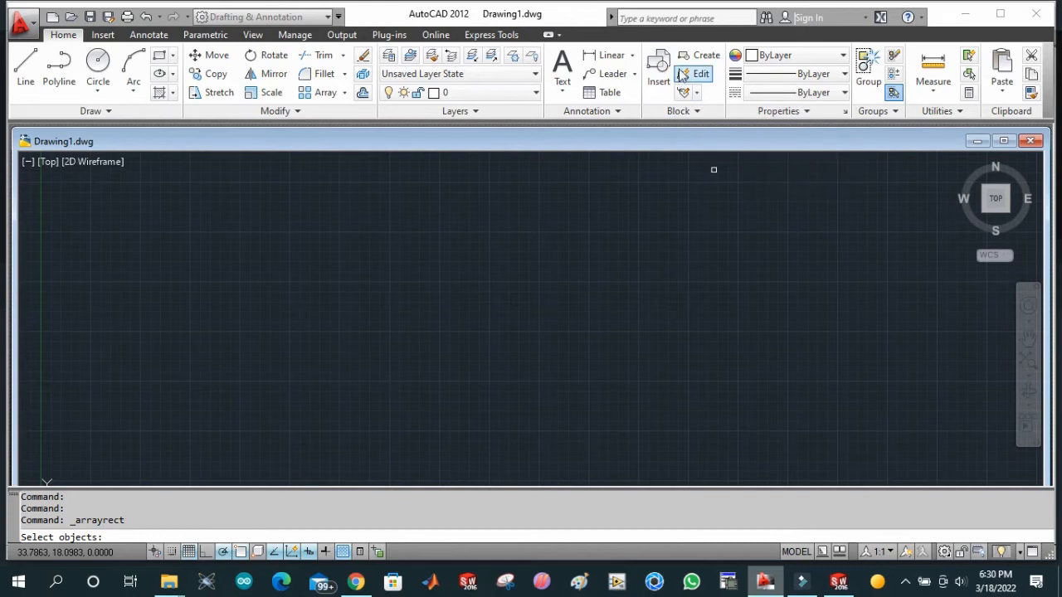
mouse_move(700, 74)
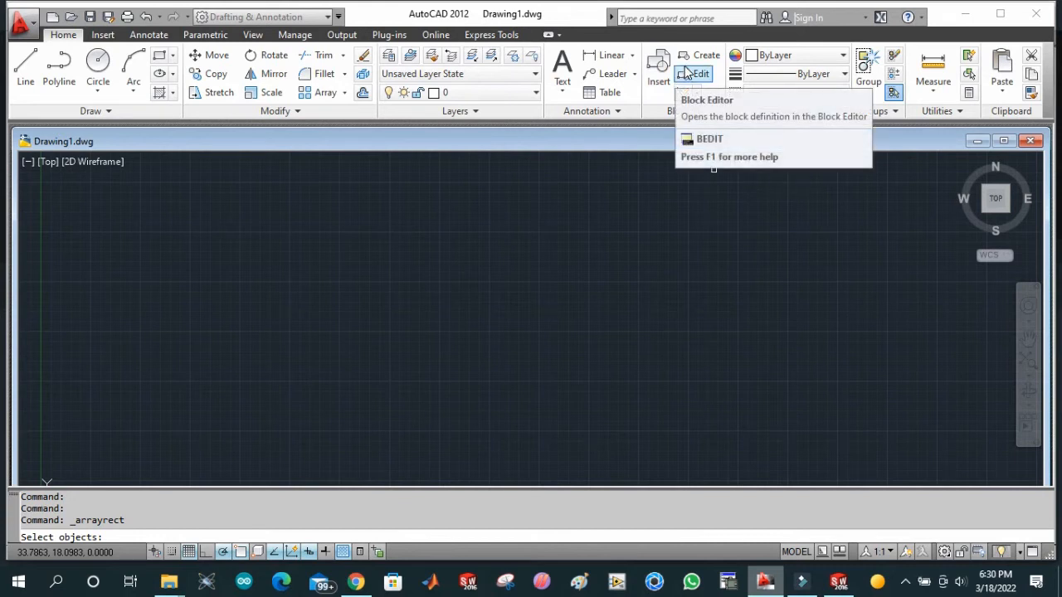
mouse_move(693, 74)
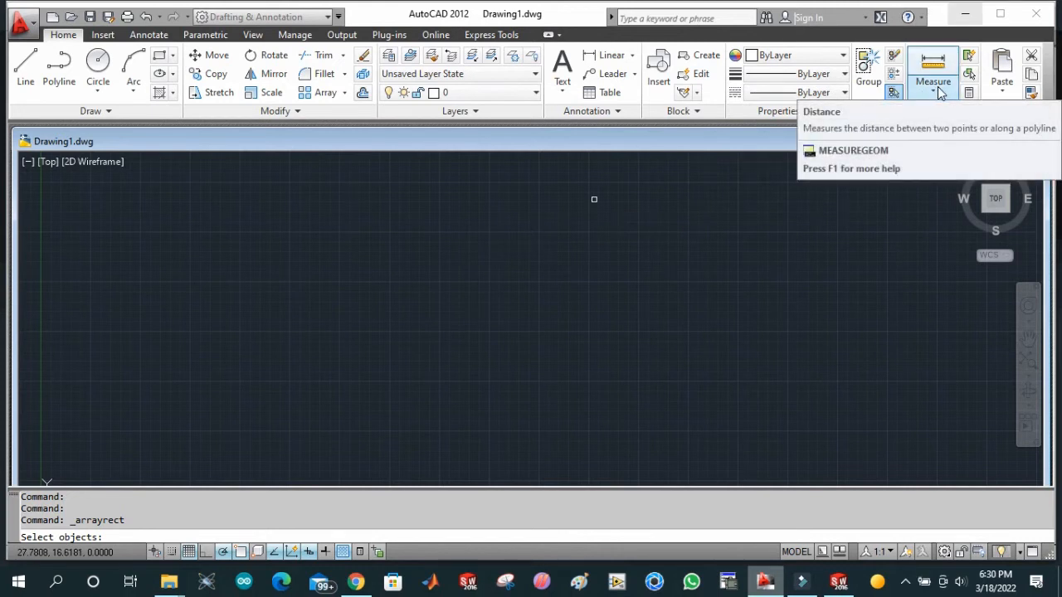
mouse_move(932, 75)
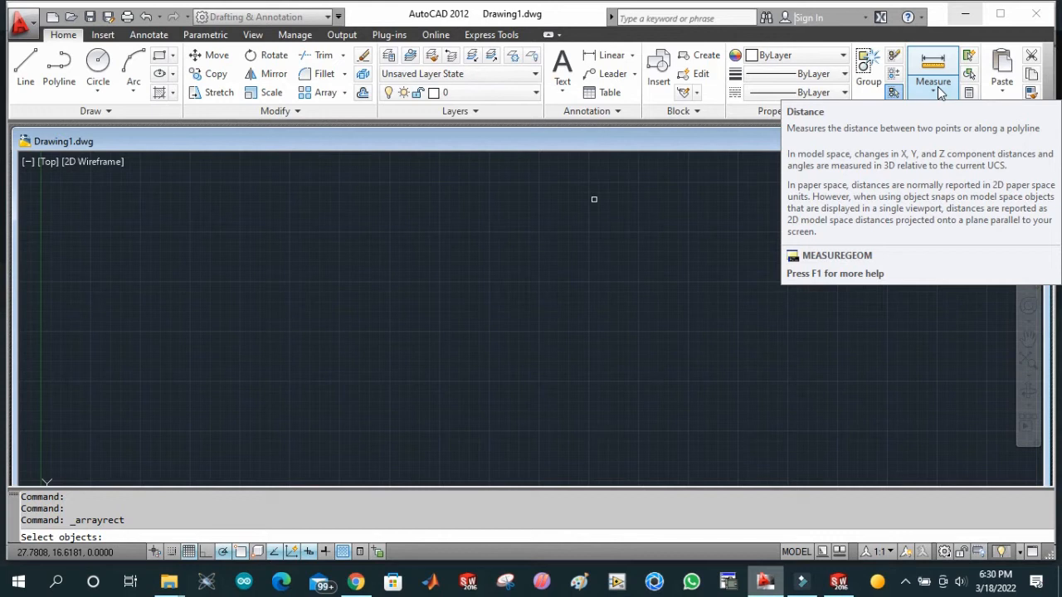
mouse_move(676, 87)
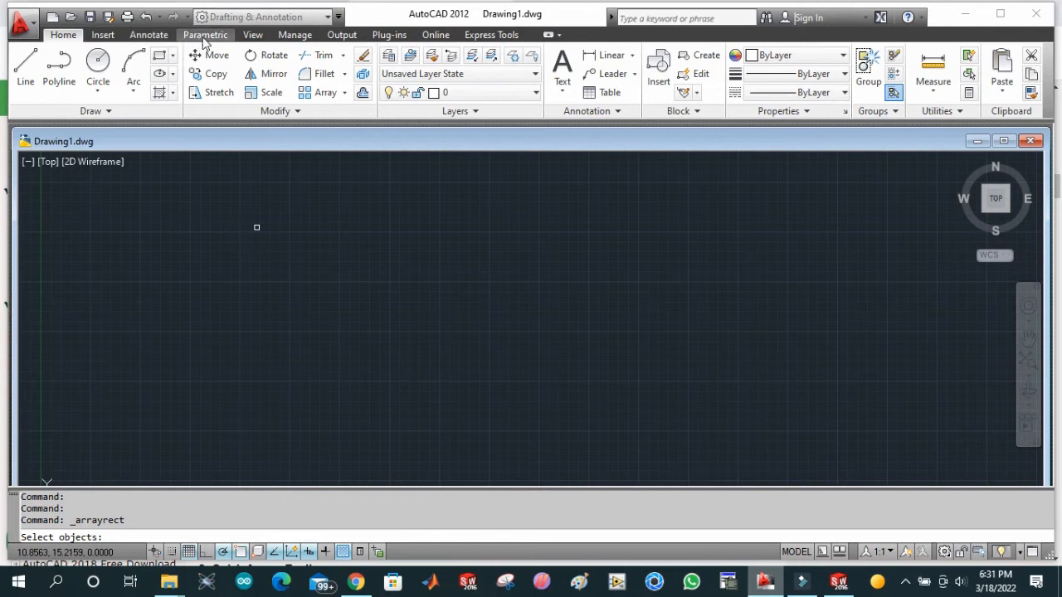
mouse_move(330, 41)
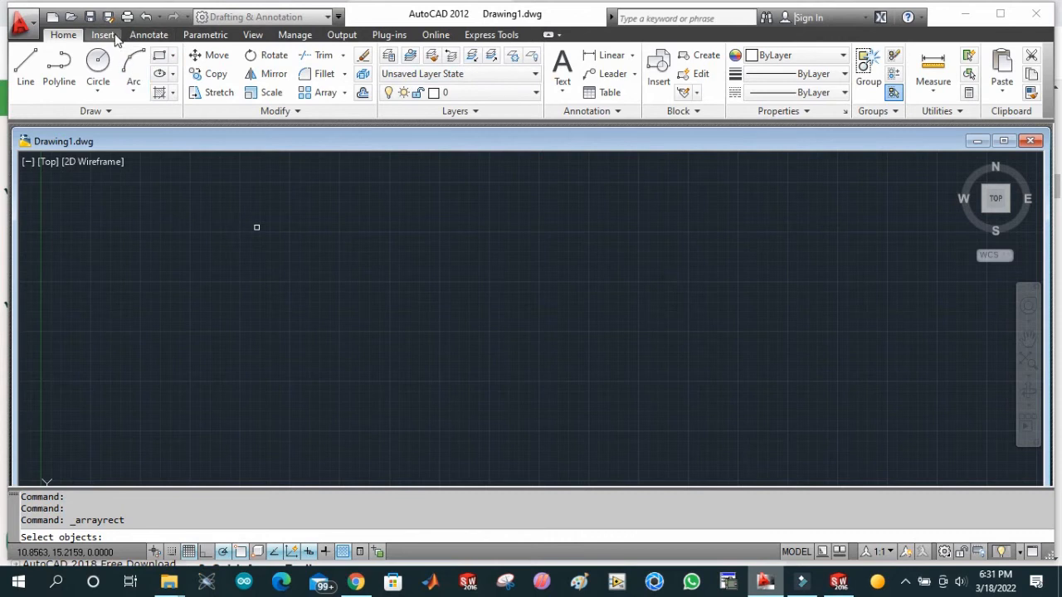
mouse_move(210, 55)
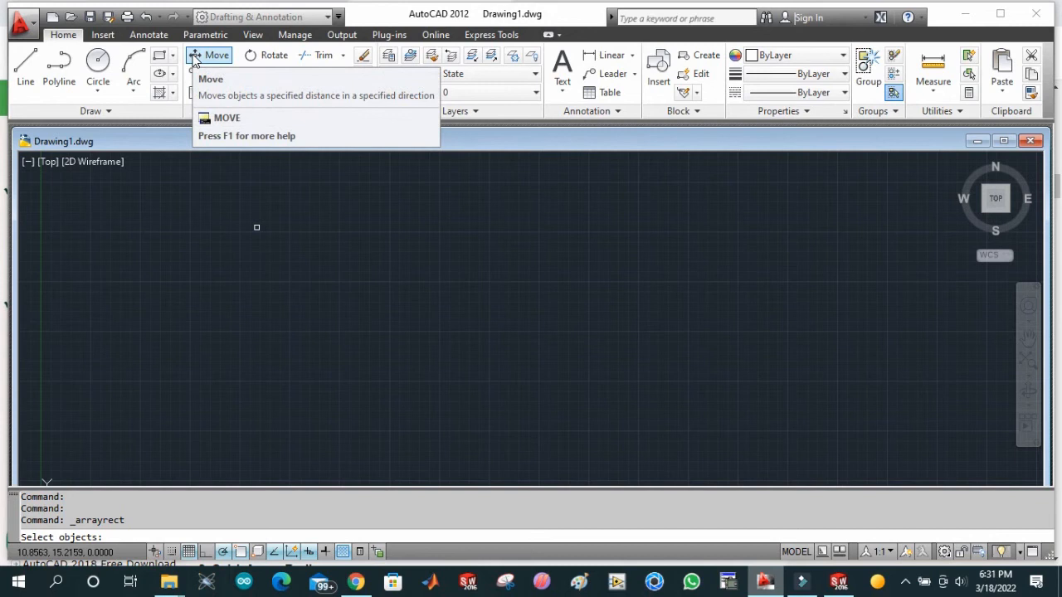
mouse_move(216, 55)
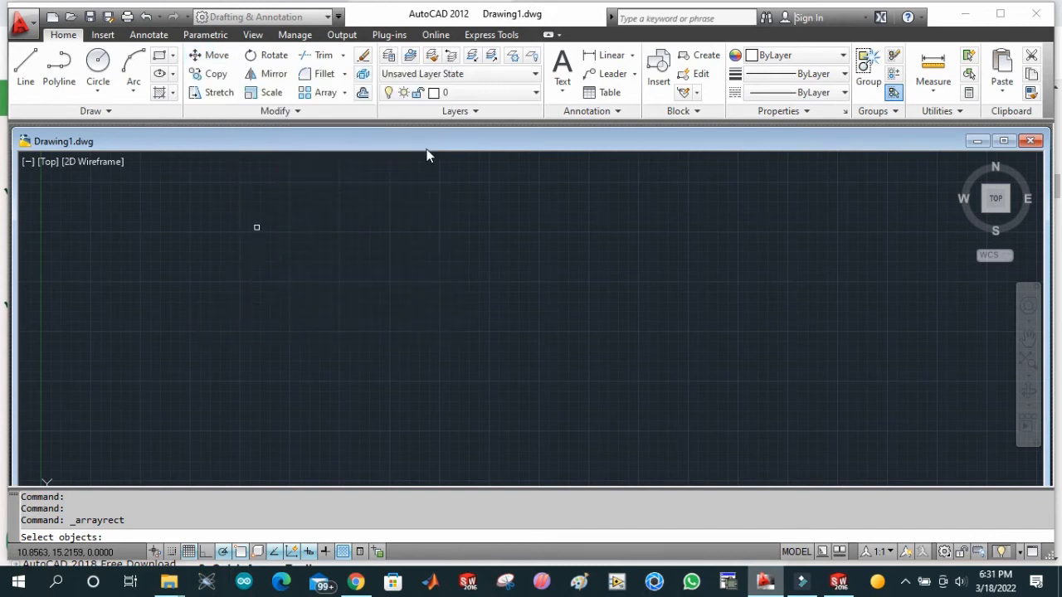
mouse_move(431, 92)
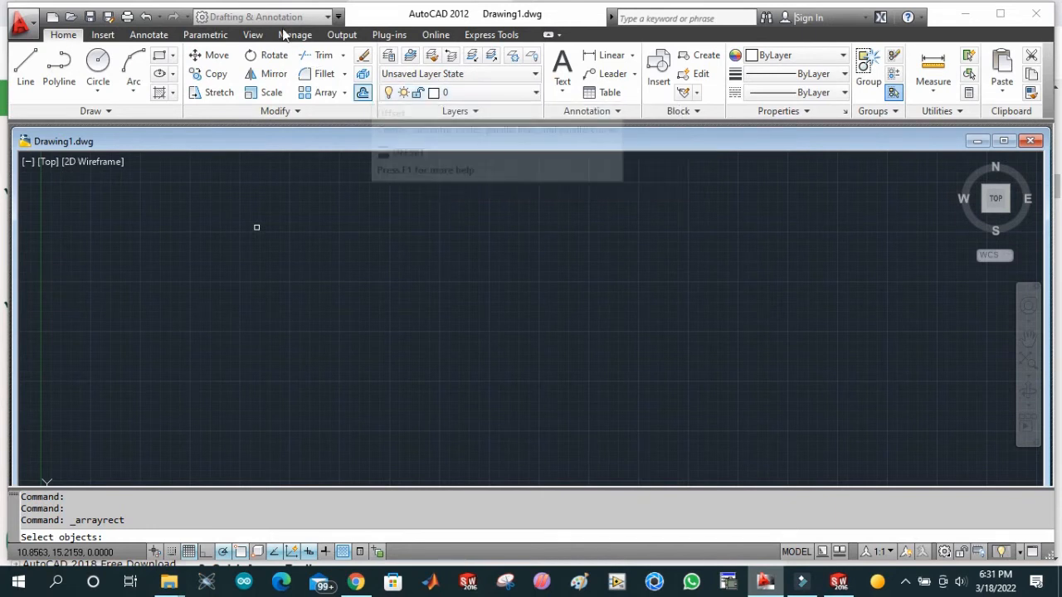
mouse_move(367, 232)
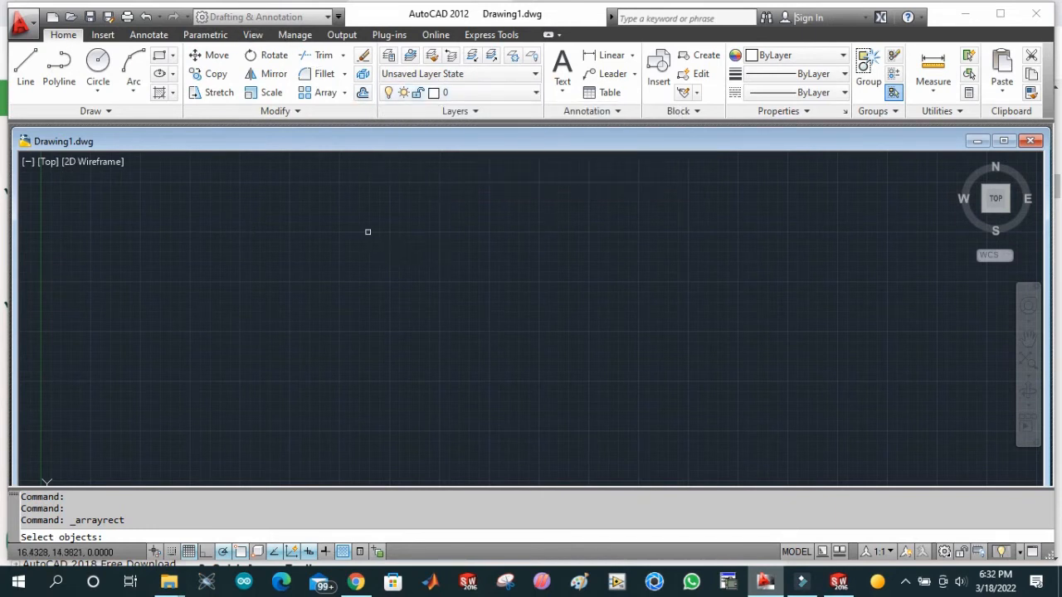
mouse_move(419, 454)
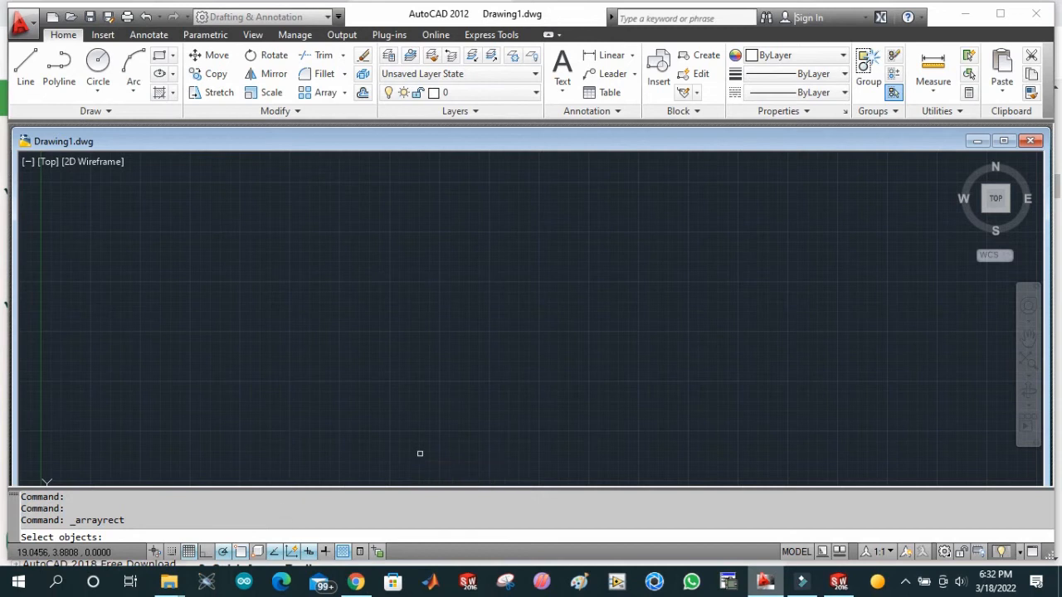
mouse_move(220, 458)
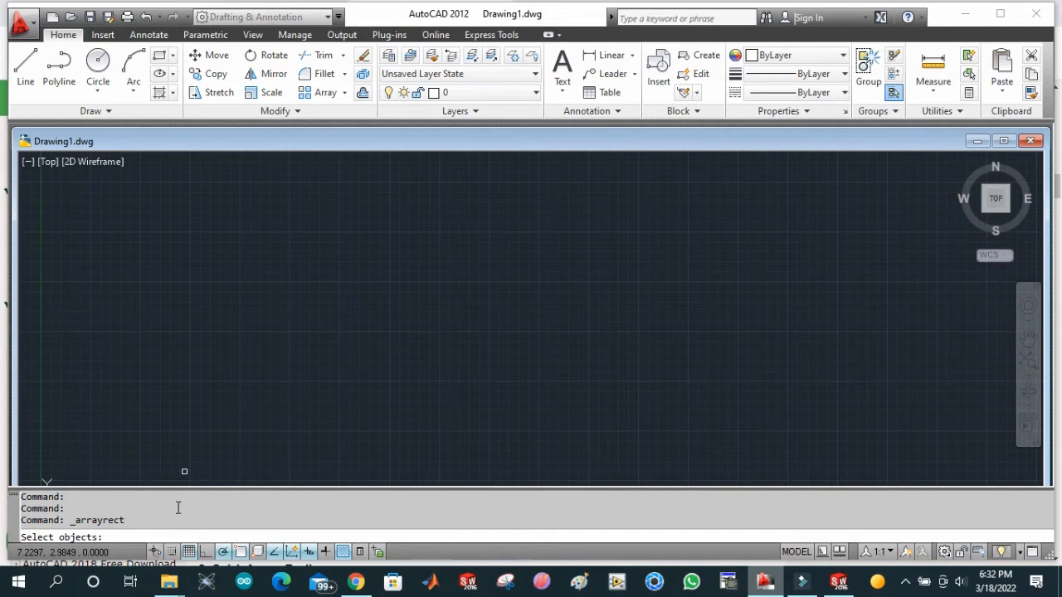
mouse_move(189, 293)
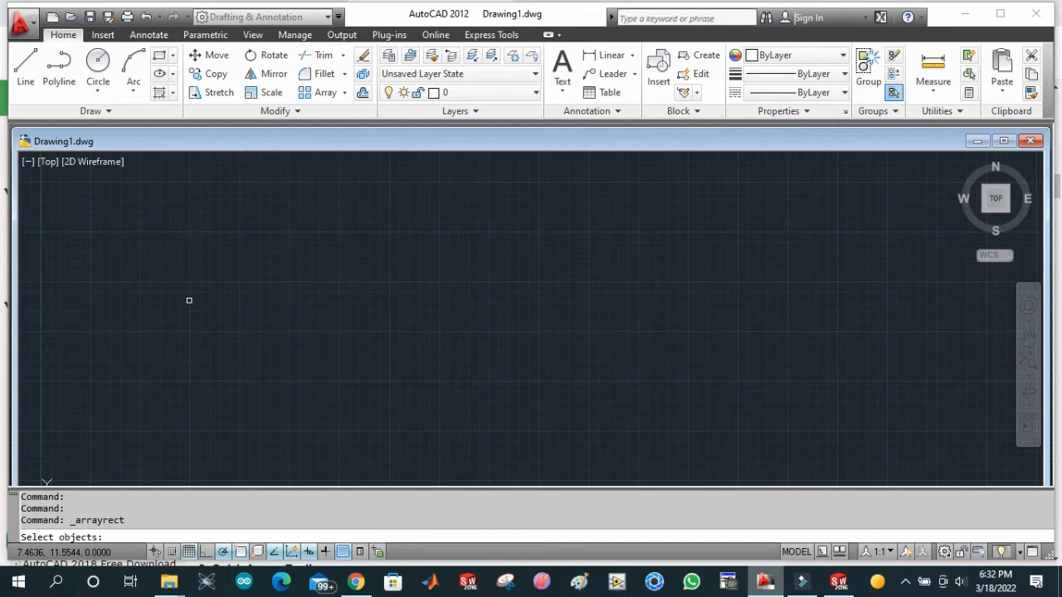
mouse_move(258, 183)
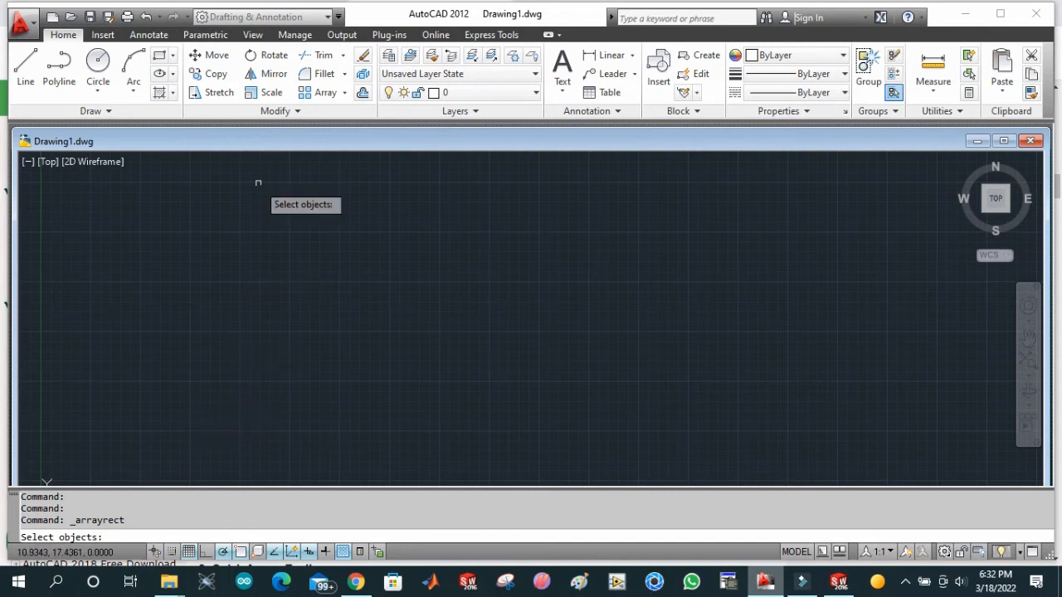
mouse_move(270, 92)
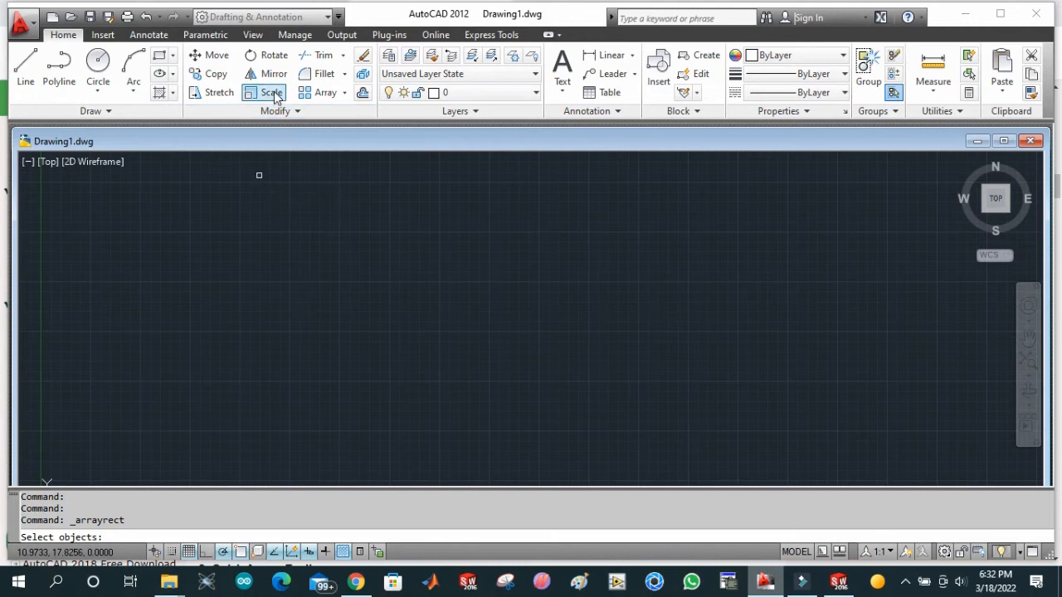
mouse_move(269, 92)
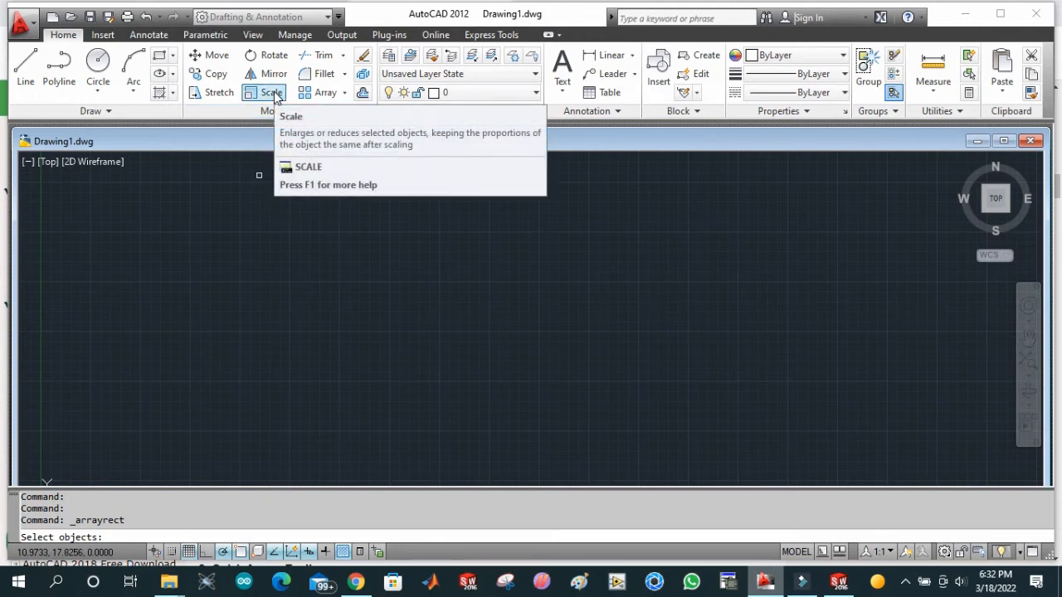
mouse_move(264, 92)
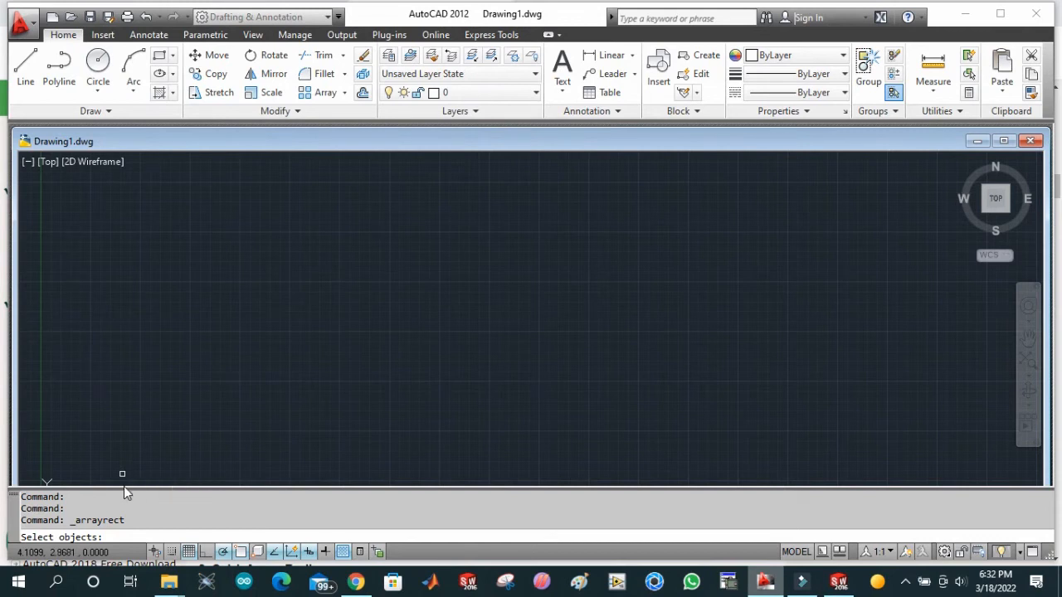
mouse_move(132, 533)
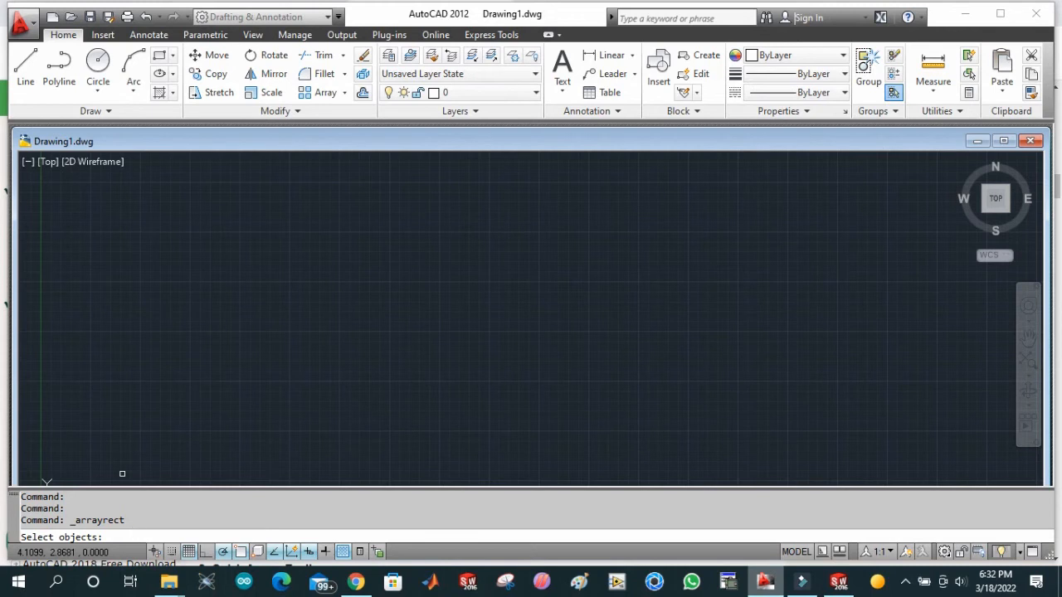
mouse_move(995, 256)
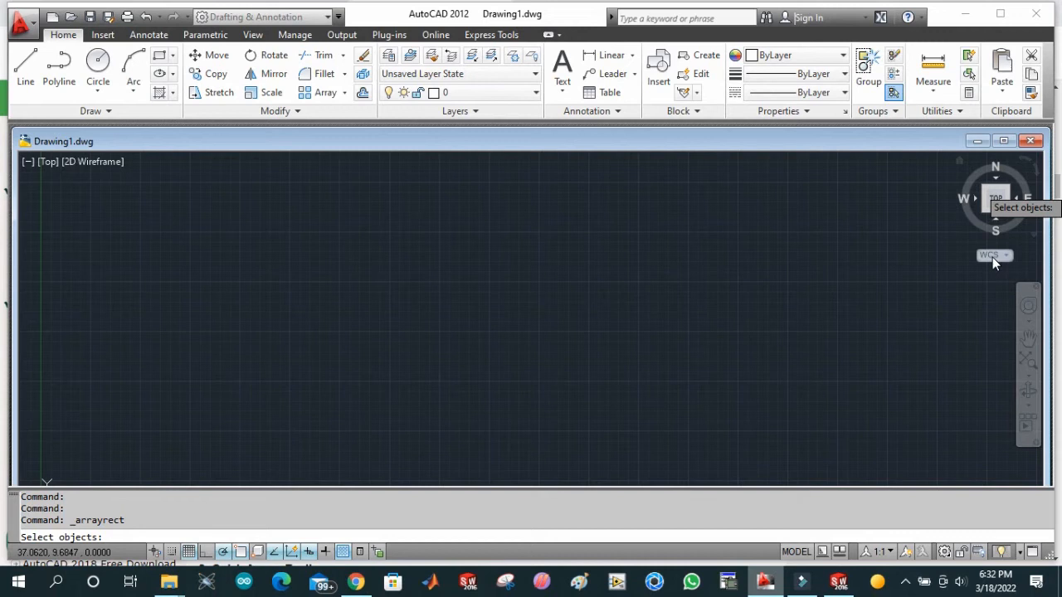
click(994, 255)
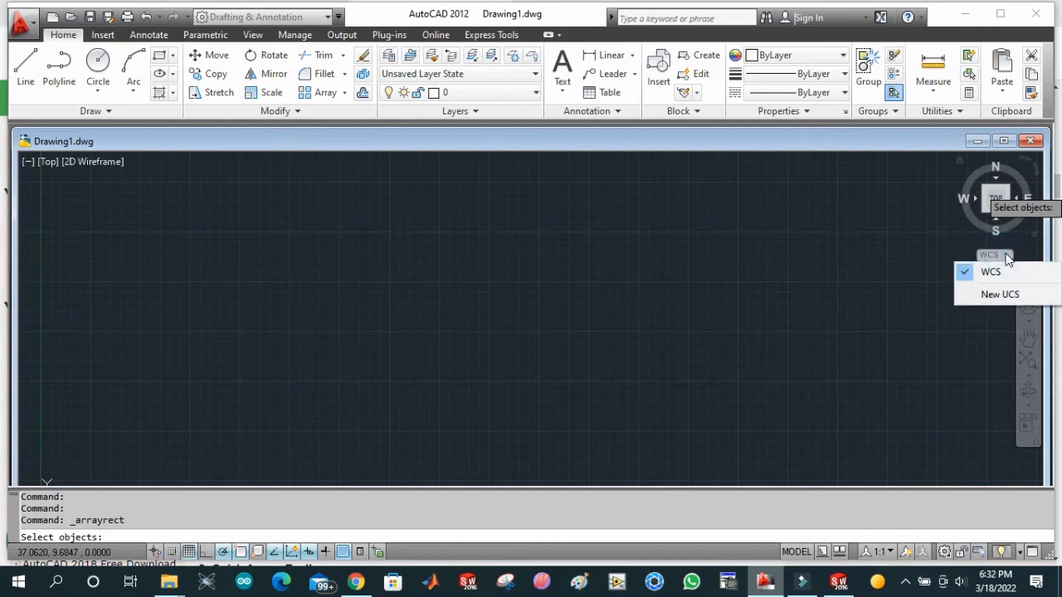
mouse_move(1000, 295)
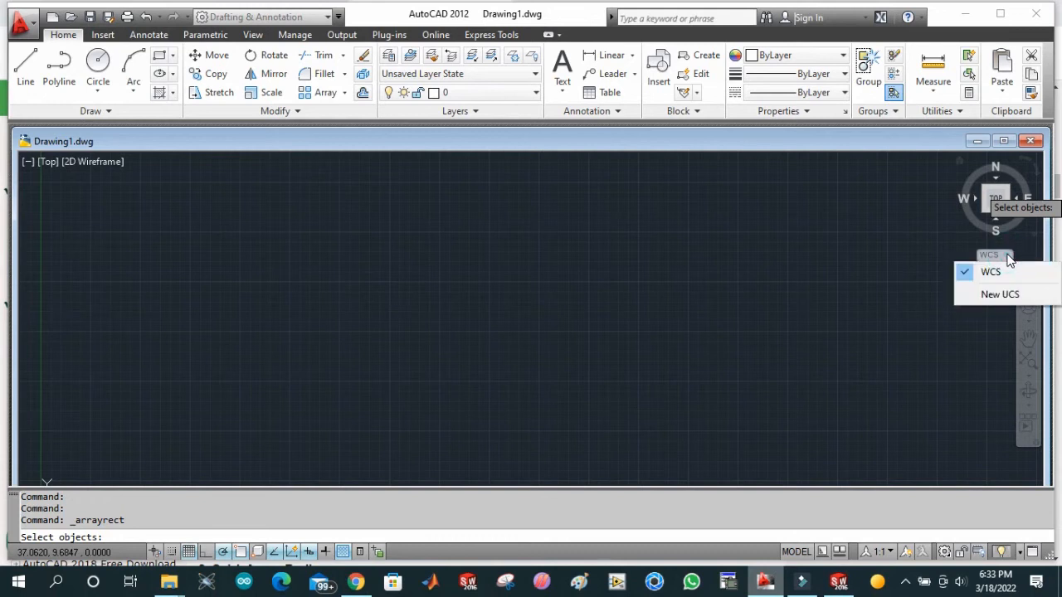
mouse_move(1008, 299)
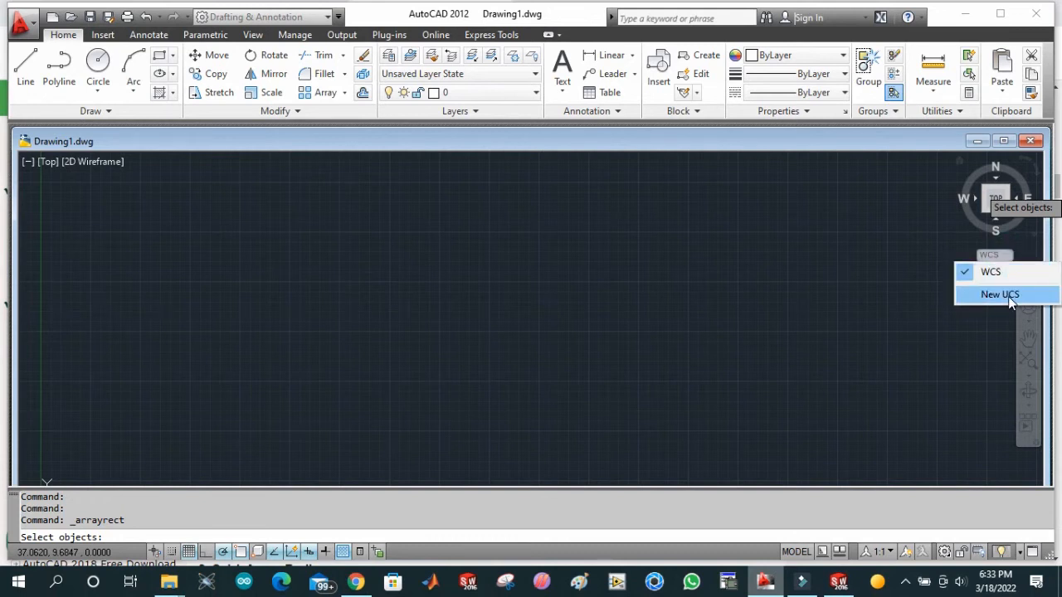
mouse_move(1009, 257)
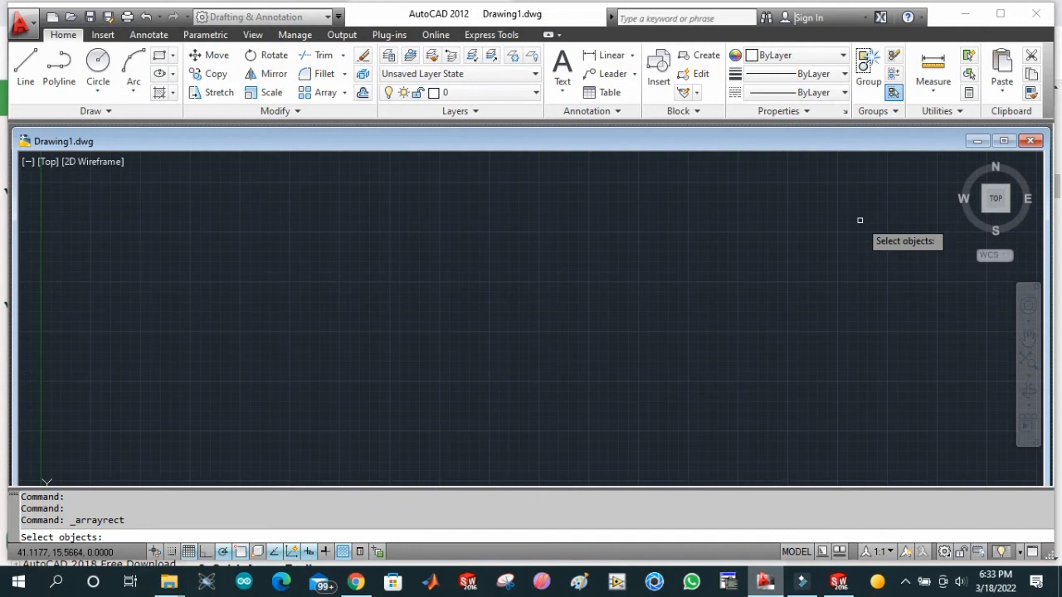
mouse_move(895, 215)
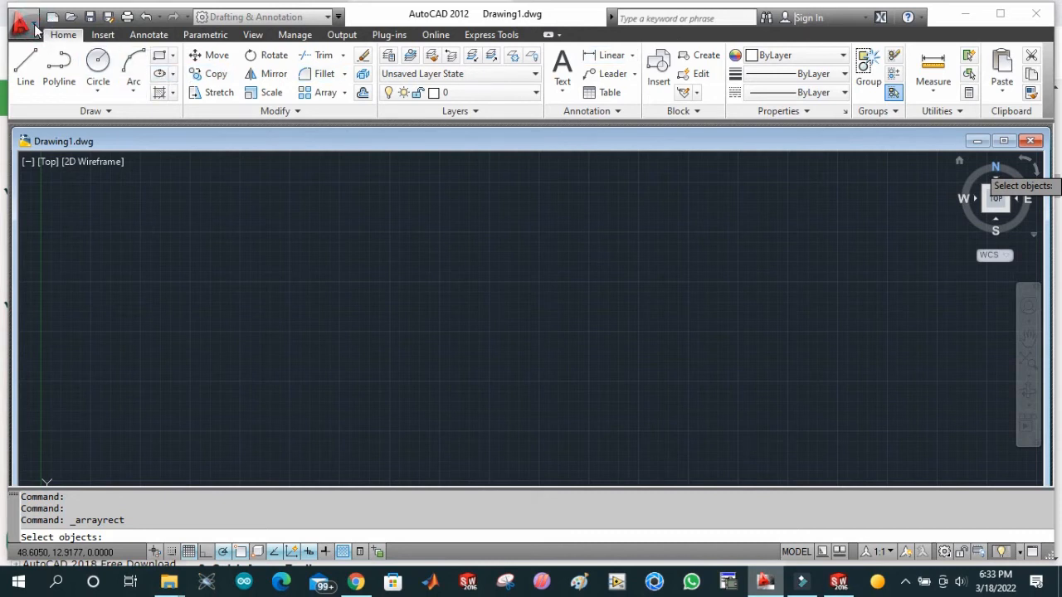
click(23, 18)
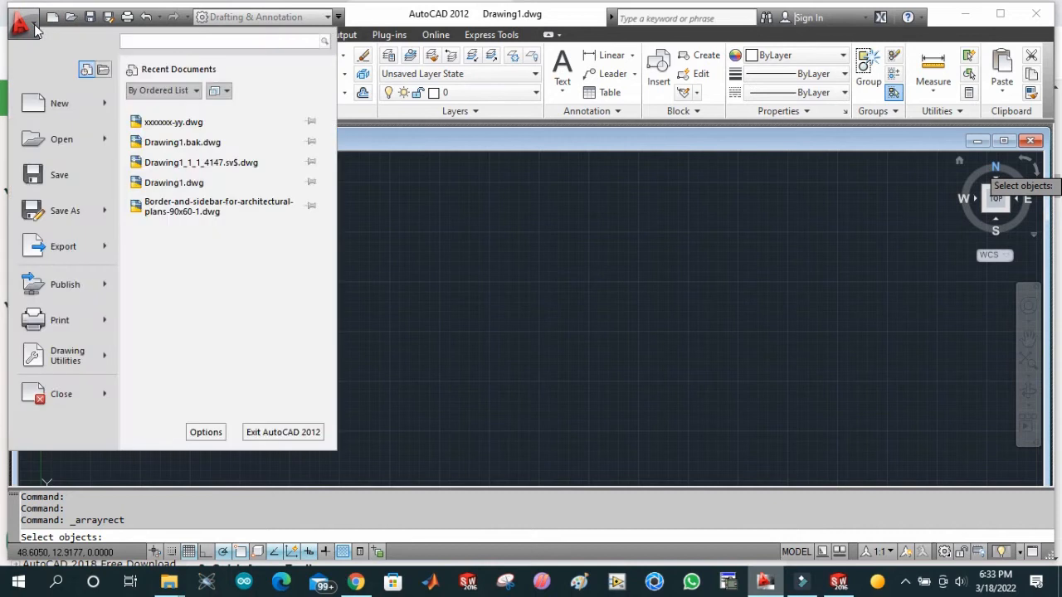
mouse_move(61, 138)
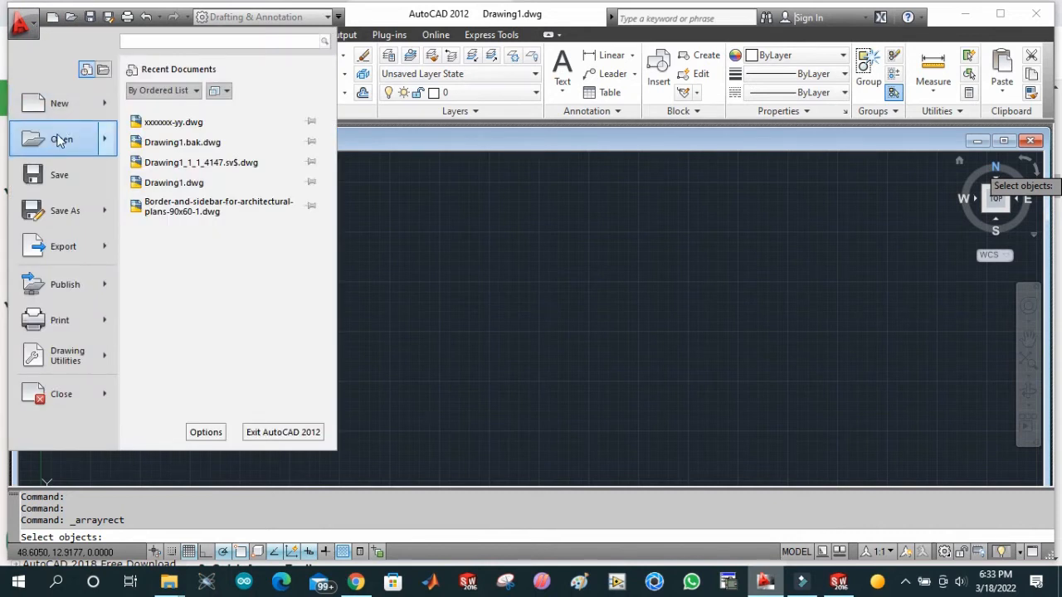
mouse_move(64, 210)
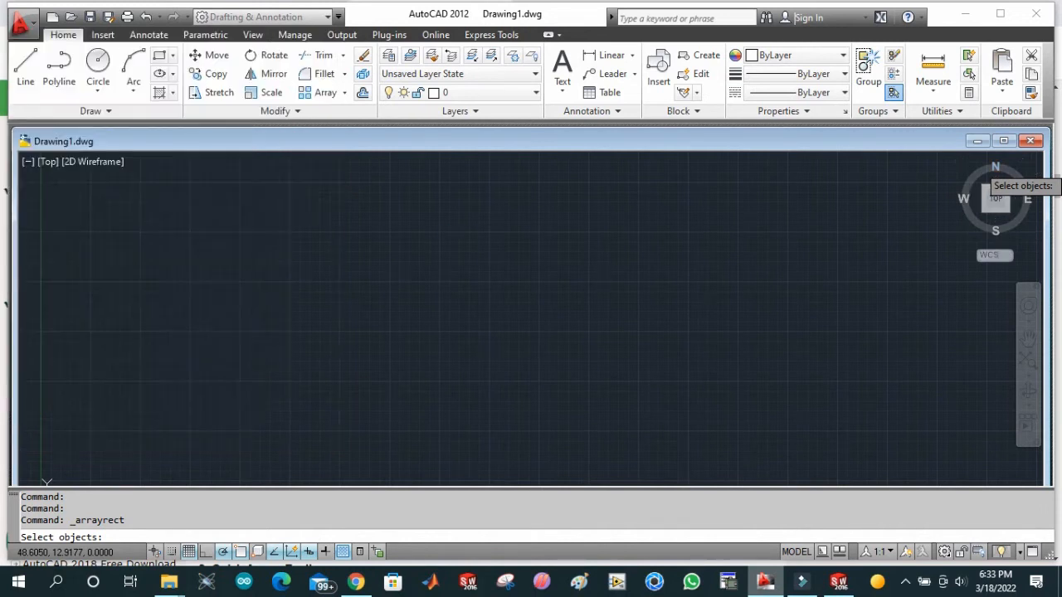
mouse_move(455, 246)
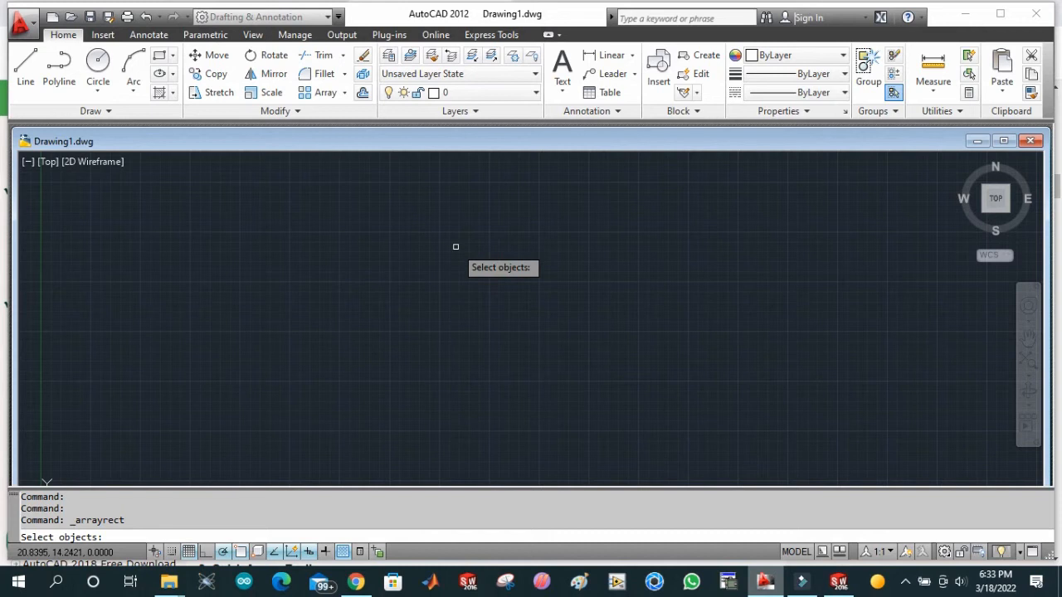
mouse_move(753, 589)
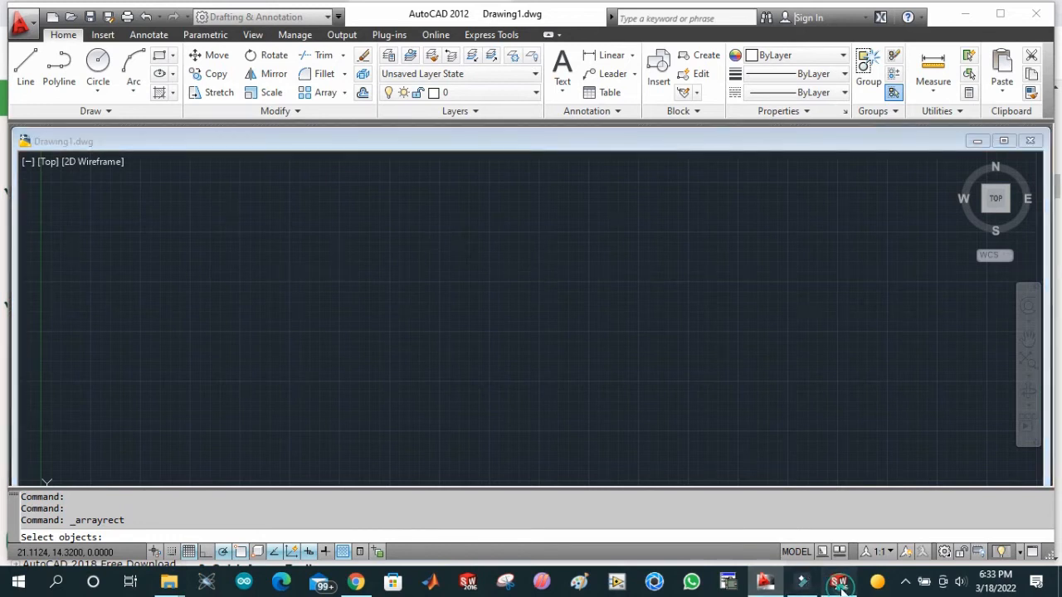
Switch to SOLIDWORKS 2016 and bring up the New Document dialog.
click(839, 580)
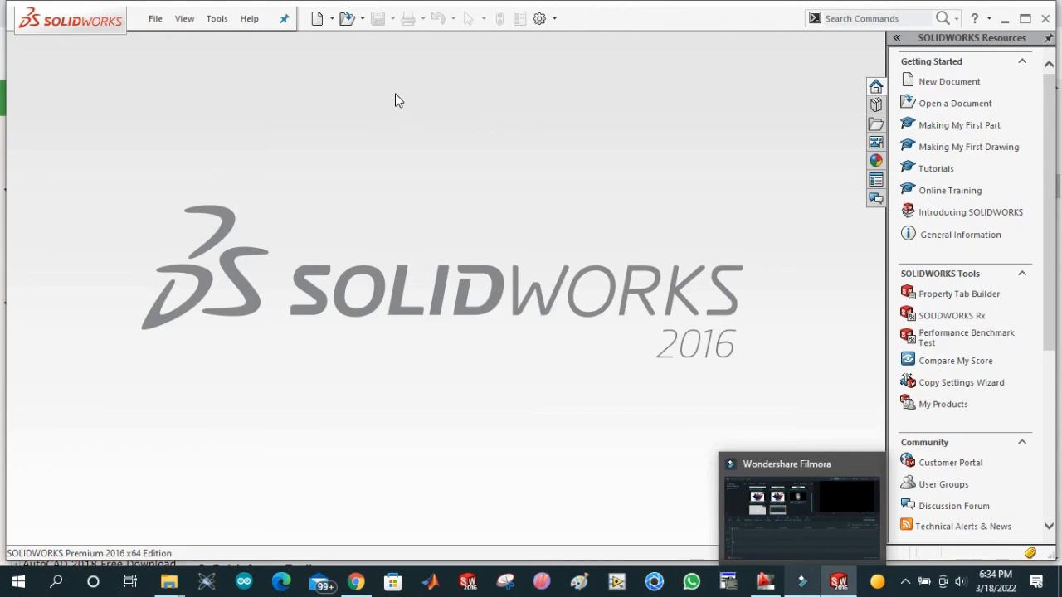
mouse_move(176, 48)
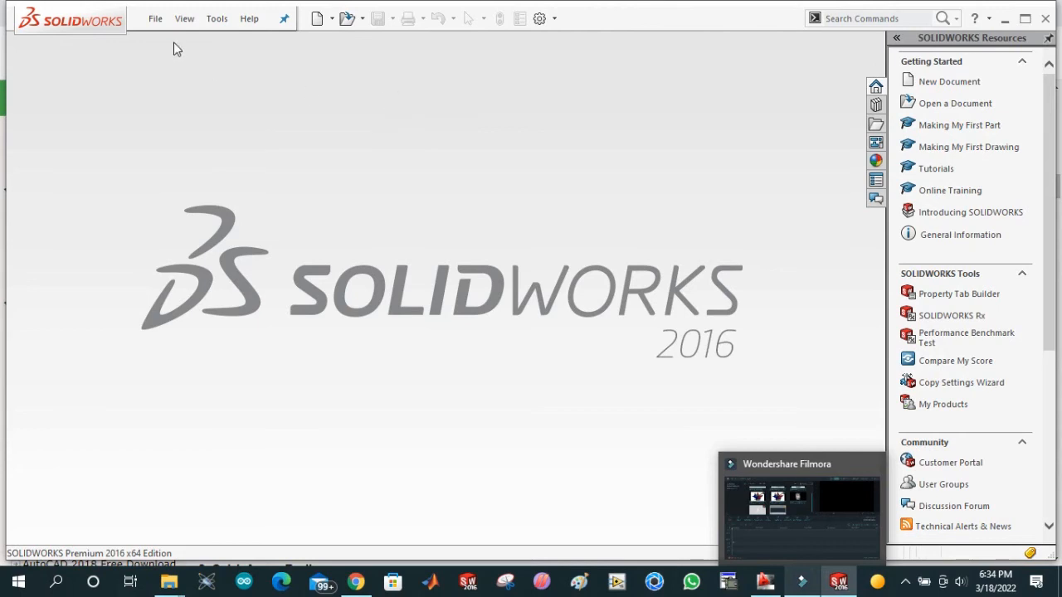
mouse_move(261, 57)
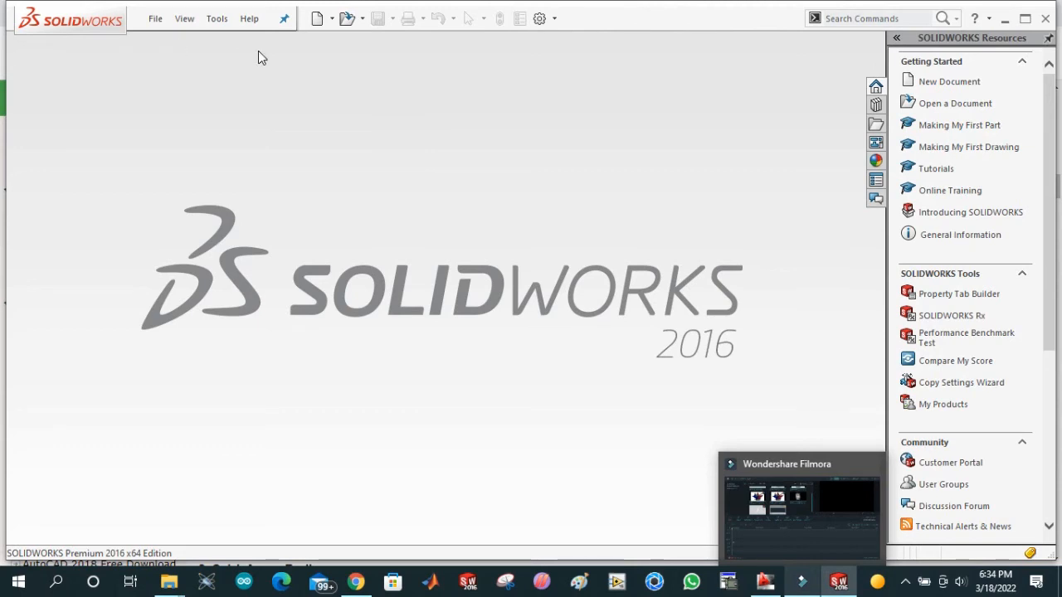
mouse_move(320, 19)
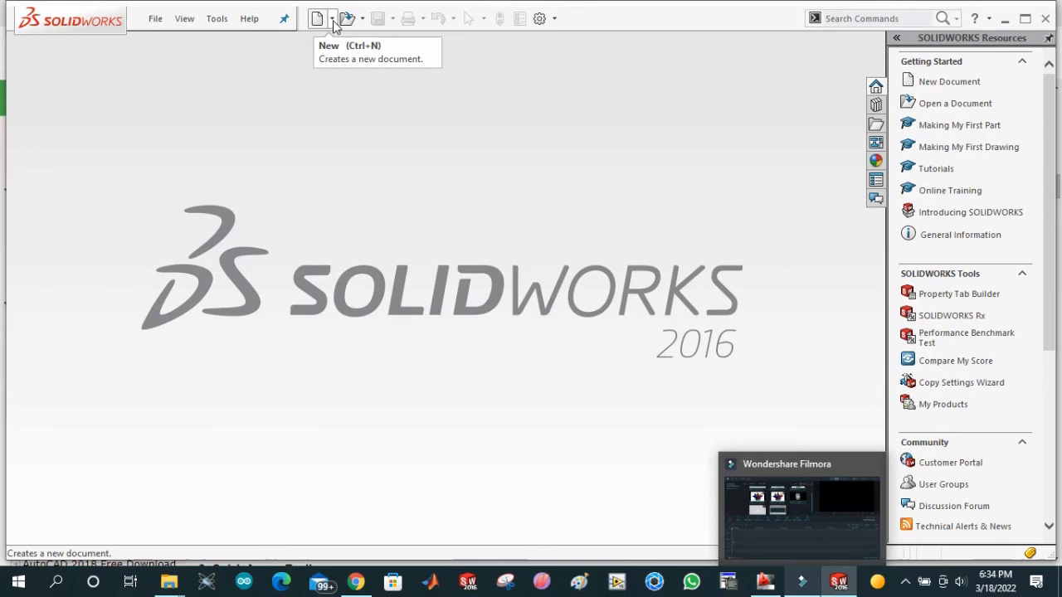
click(332, 18)
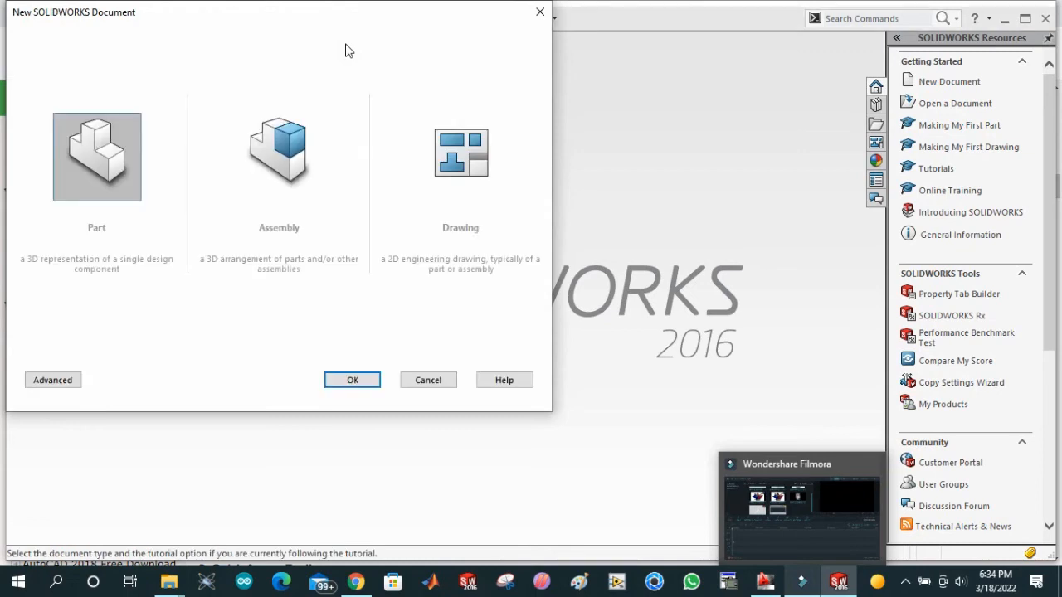
click(279, 155)
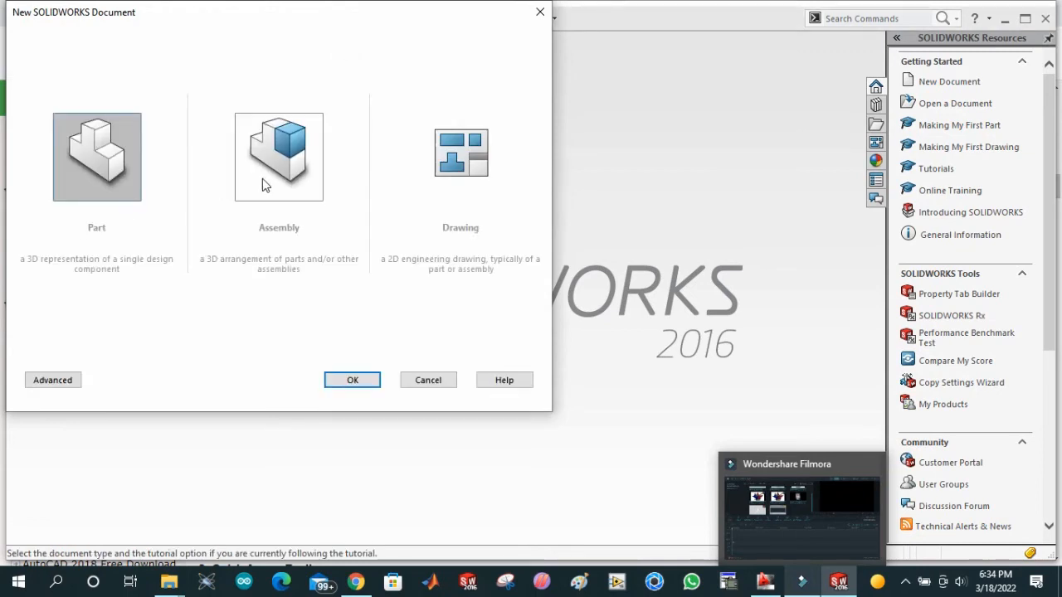
click(460, 156)
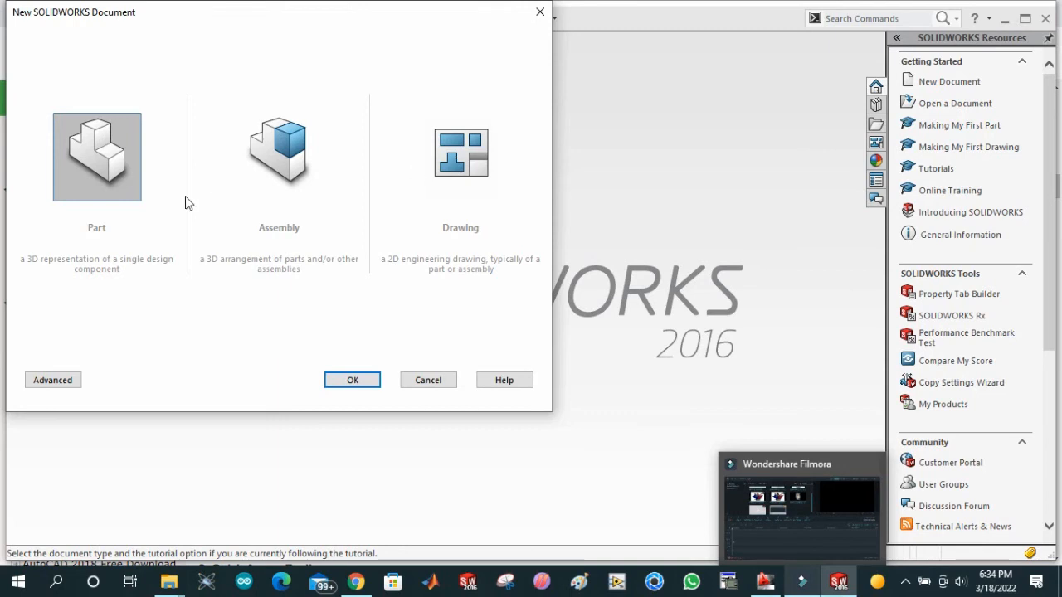
mouse_move(158, 181)
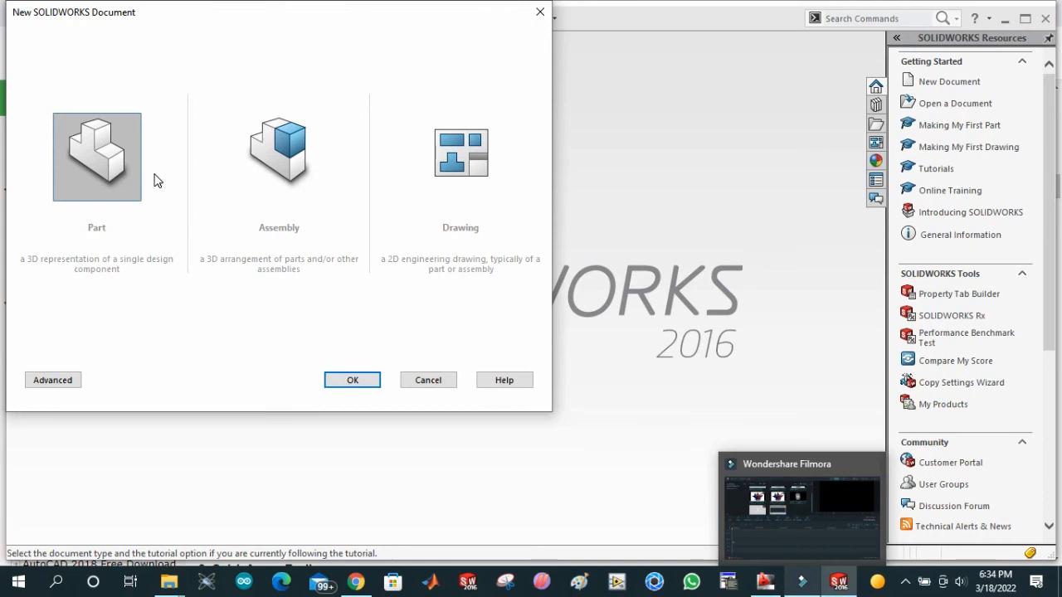
mouse_move(148, 57)
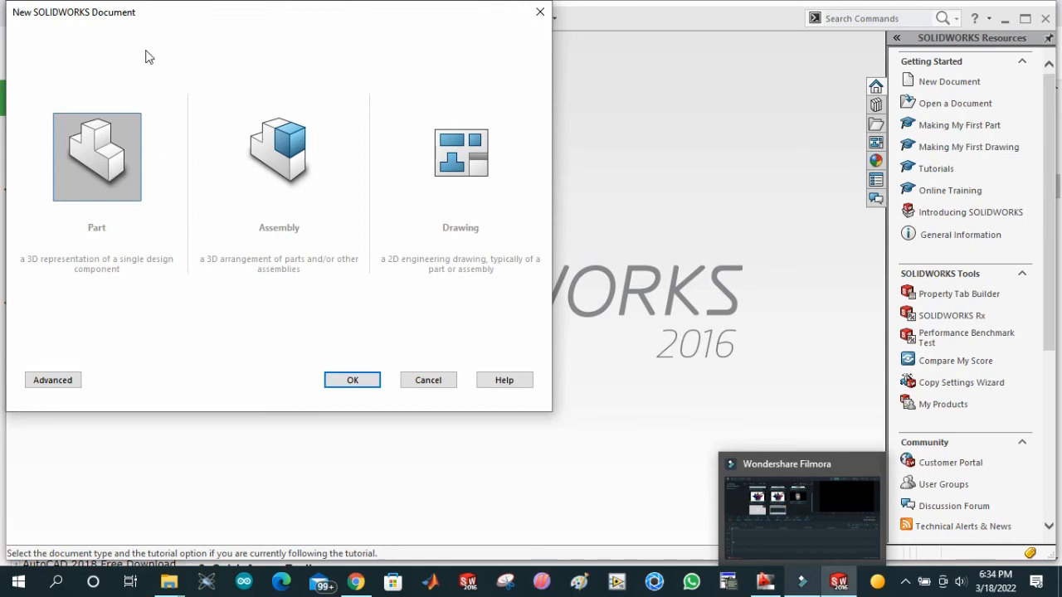
mouse_move(490, 107)
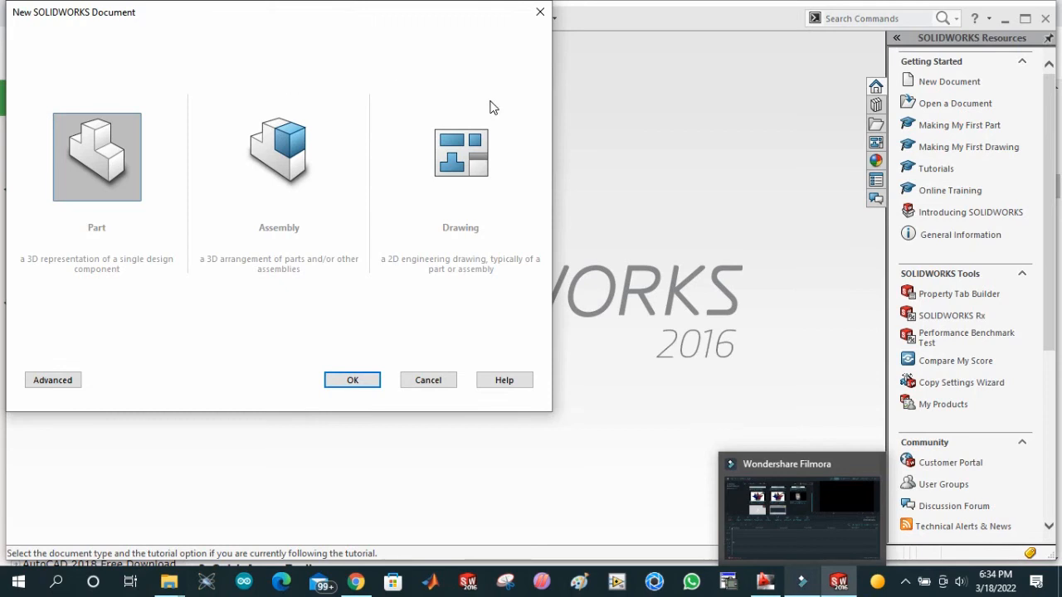
click(461, 156)
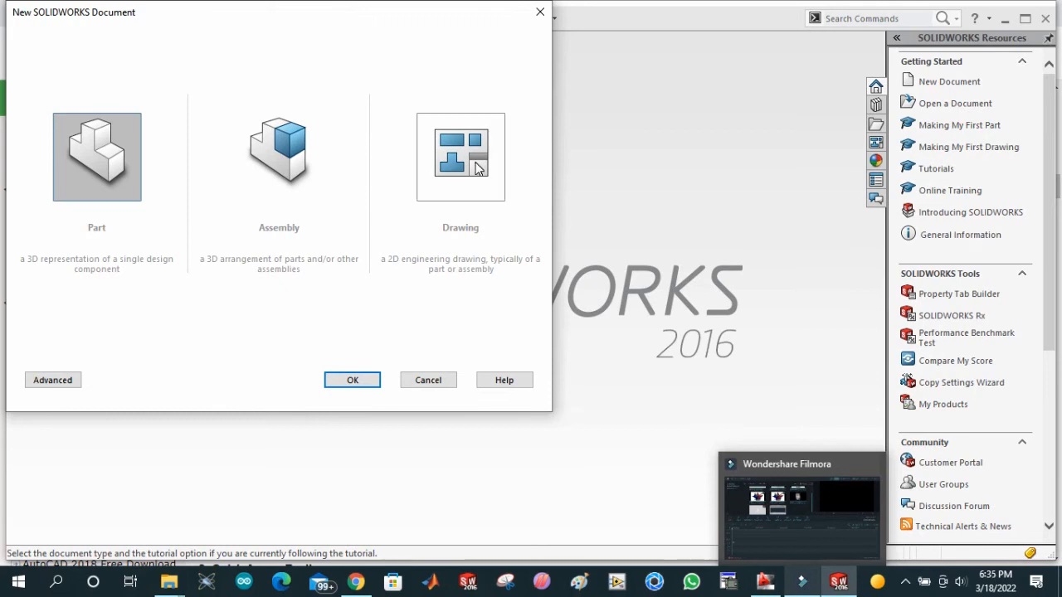
mouse_move(473, 237)
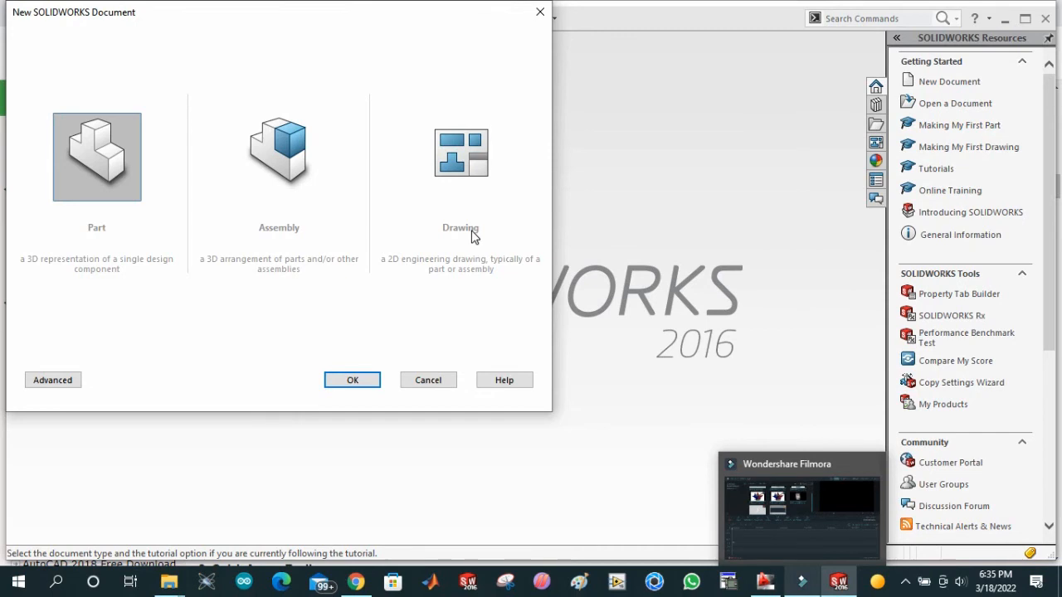
mouse_move(247, 273)
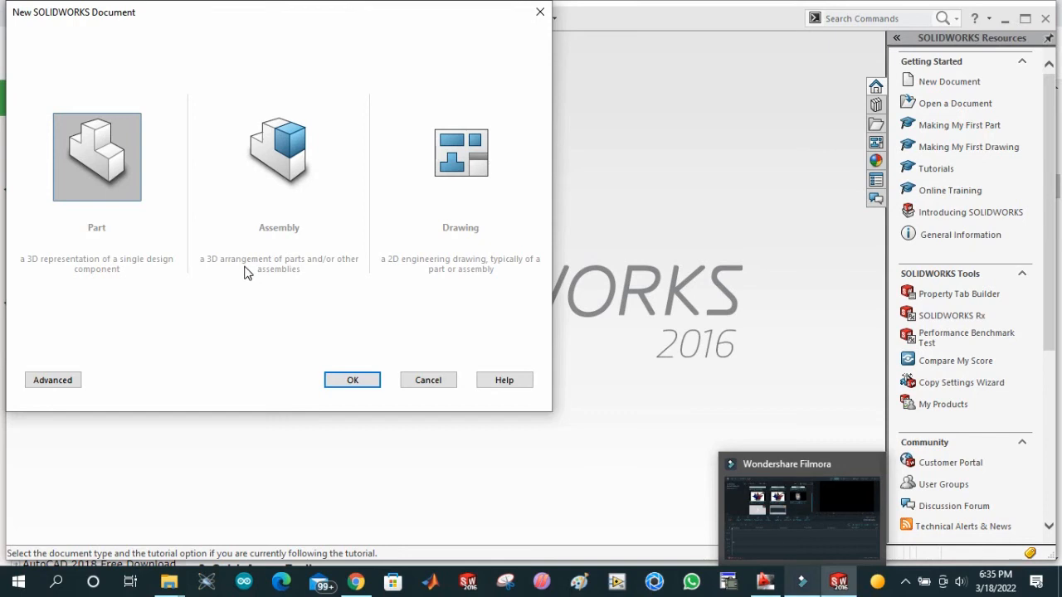
mouse_move(133, 218)
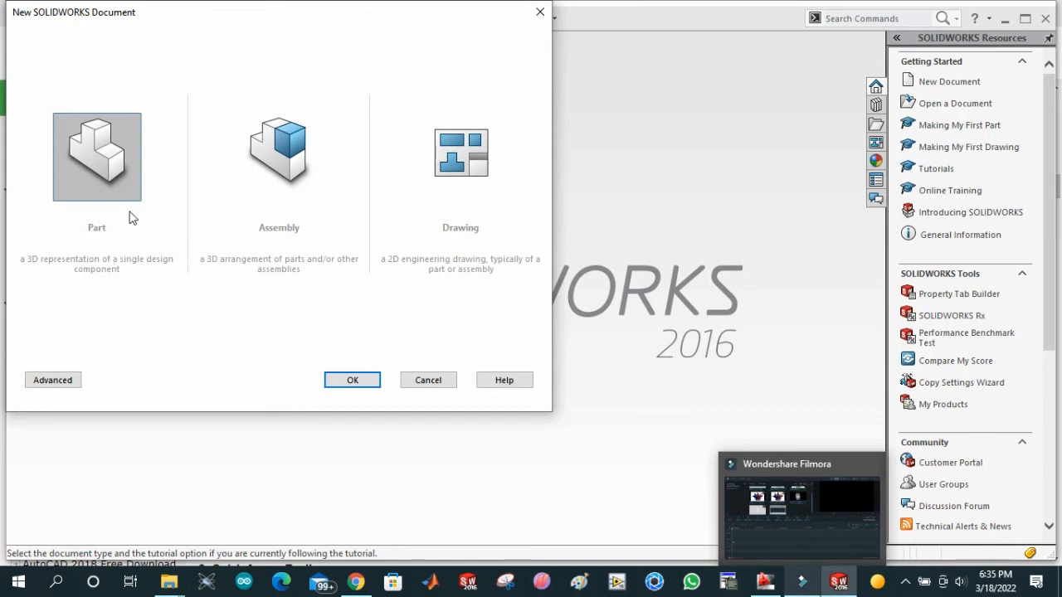
mouse_move(124, 211)
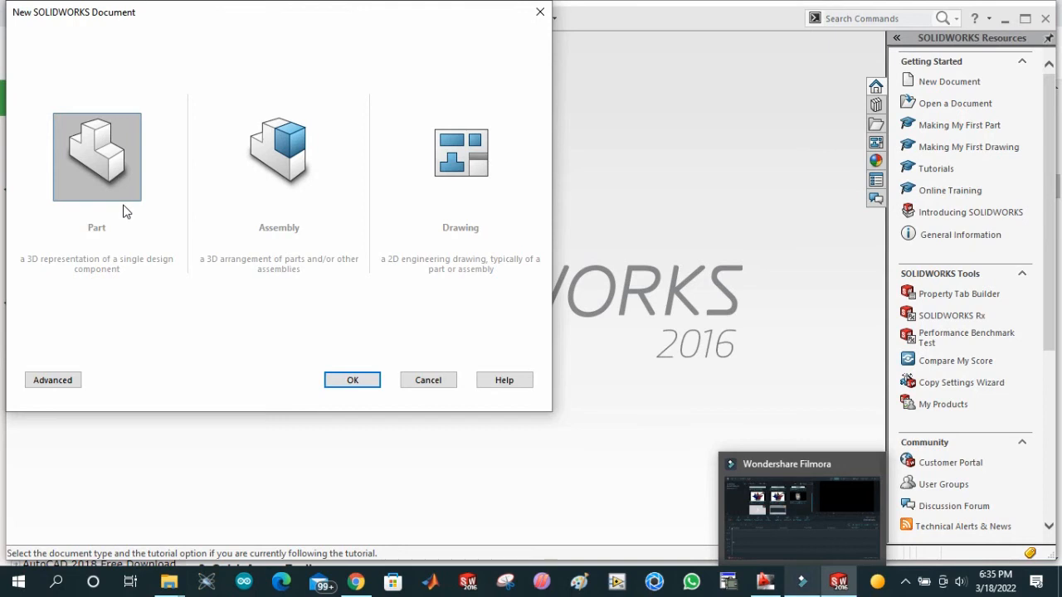
click(279, 156)
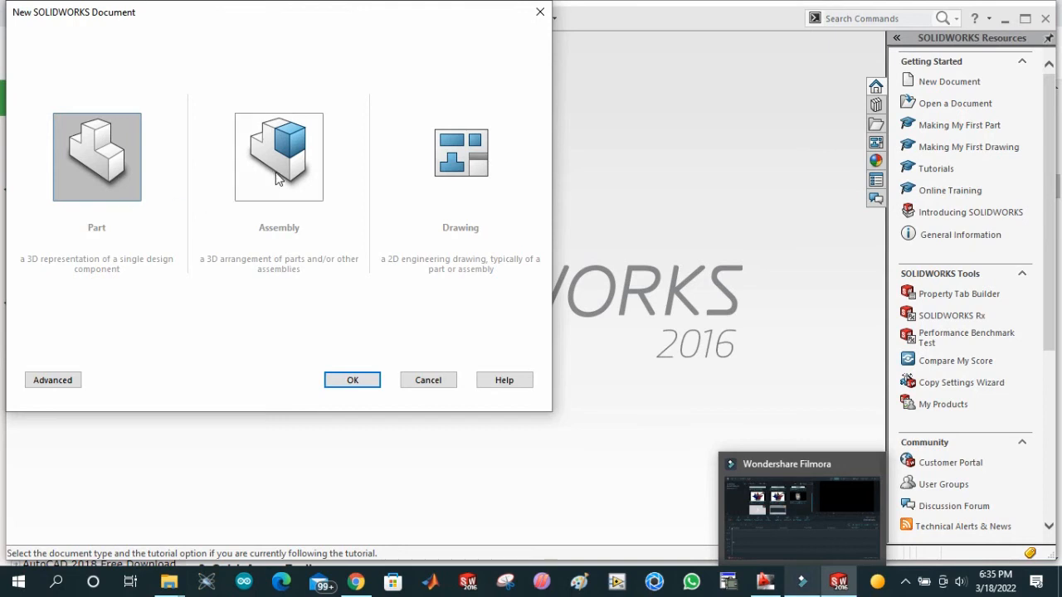
mouse_move(406, 143)
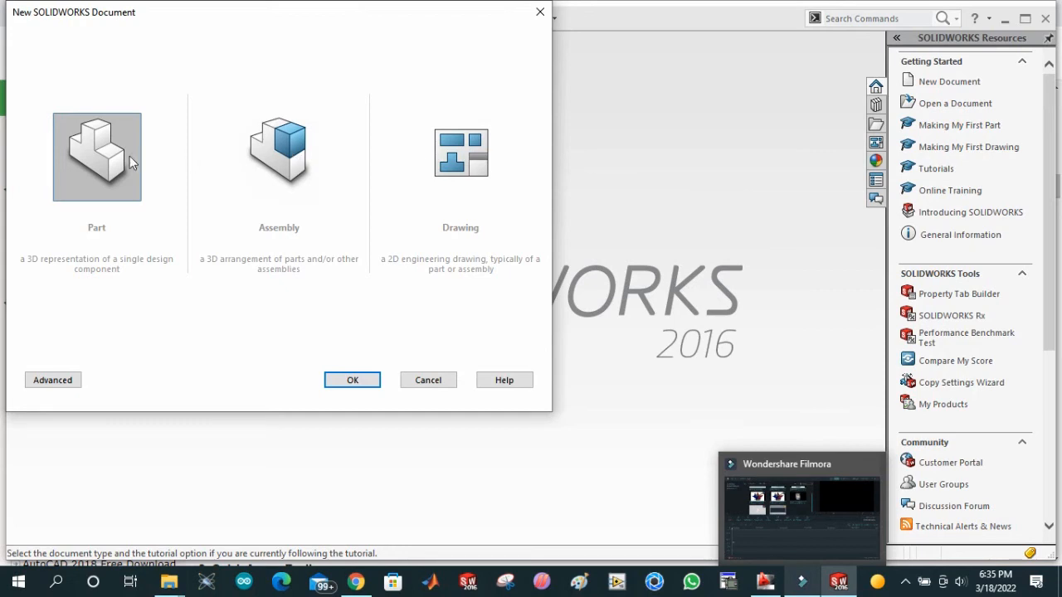
click(352, 380)
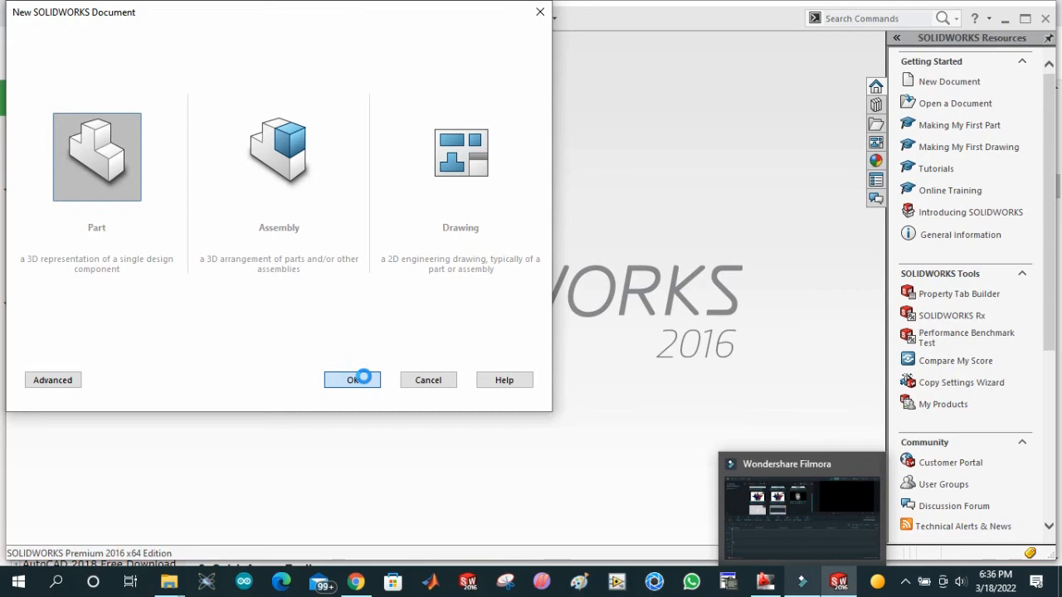
Confirm Part to create the new blank document Part1.
click(346, 379)
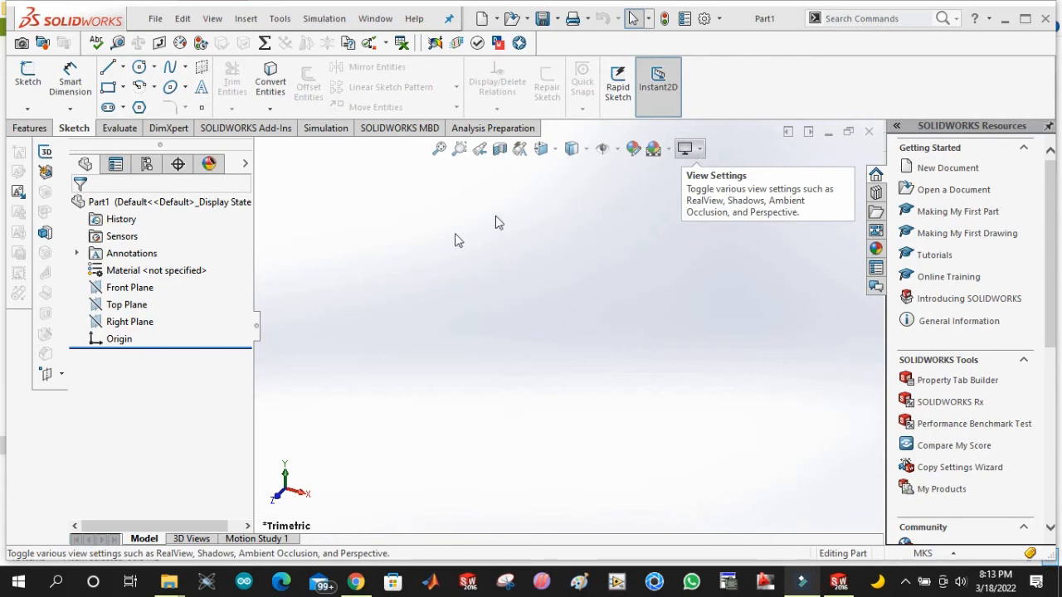
mouse_move(414, 263)
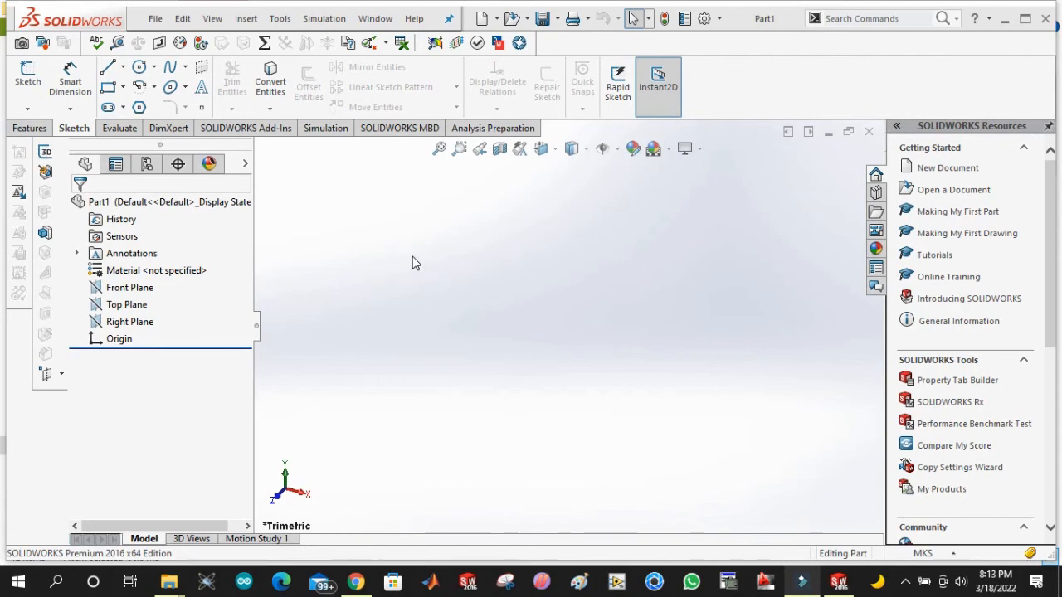
mouse_move(342, 255)
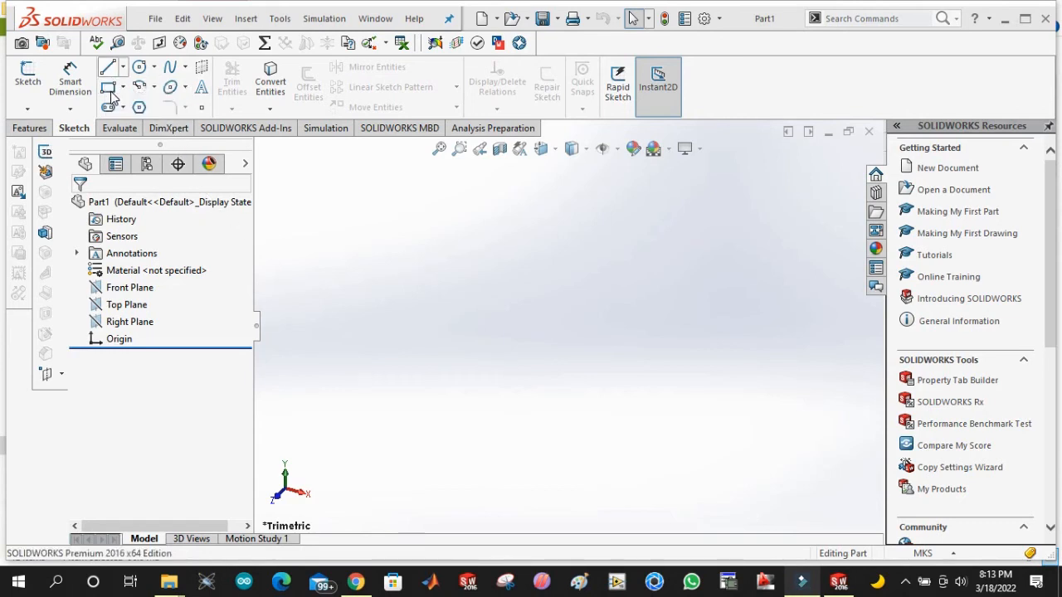
mouse_move(107, 108)
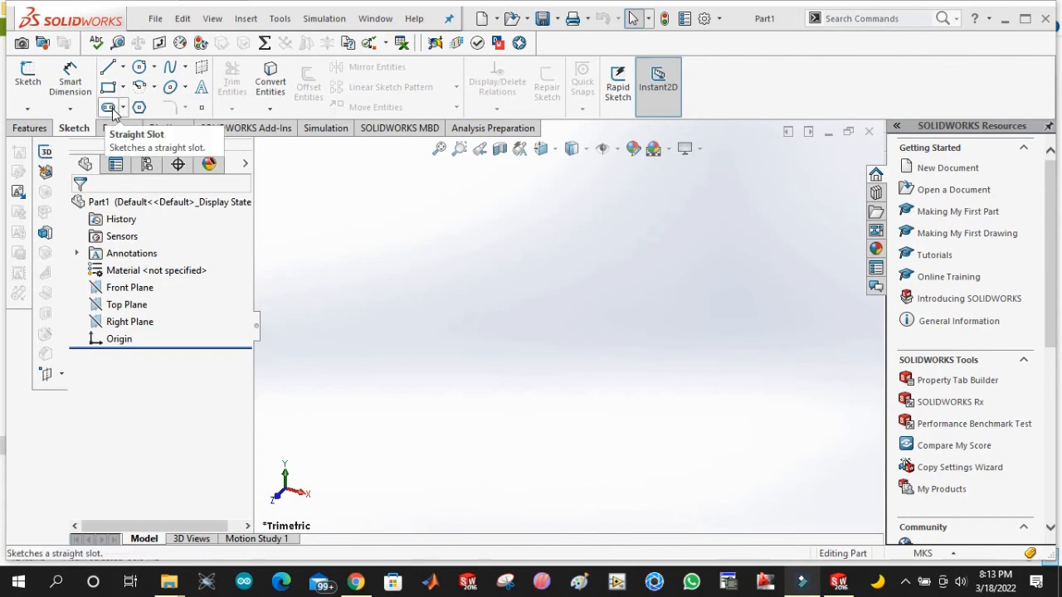
mouse_move(139, 107)
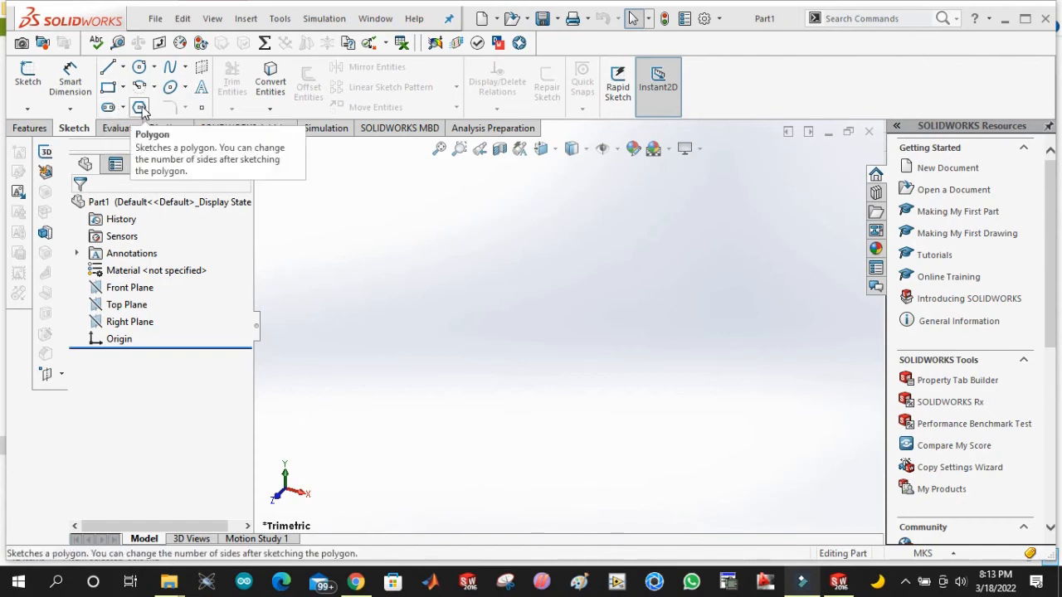
mouse_move(69, 79)
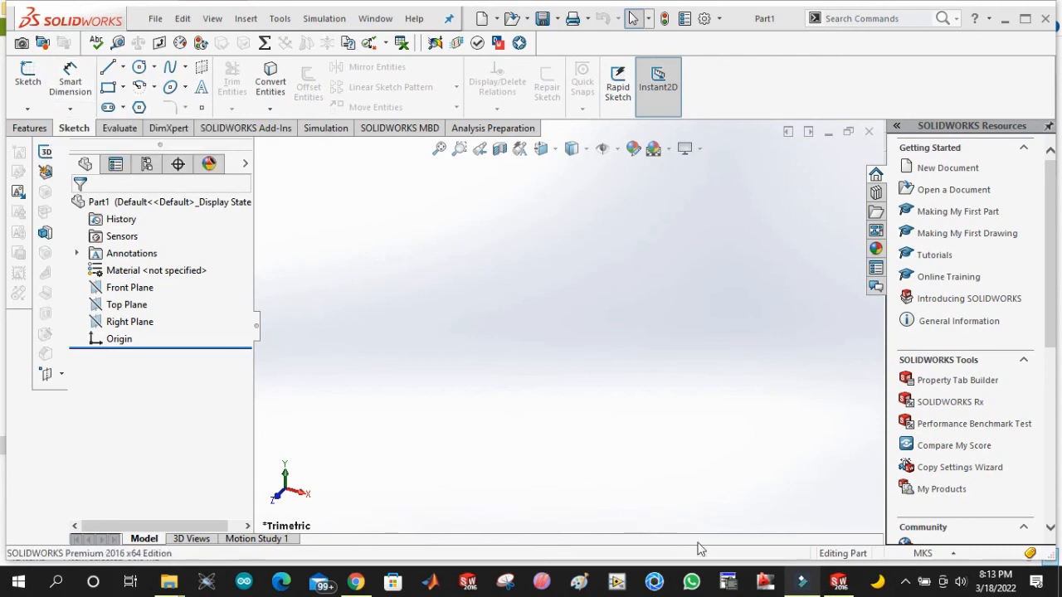
mouse_move(581, 510)
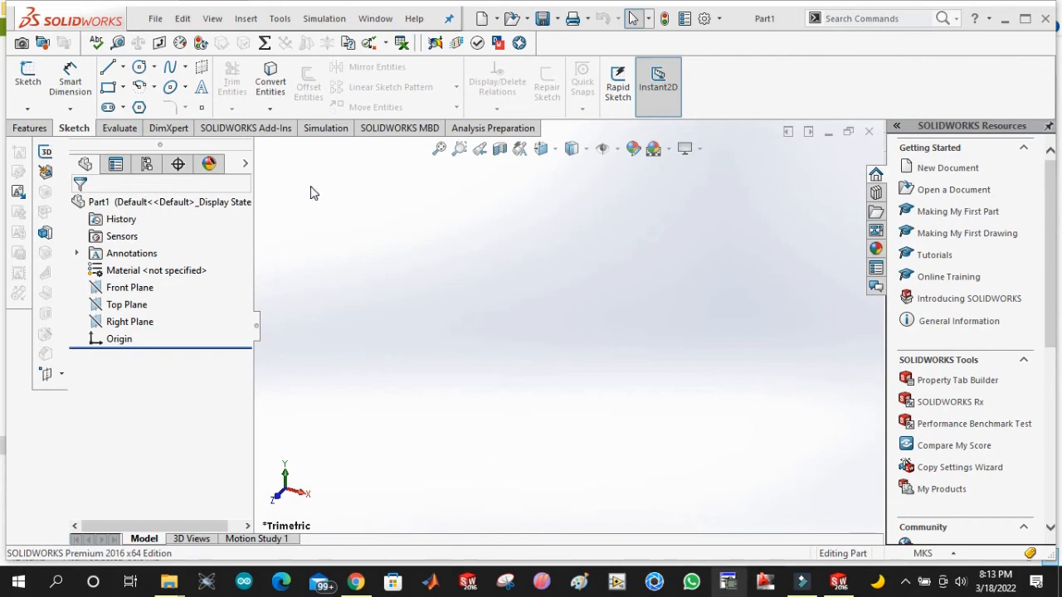
mouse_move(70, 81)
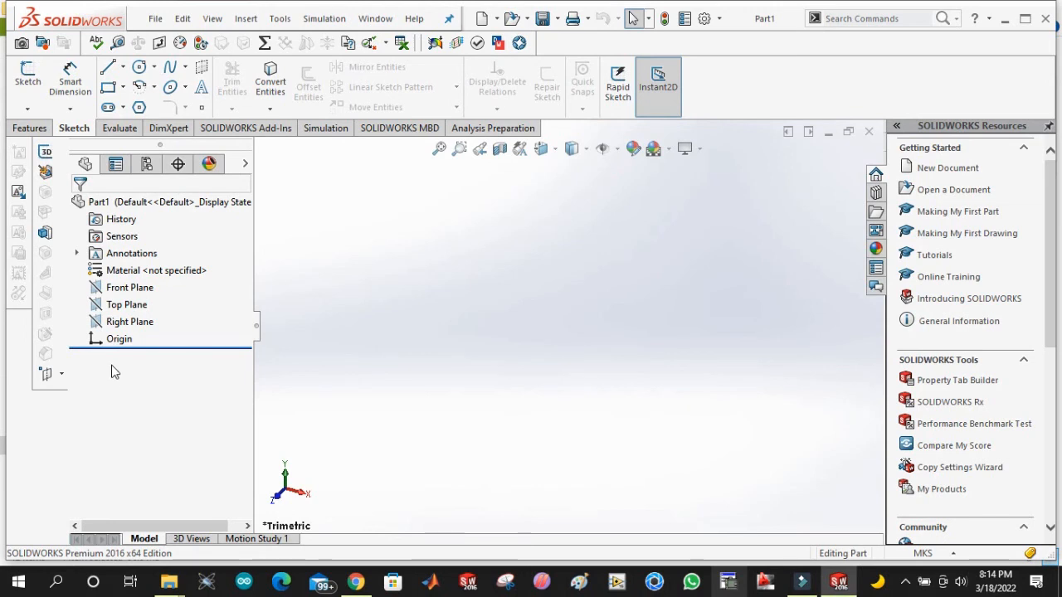
click(130, 287)
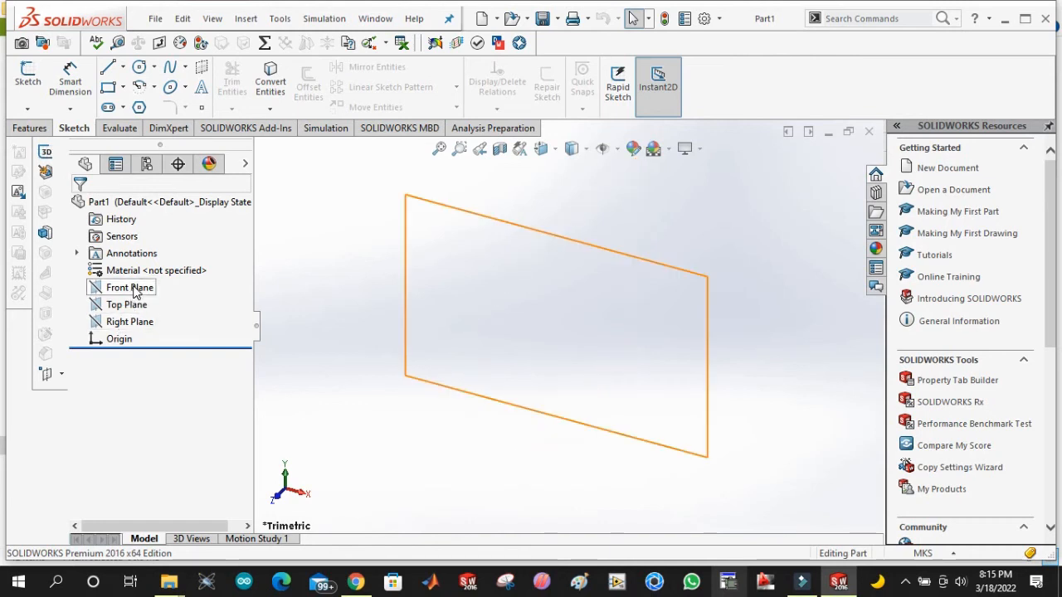
click(129, 305)
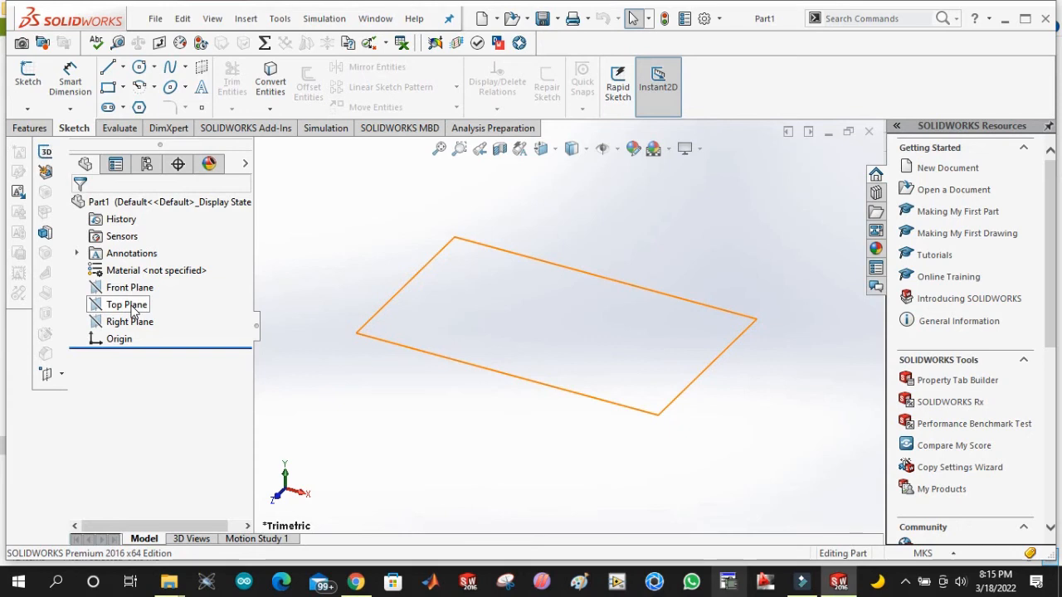
mouse_move(137, 321)
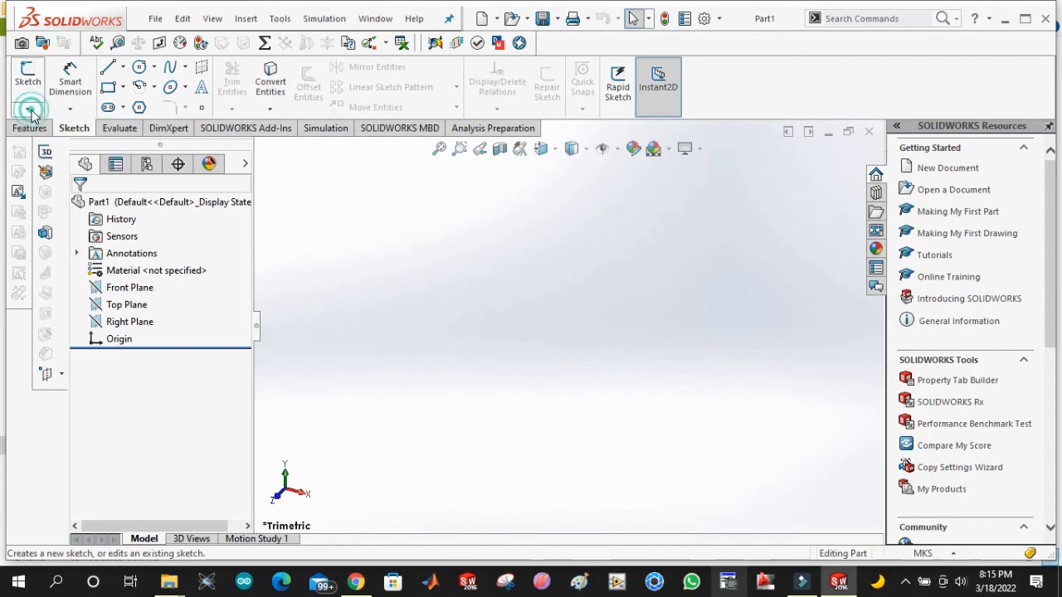
click(27, 108)
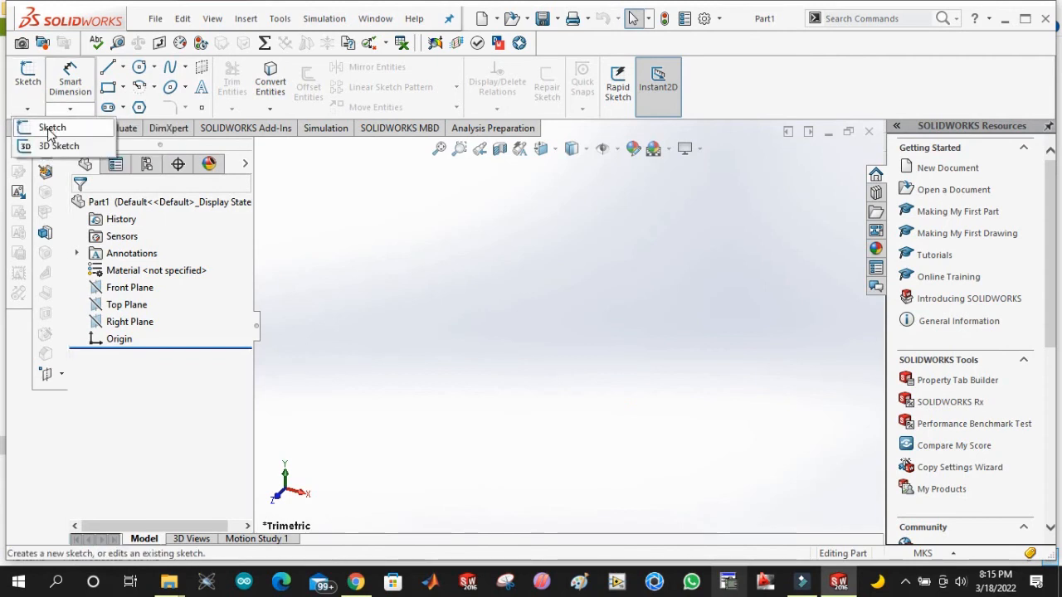
mouse_move(58, 146)
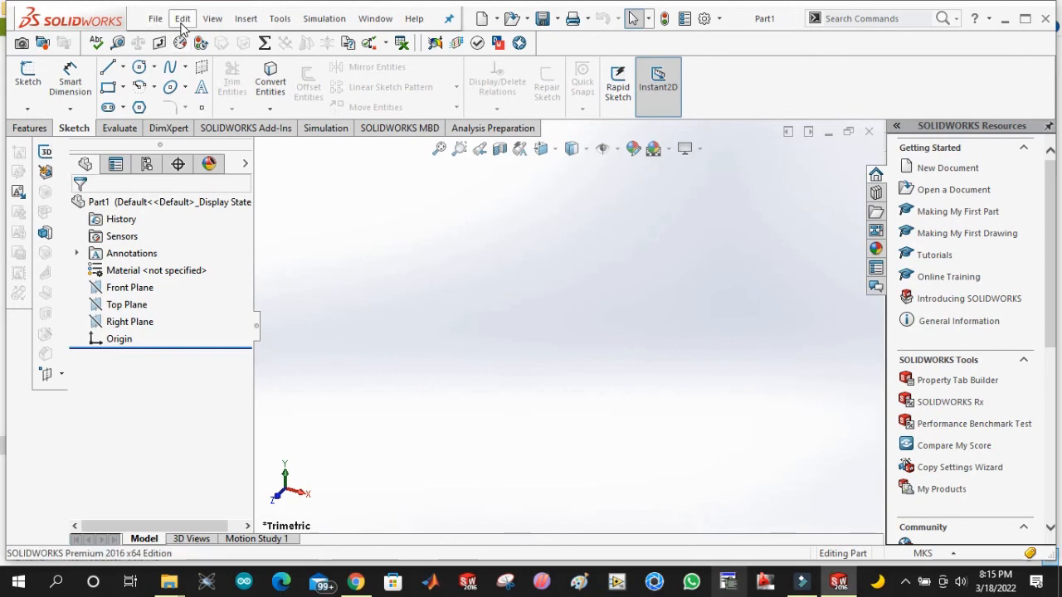
mouse_move(249, 10)
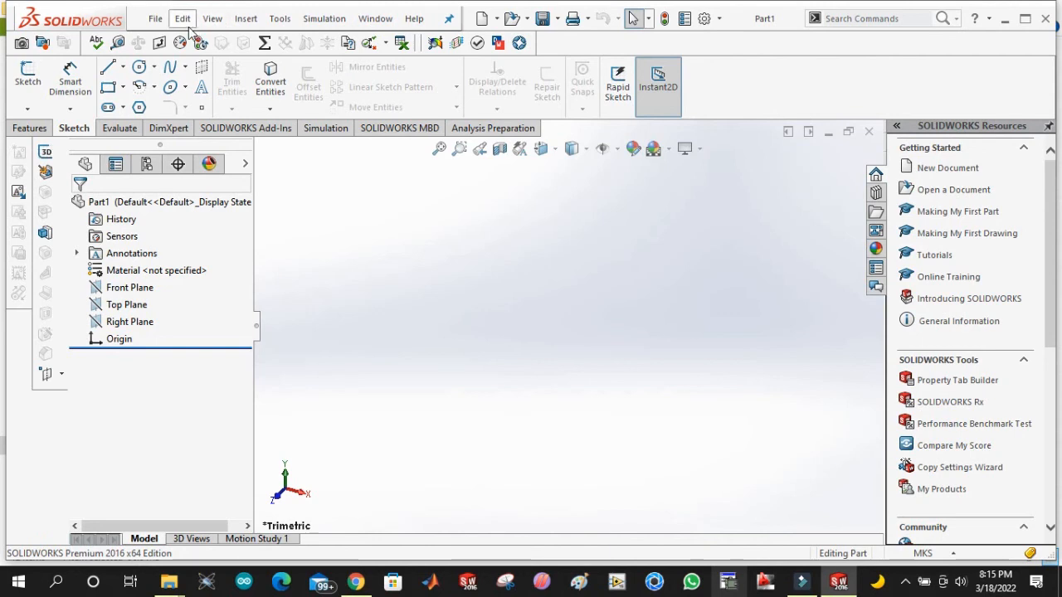
mouse_move(155, 18)
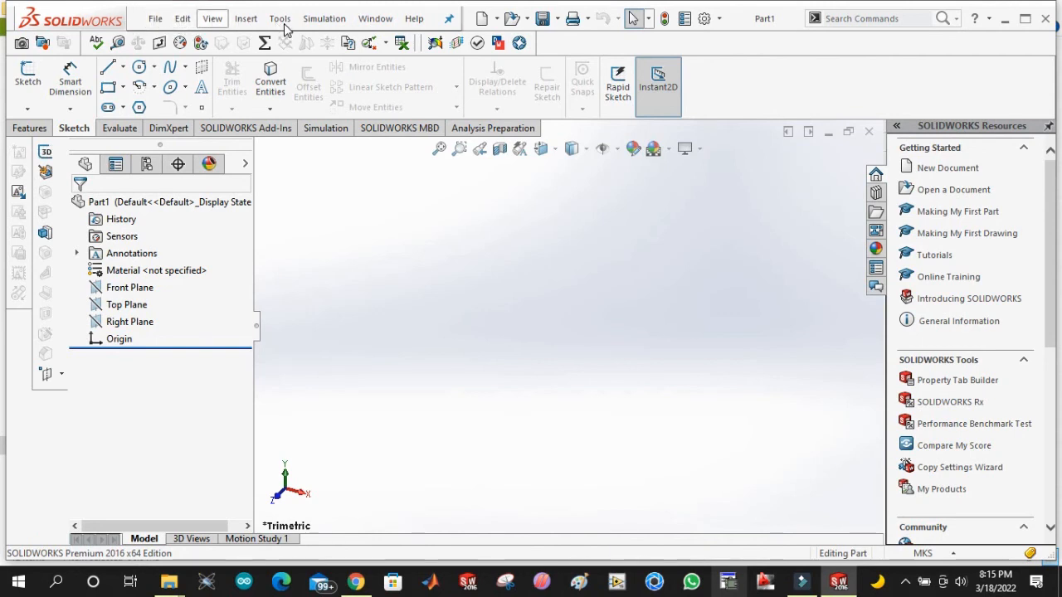
mouse_move(375, 19)
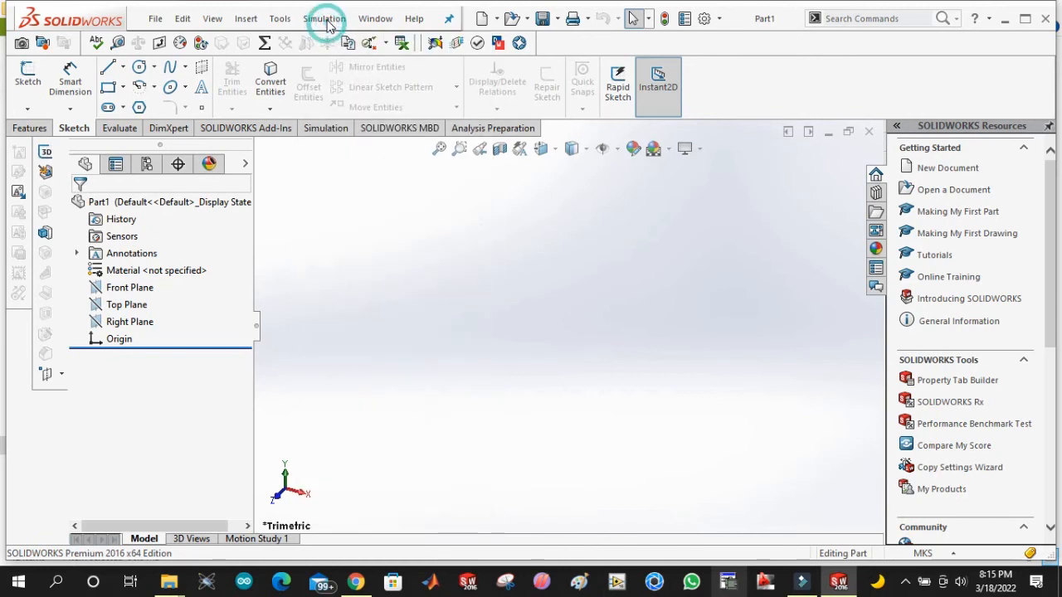
click(324, 19)
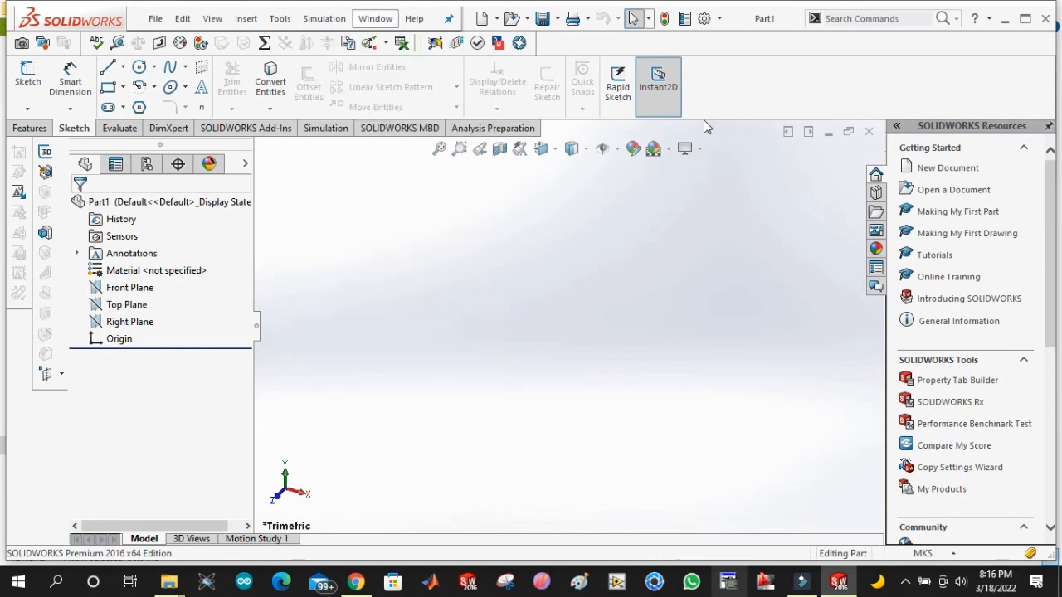
mouse_move(747, 68)
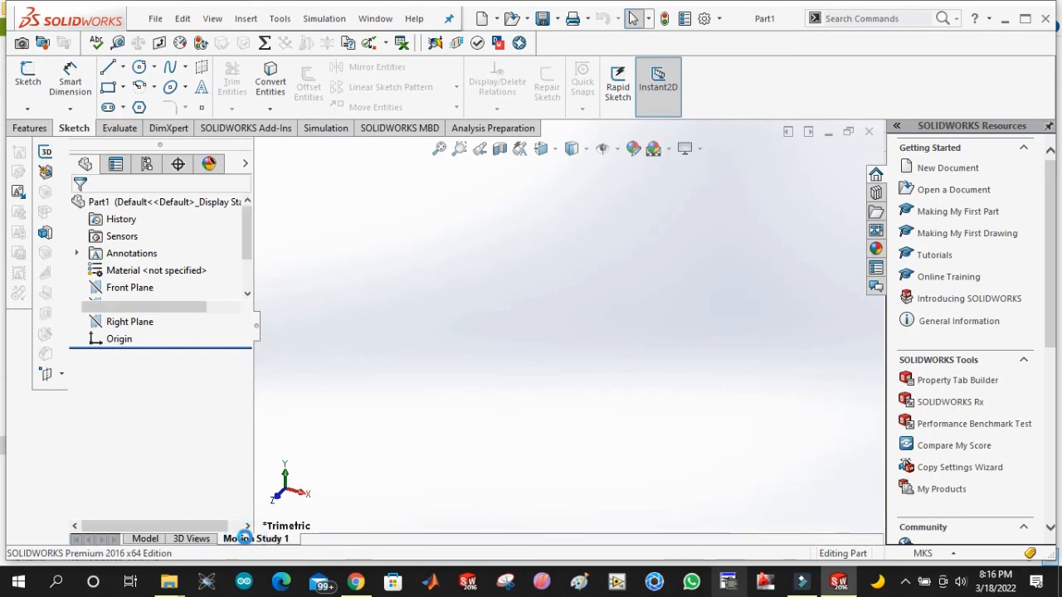
Show the Motion Study 1 MotionManager timeline beneath the Part1 view.
click(256, 539)
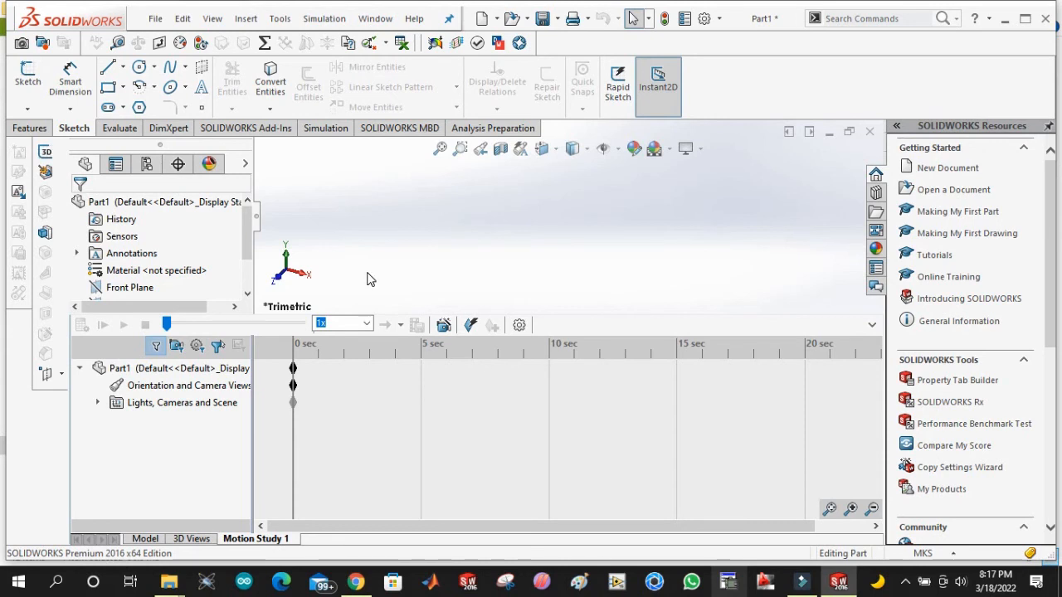
mouse_move(361, 284)
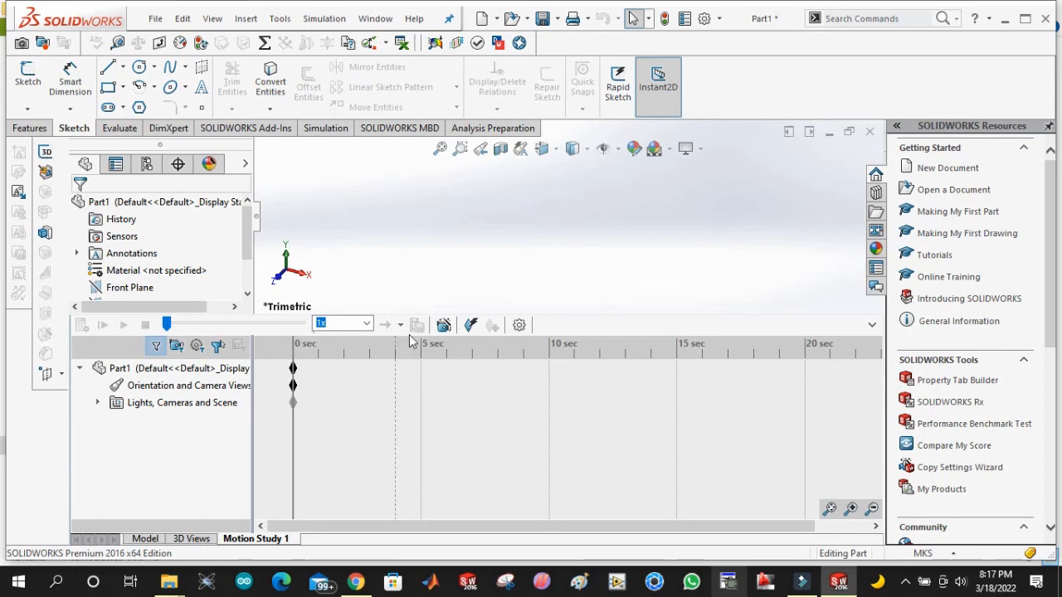
mouse_move(443, 324)
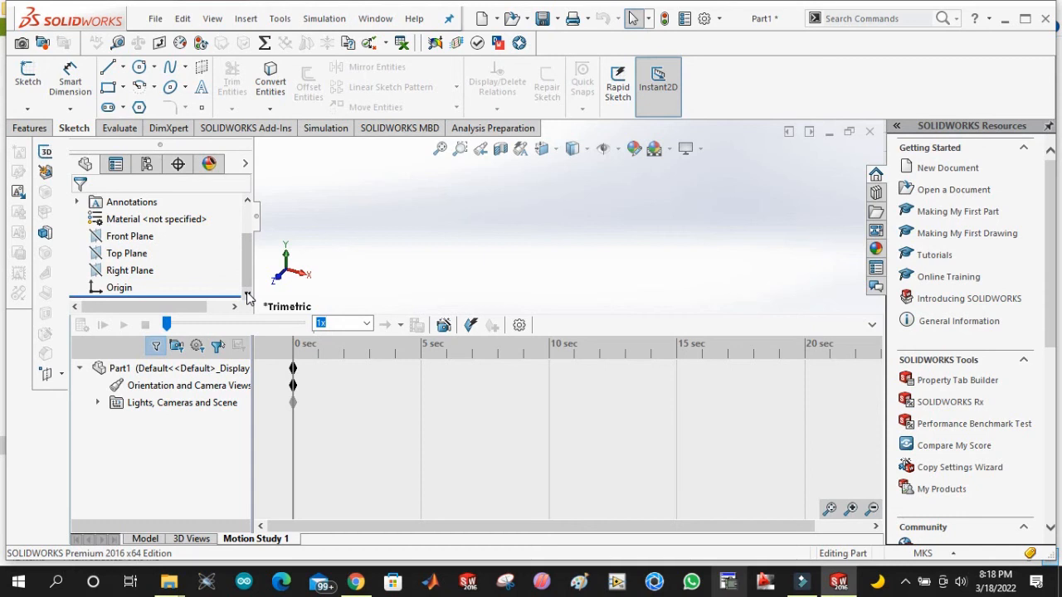
mouse_move(218, 309)
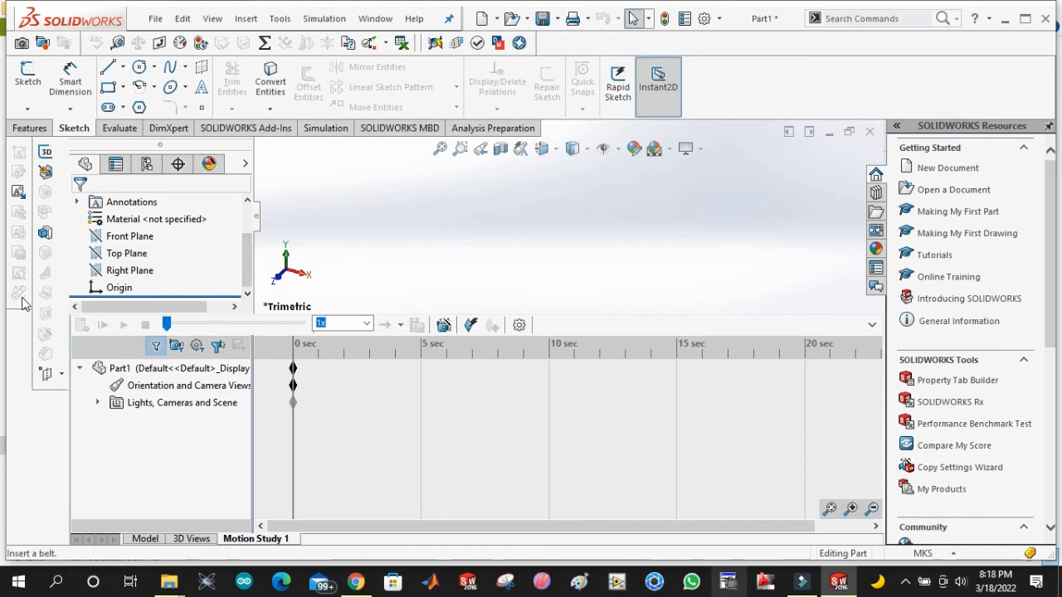
mouse_move(19, 293)
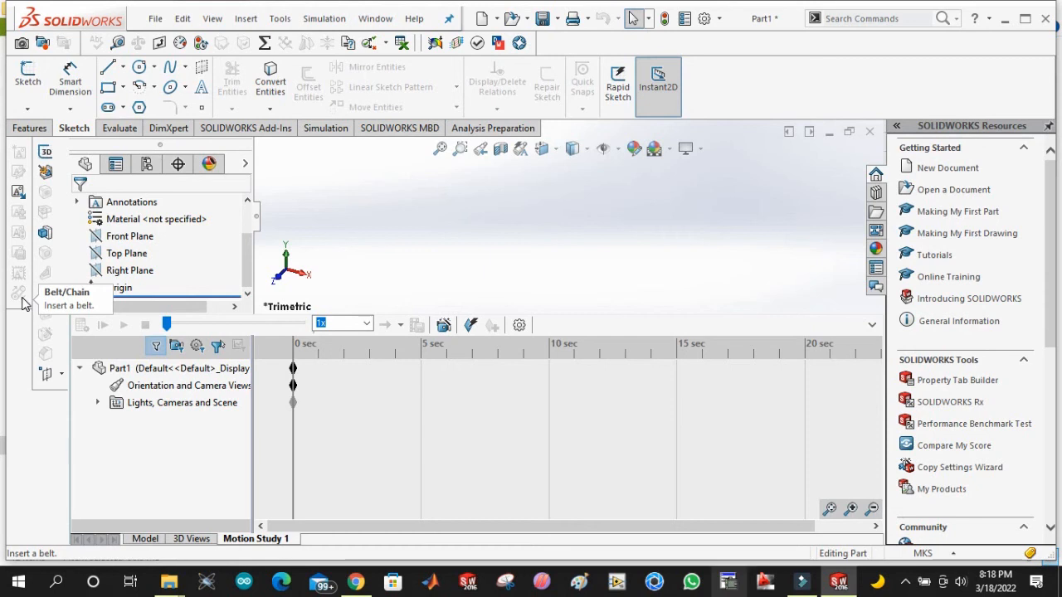
mouse_move(46, 271)
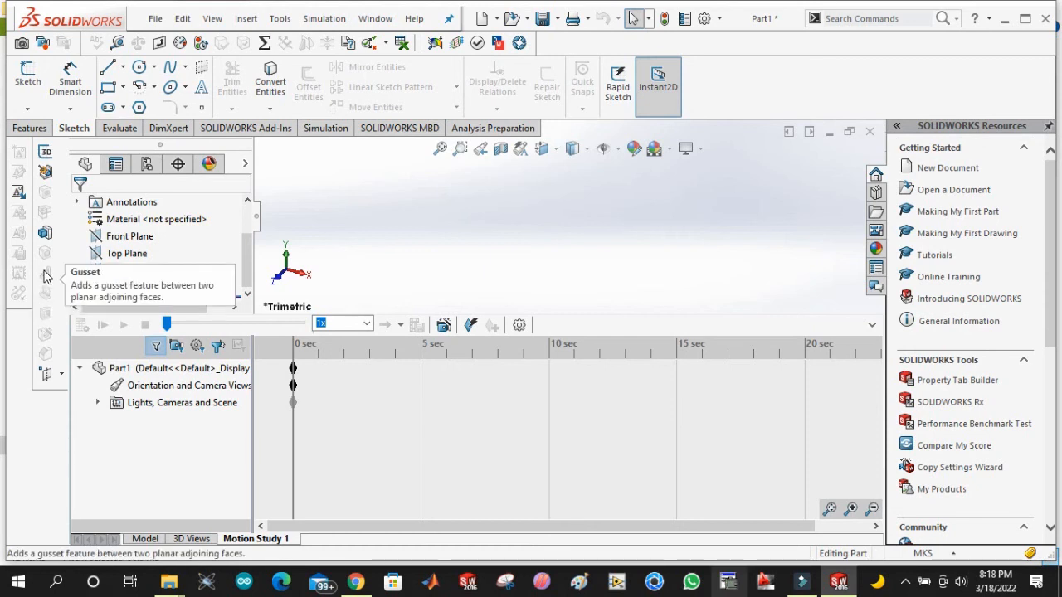
mouse_move(47, 295)
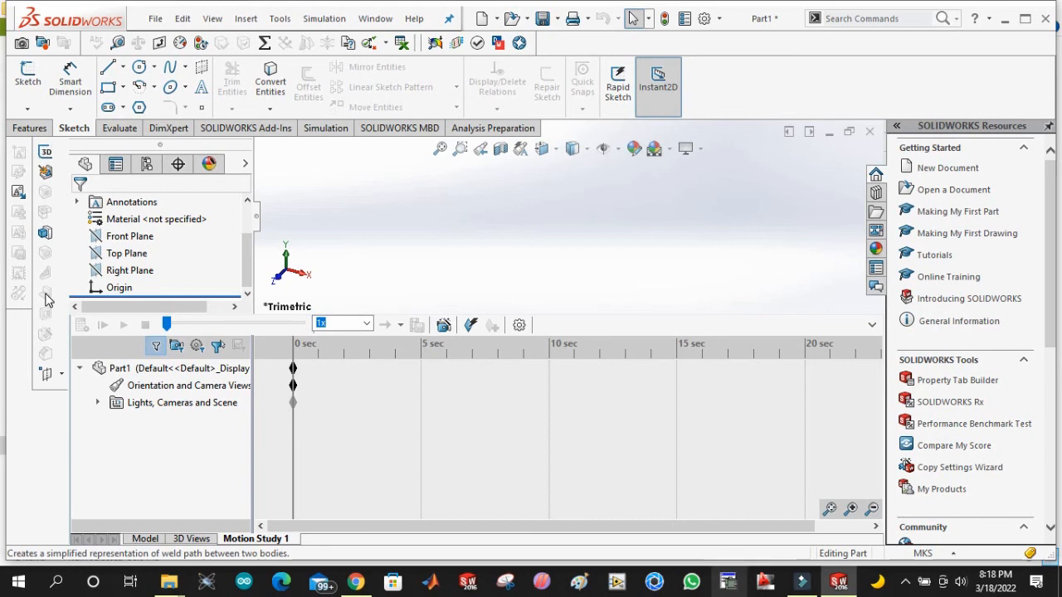
mouse_move(380, 191)
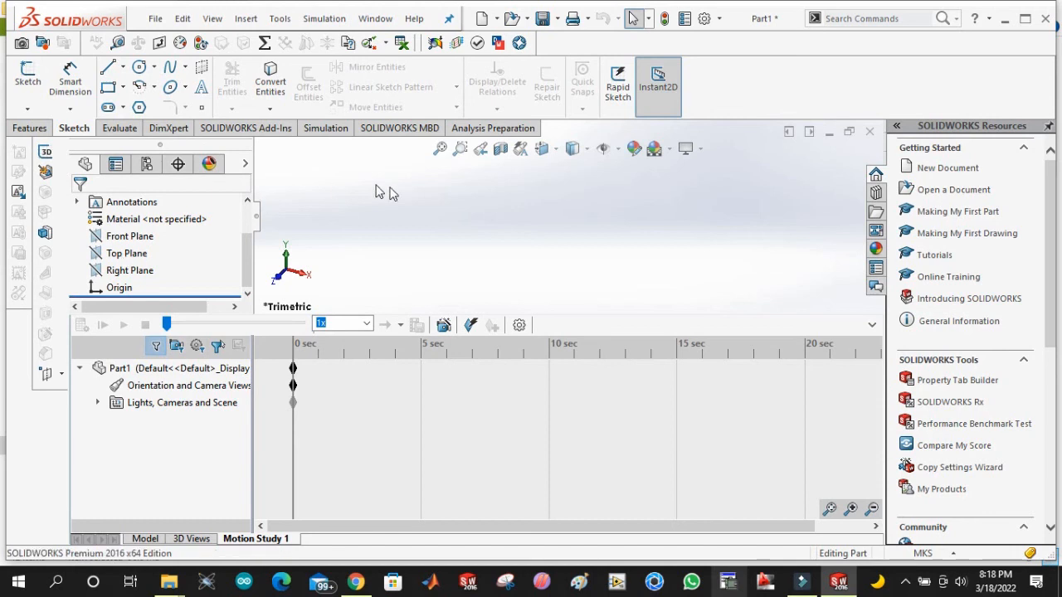
mouse_move(401, 192)
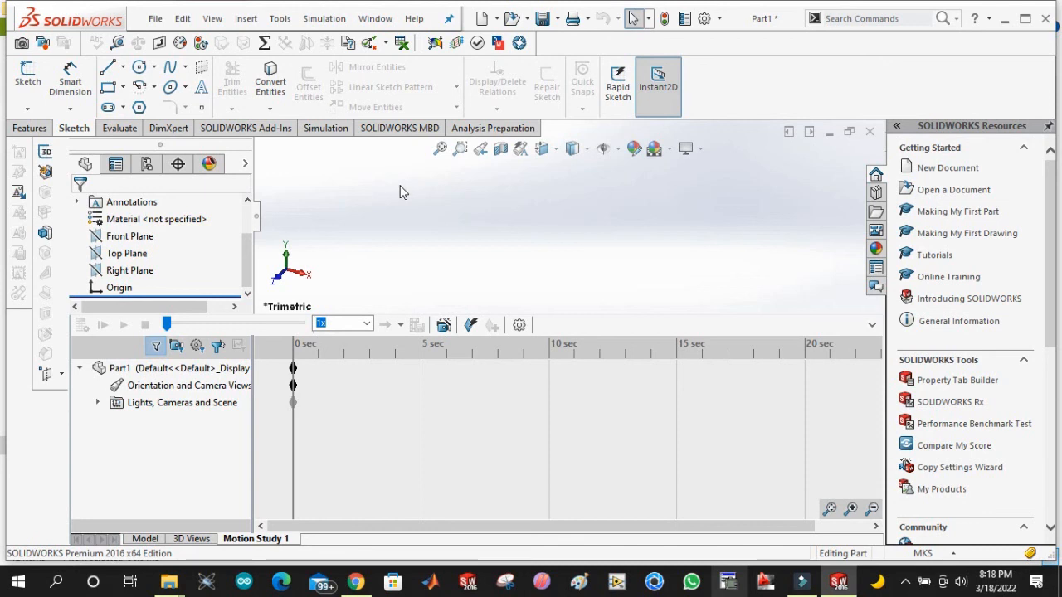
mouse_move(406, 189)
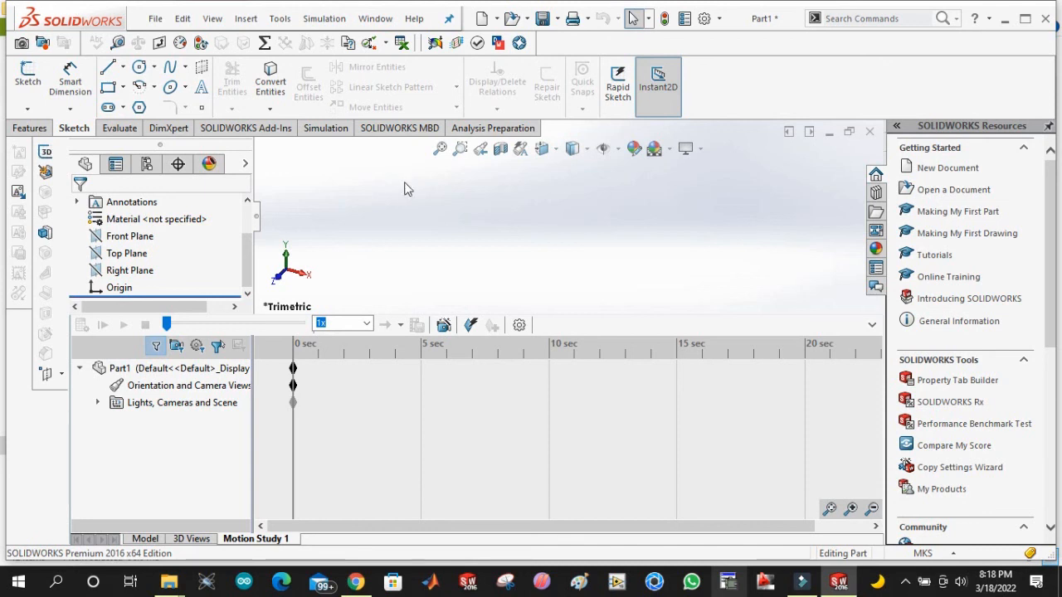
mouse_move(634, 149)
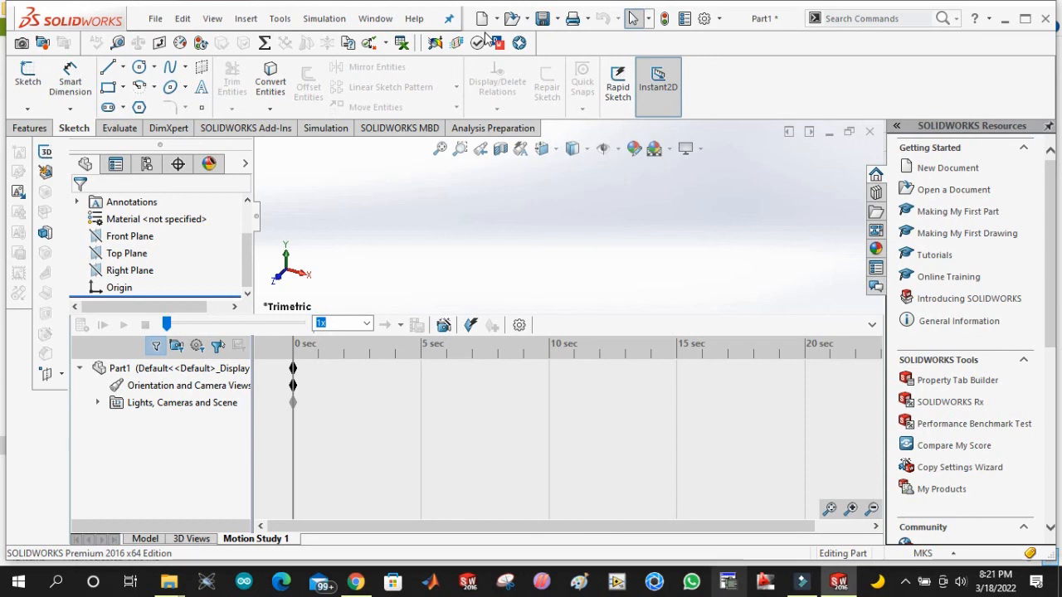
mouse_move(711, 100)
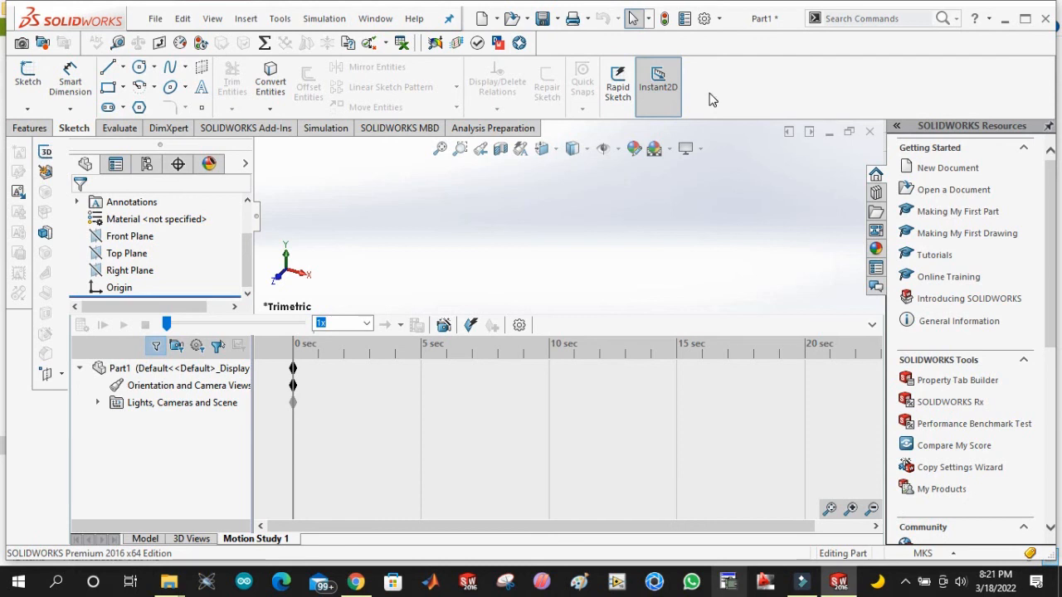
mouse_move(738, 89)
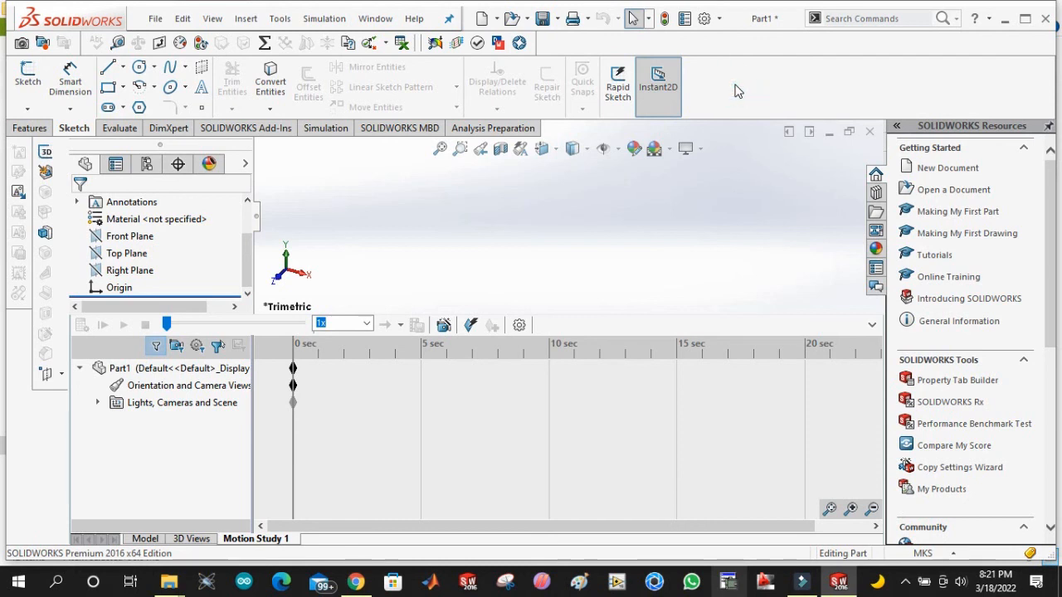
mouse_move(750, 177)
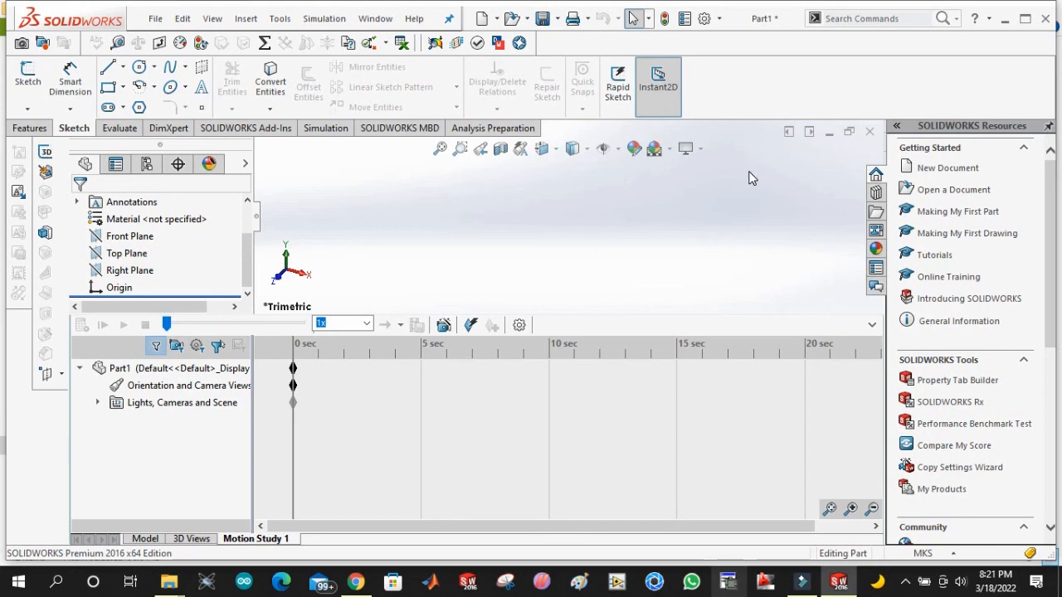
mouse_move(751, 98)
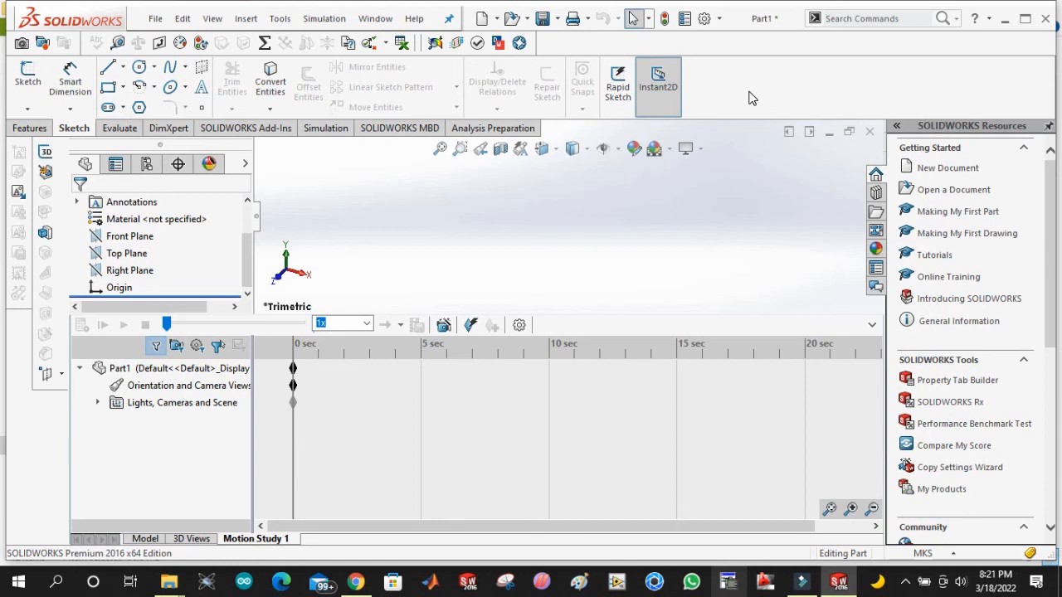
mouse_move(147, 412)
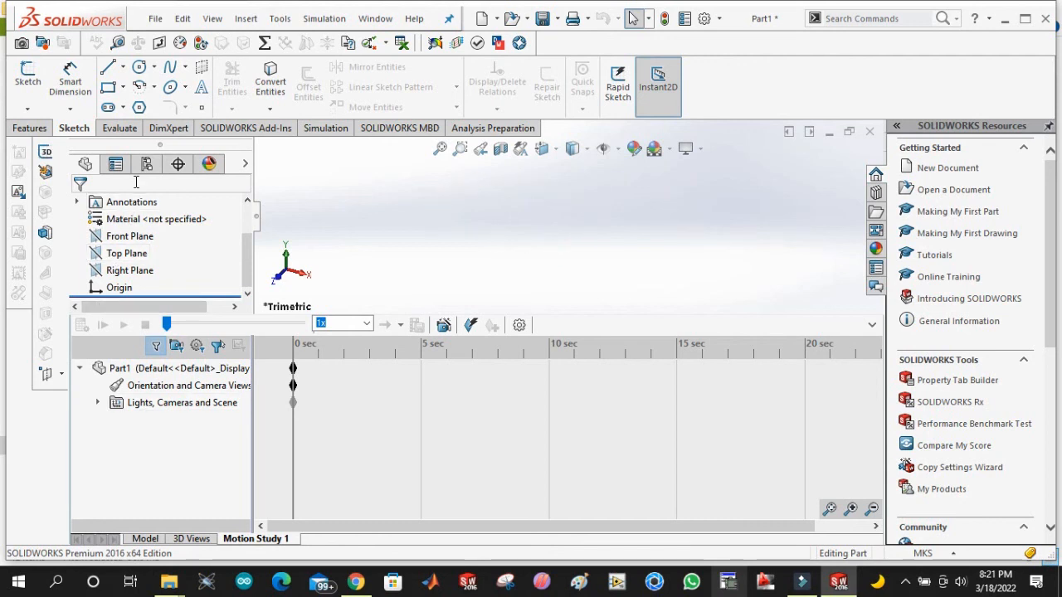
mouse_move(151, 140)
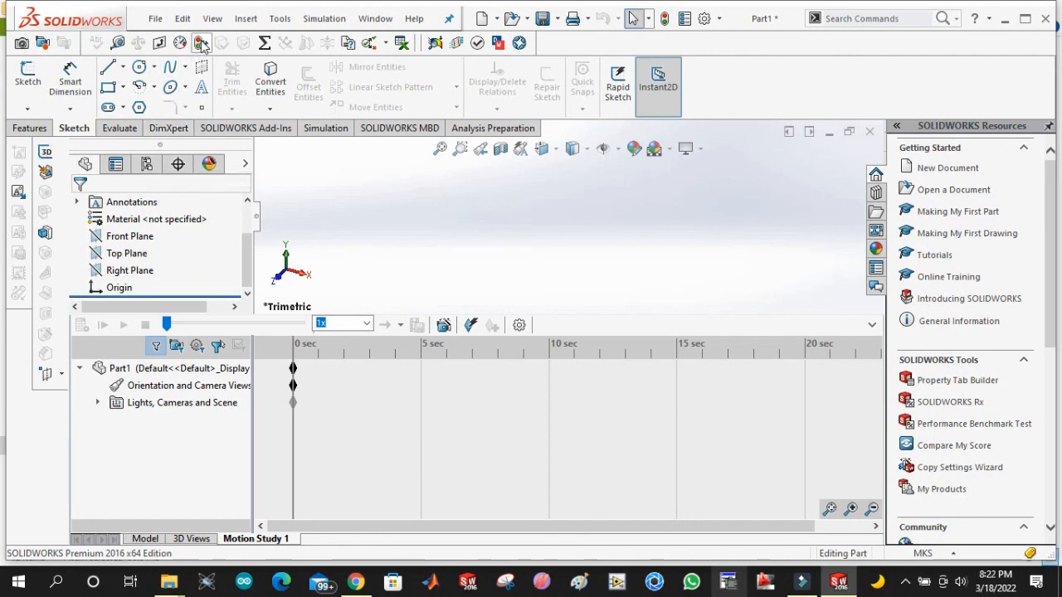
mouse_move(201, 43)
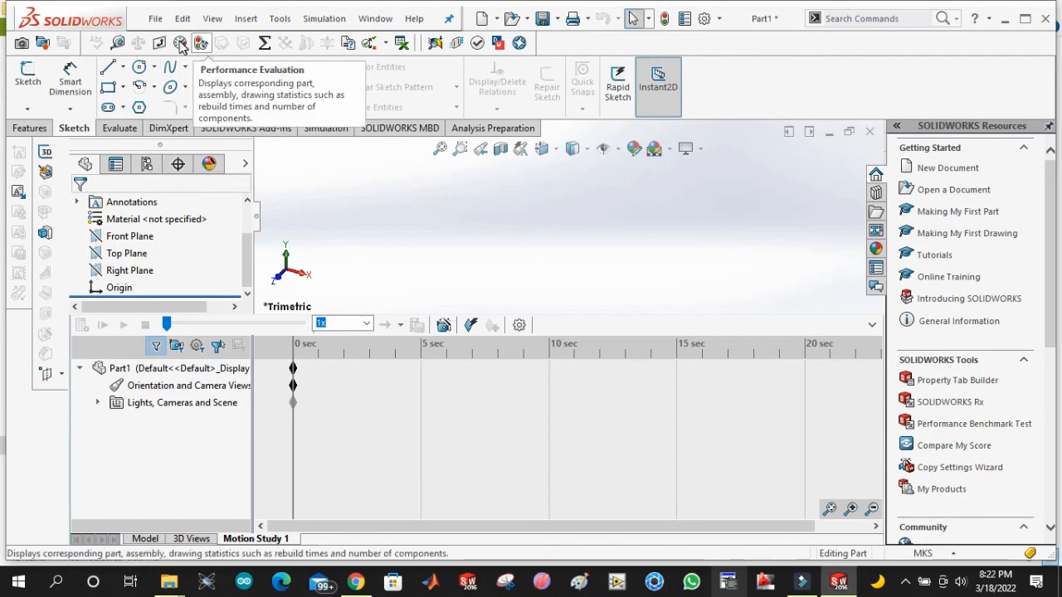
mouse_move(180, 44)
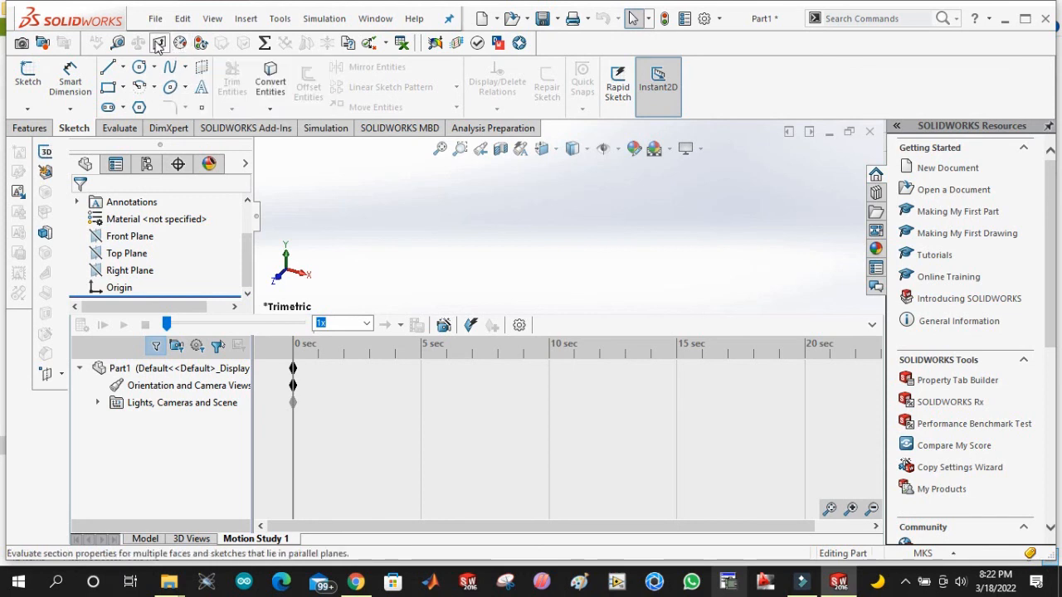
mouse_move(118, 42)
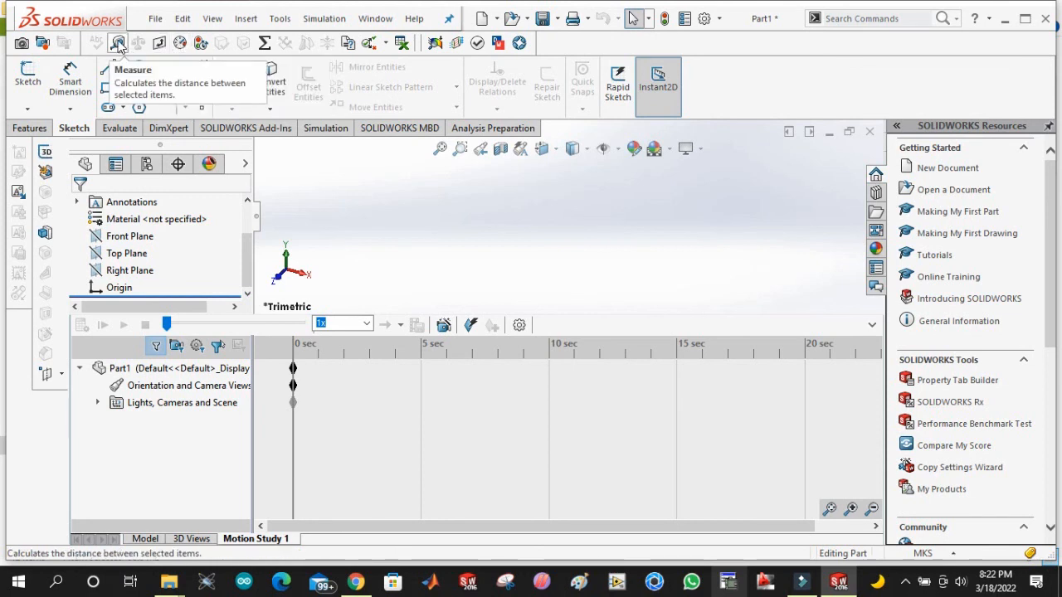